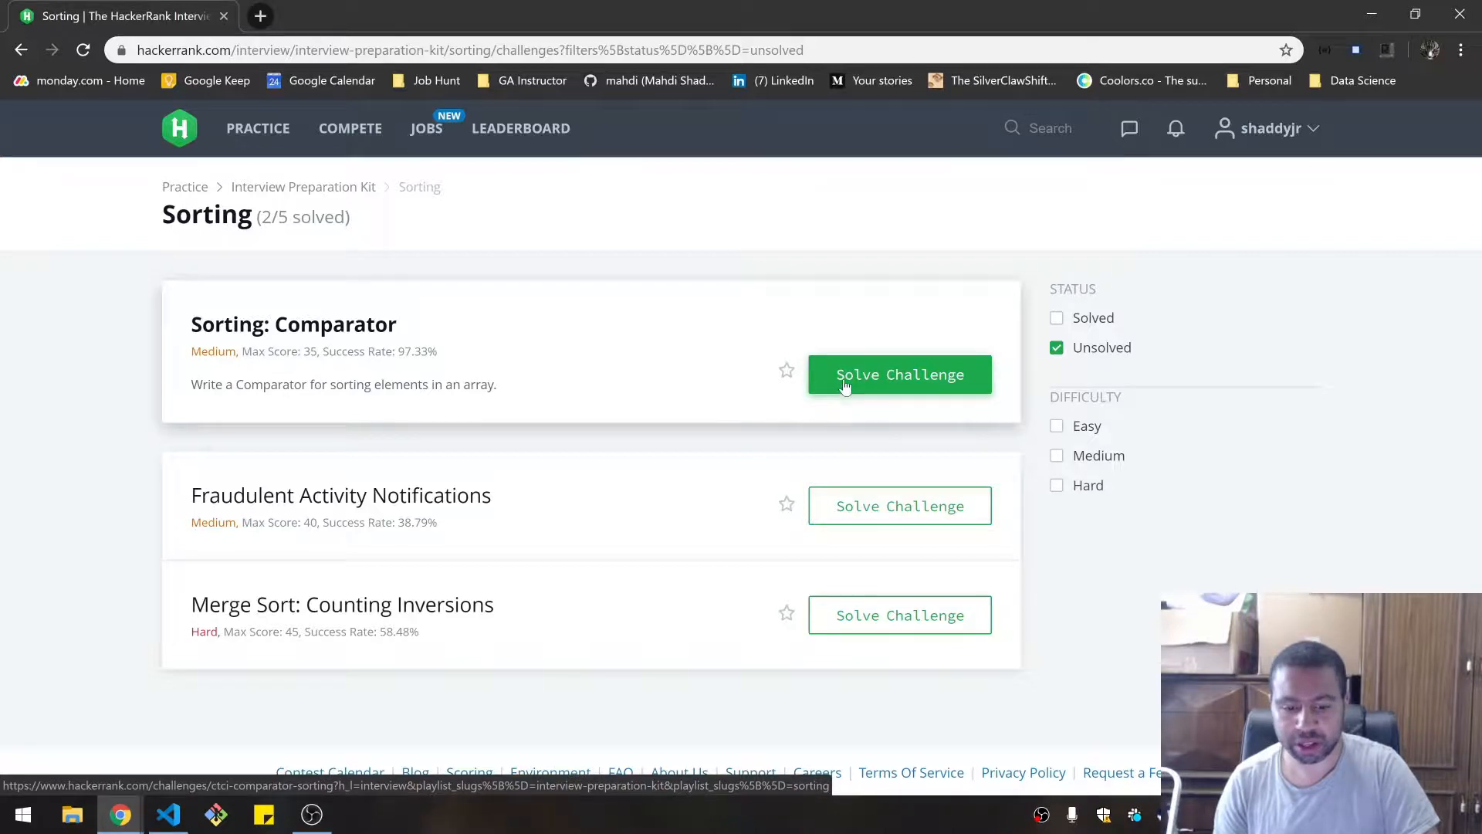
- Open the Sorting: Comparator challenge from the unsolved sorting challenges list
left_click(898, 374)
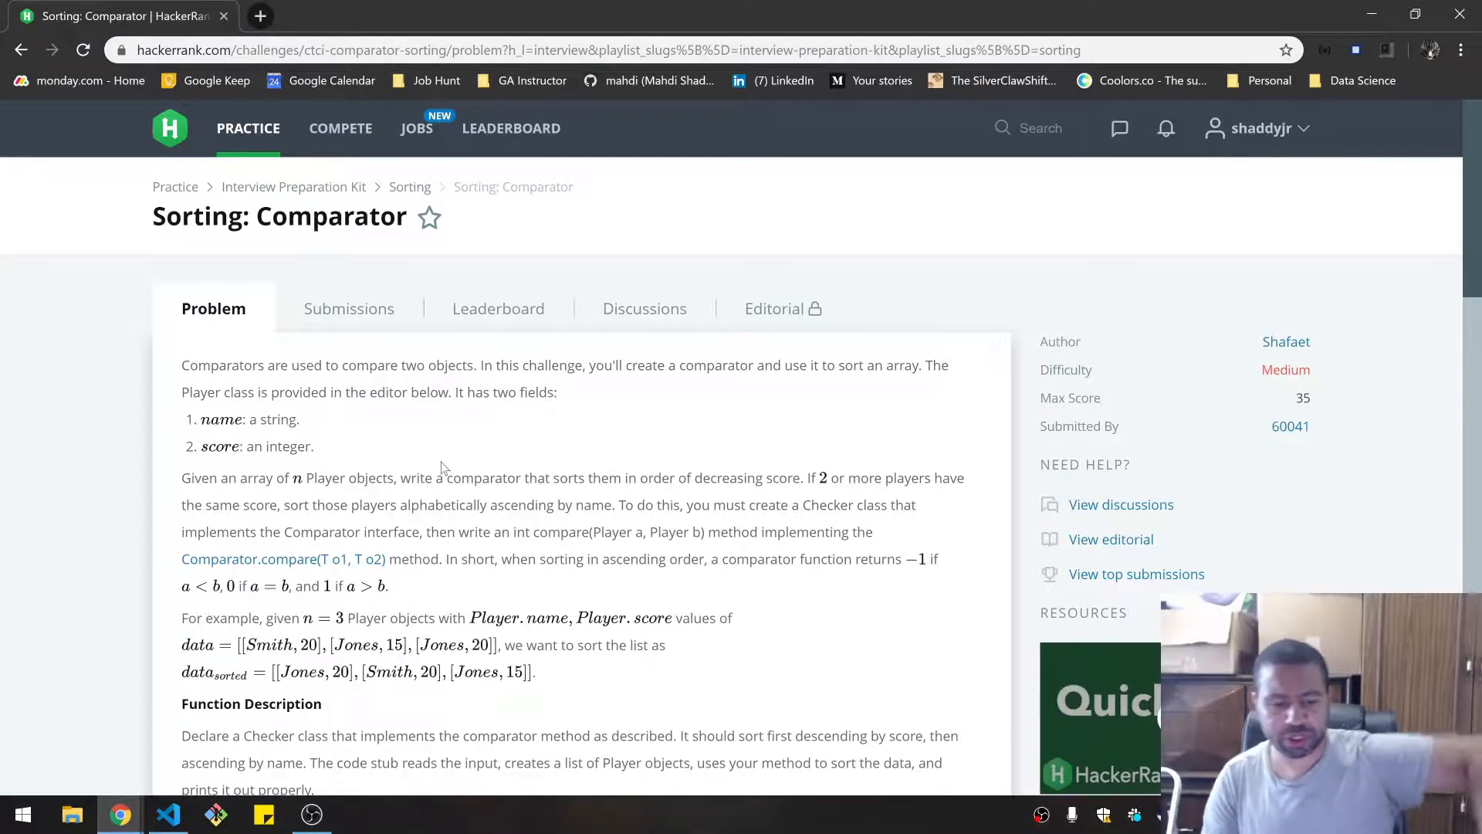
- Read the description and sample cases, scrolling down to the Python 3 Player class stub
scroll("down", 3)
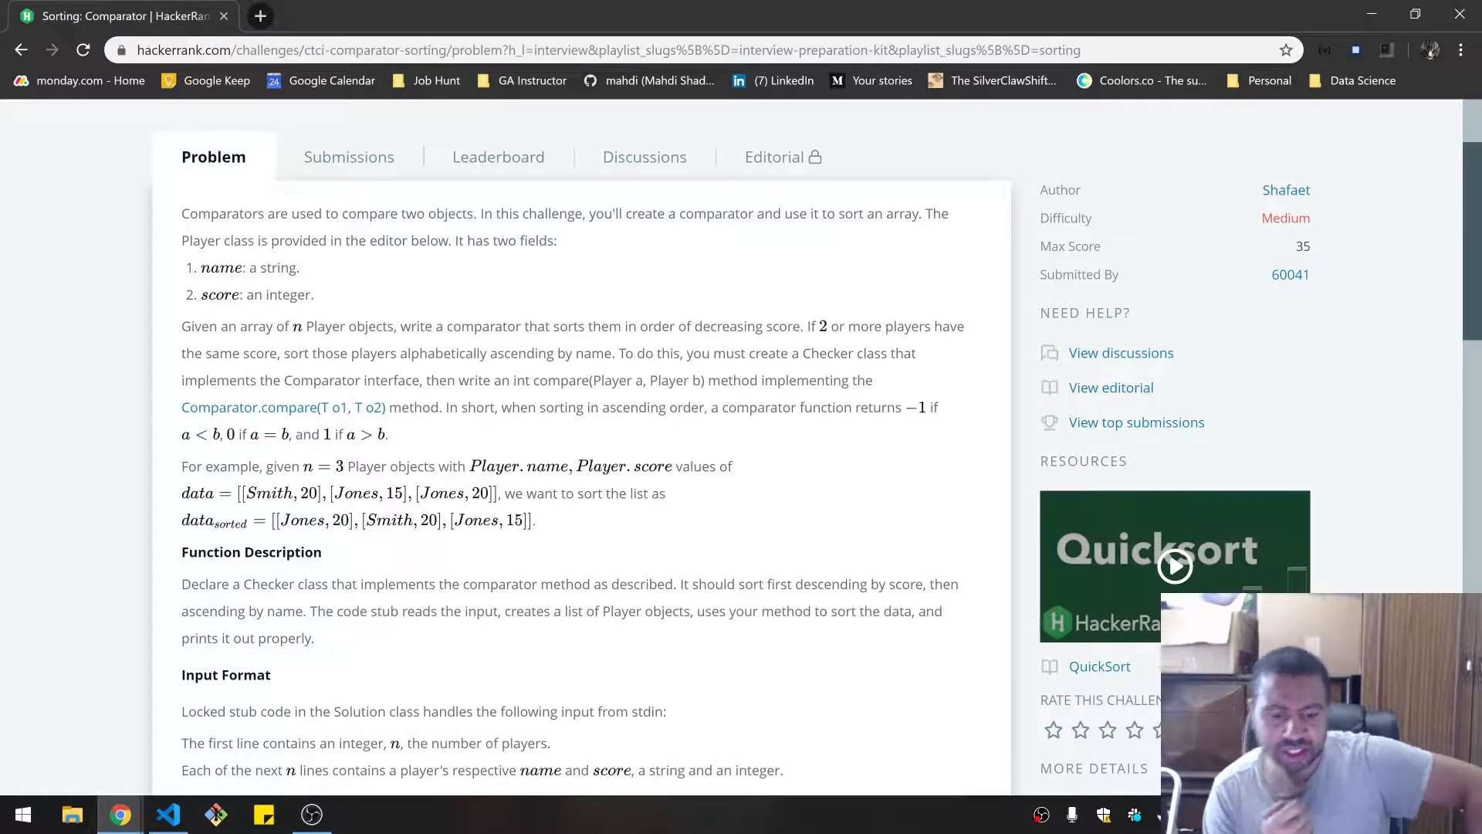
scroll("down", 3)
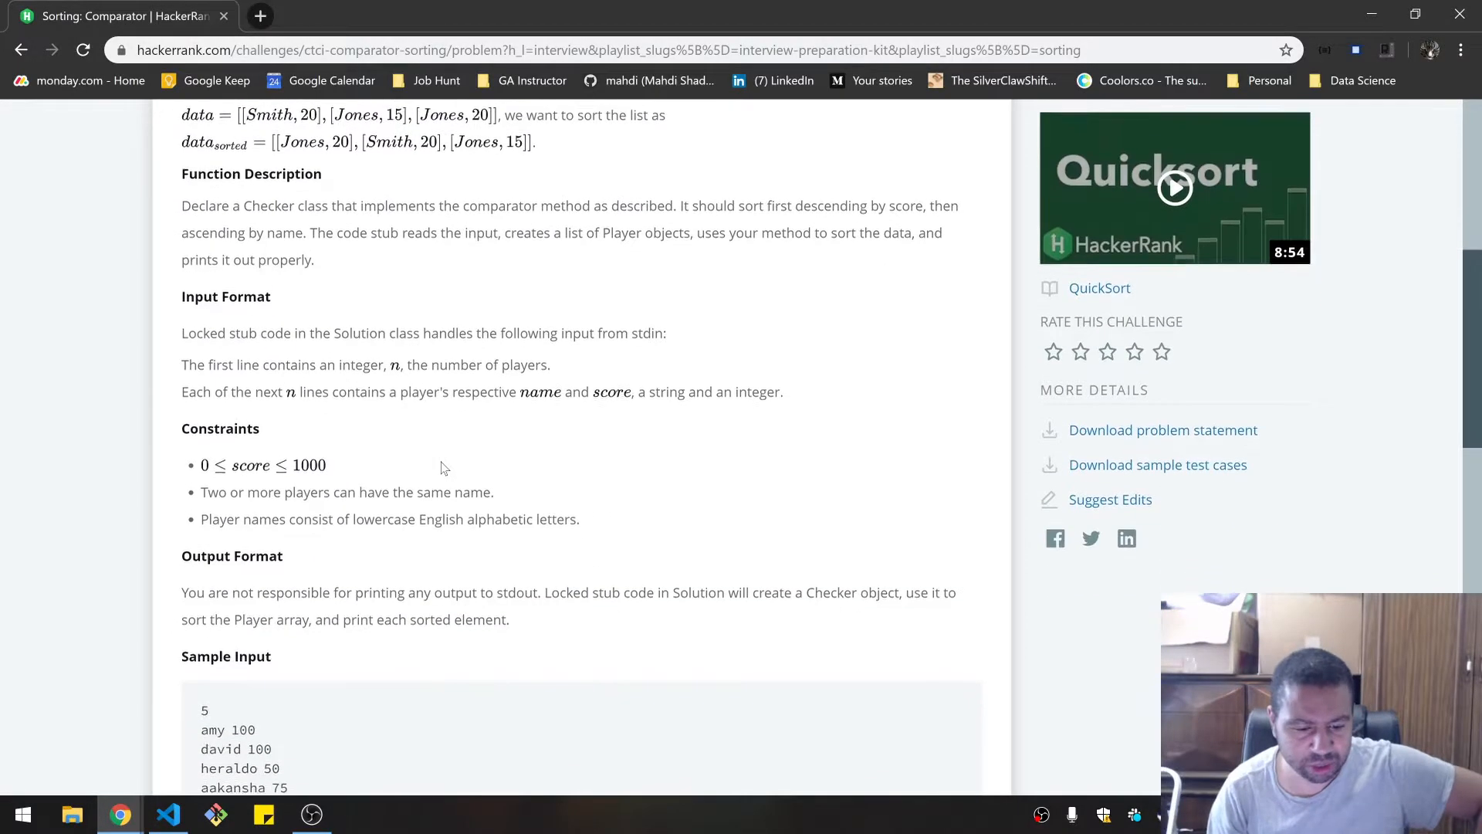
scroll("down", 3)
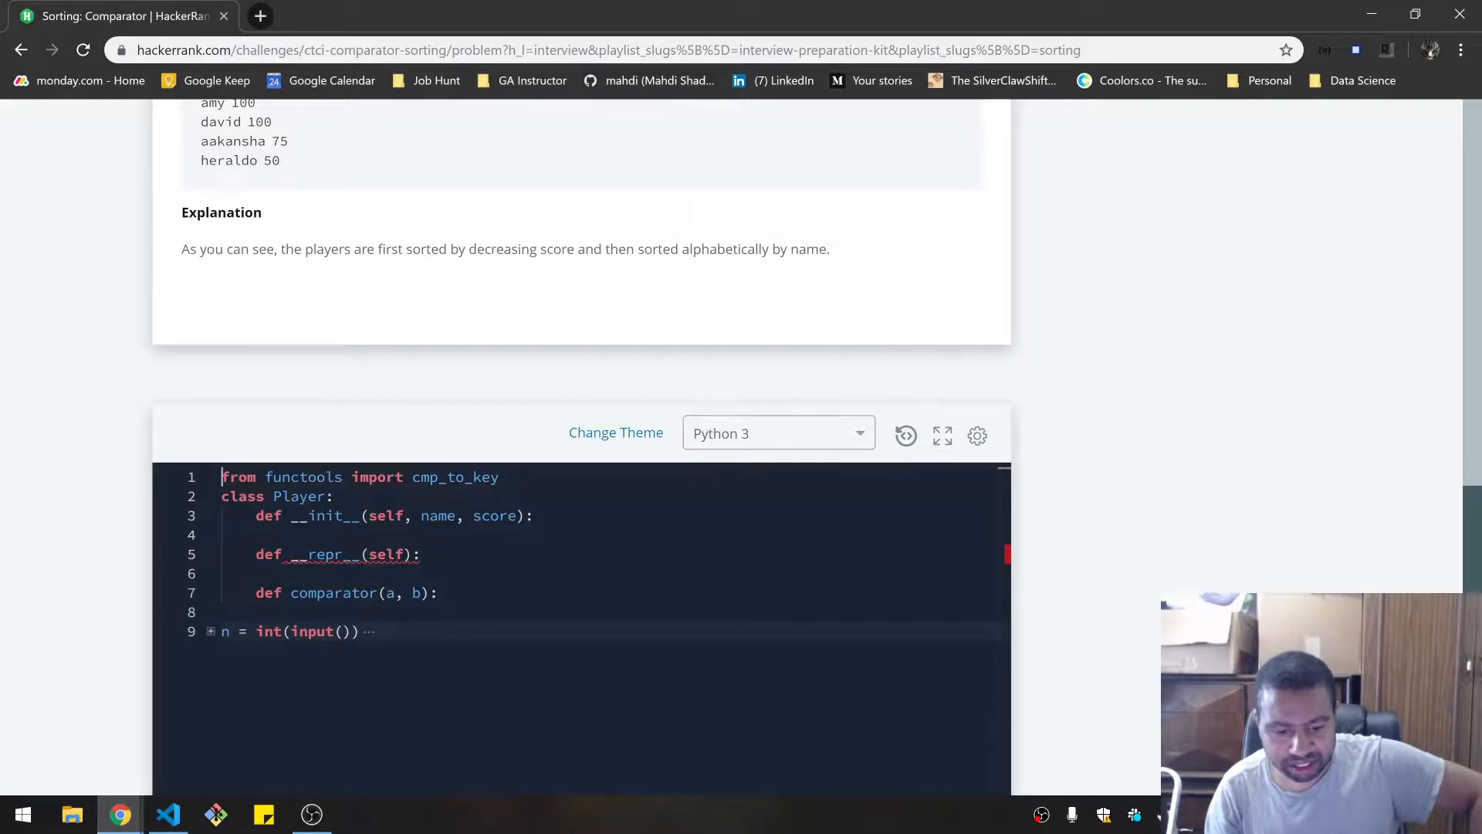
- Fill Player's __init__ with self.name = name; and self.score = score; plus blank lines
double_click(386, 554)
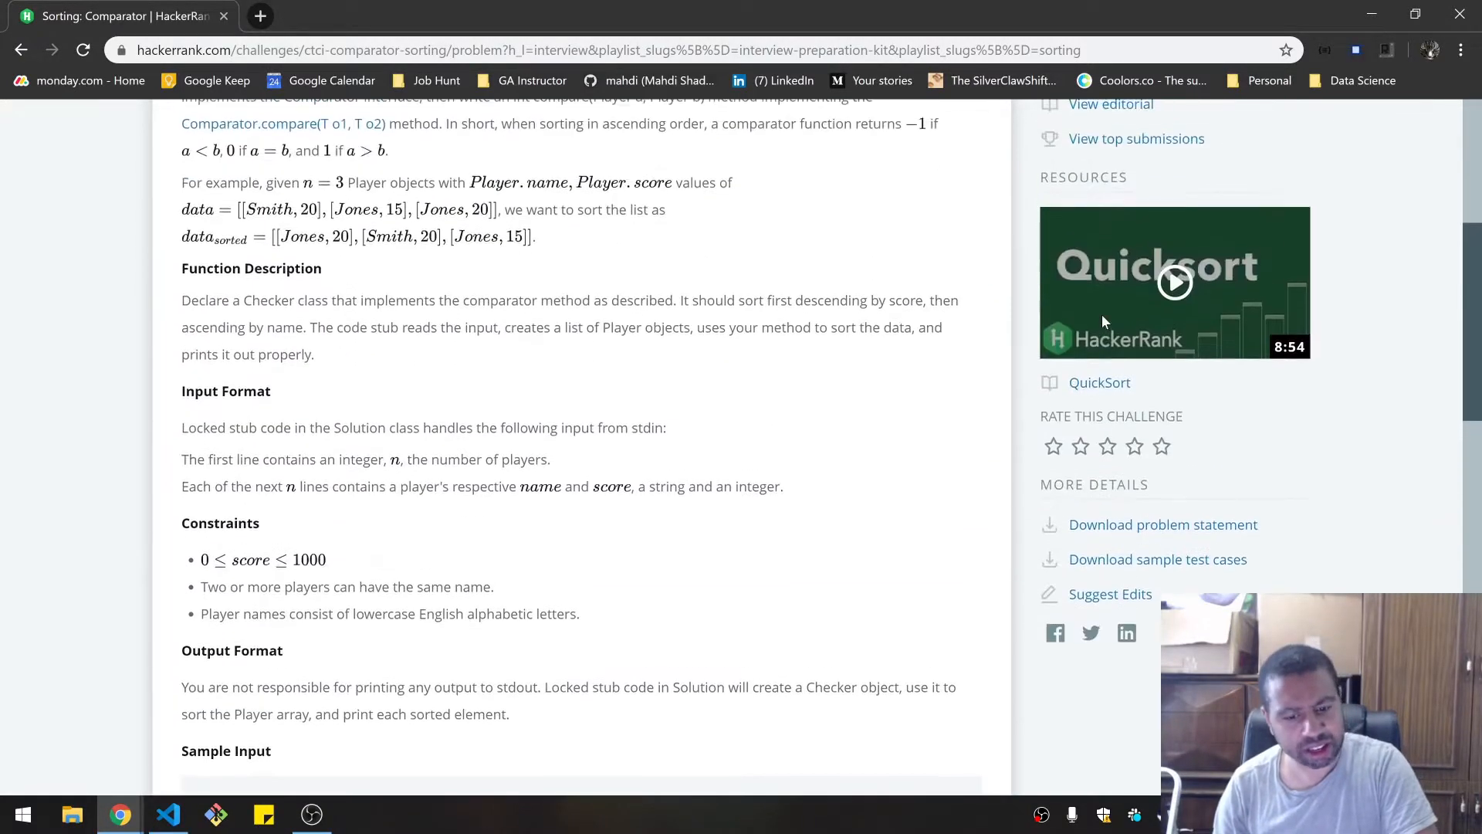
scroll("down", 3)
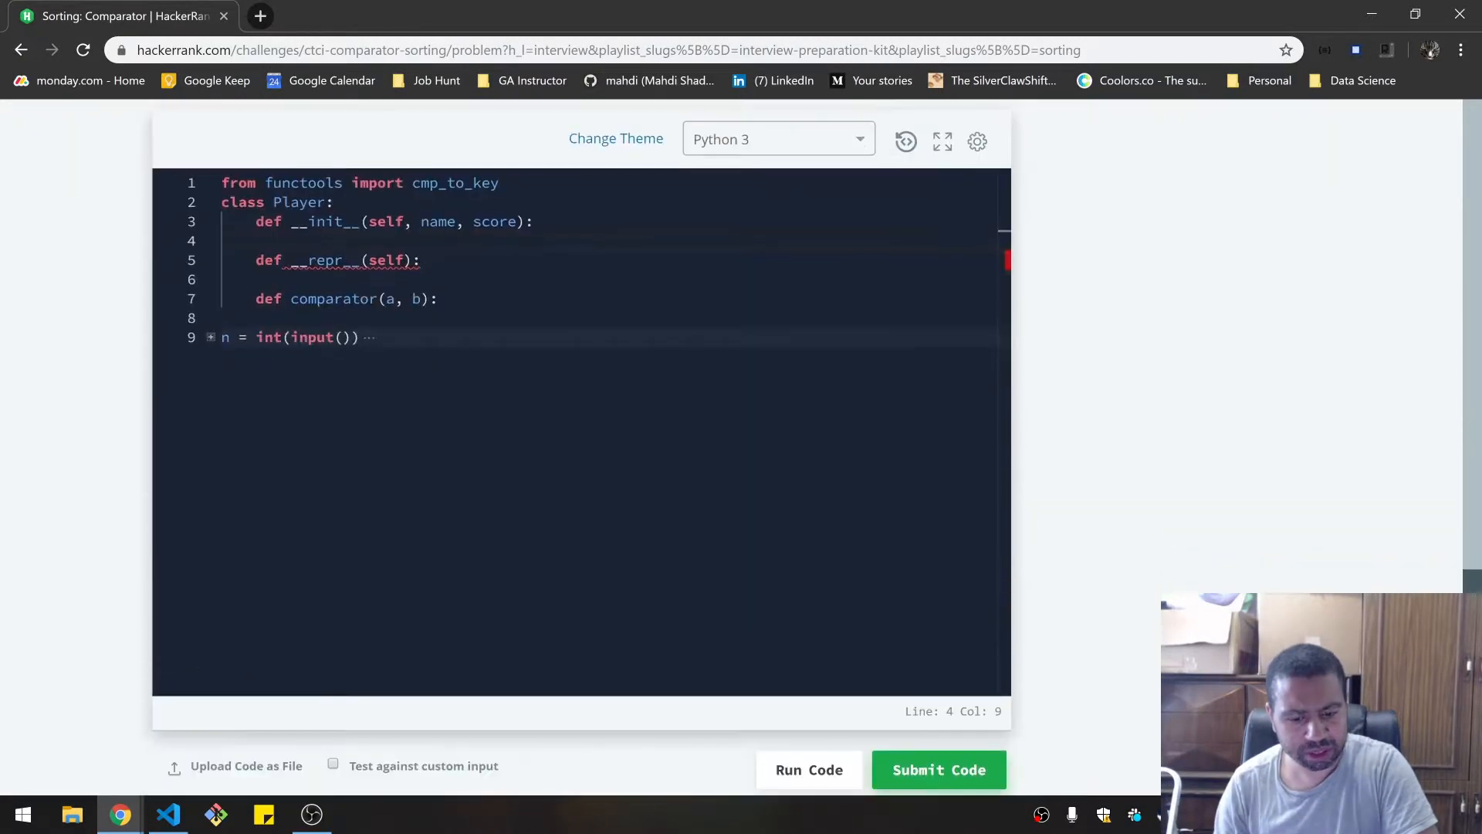
type("self.name = name;")
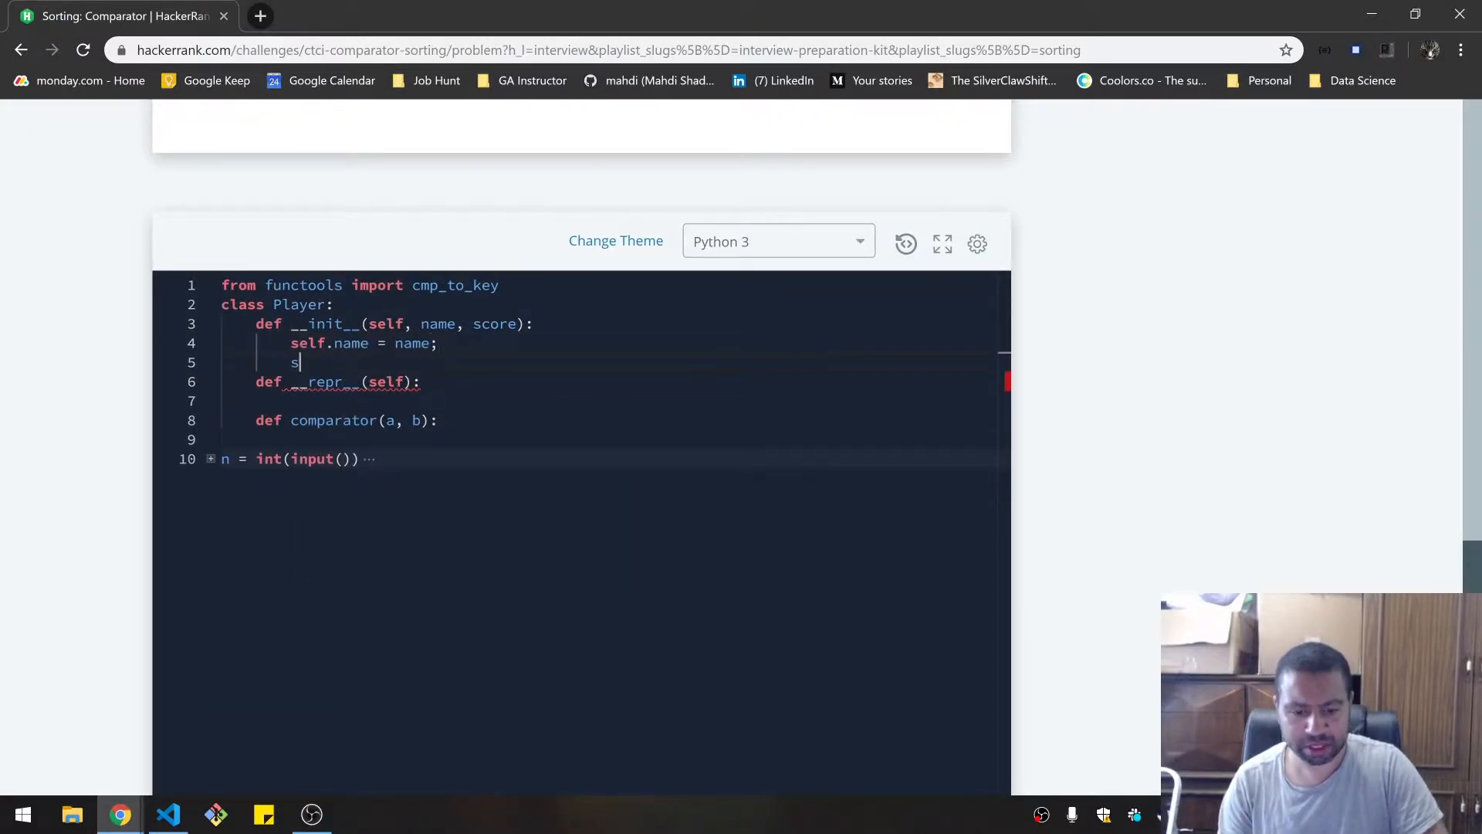
type("elf.score =")
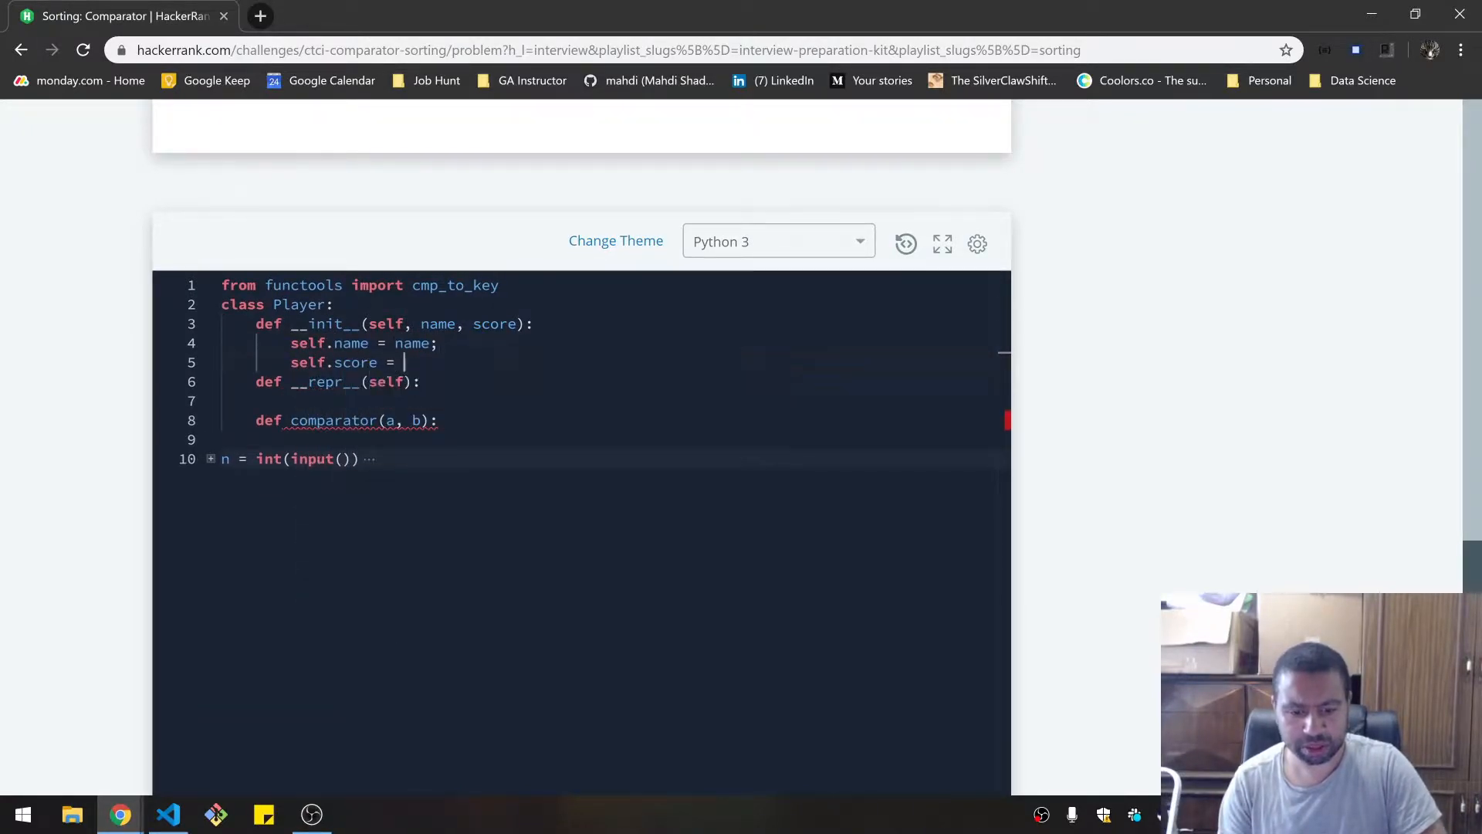
type("score;")
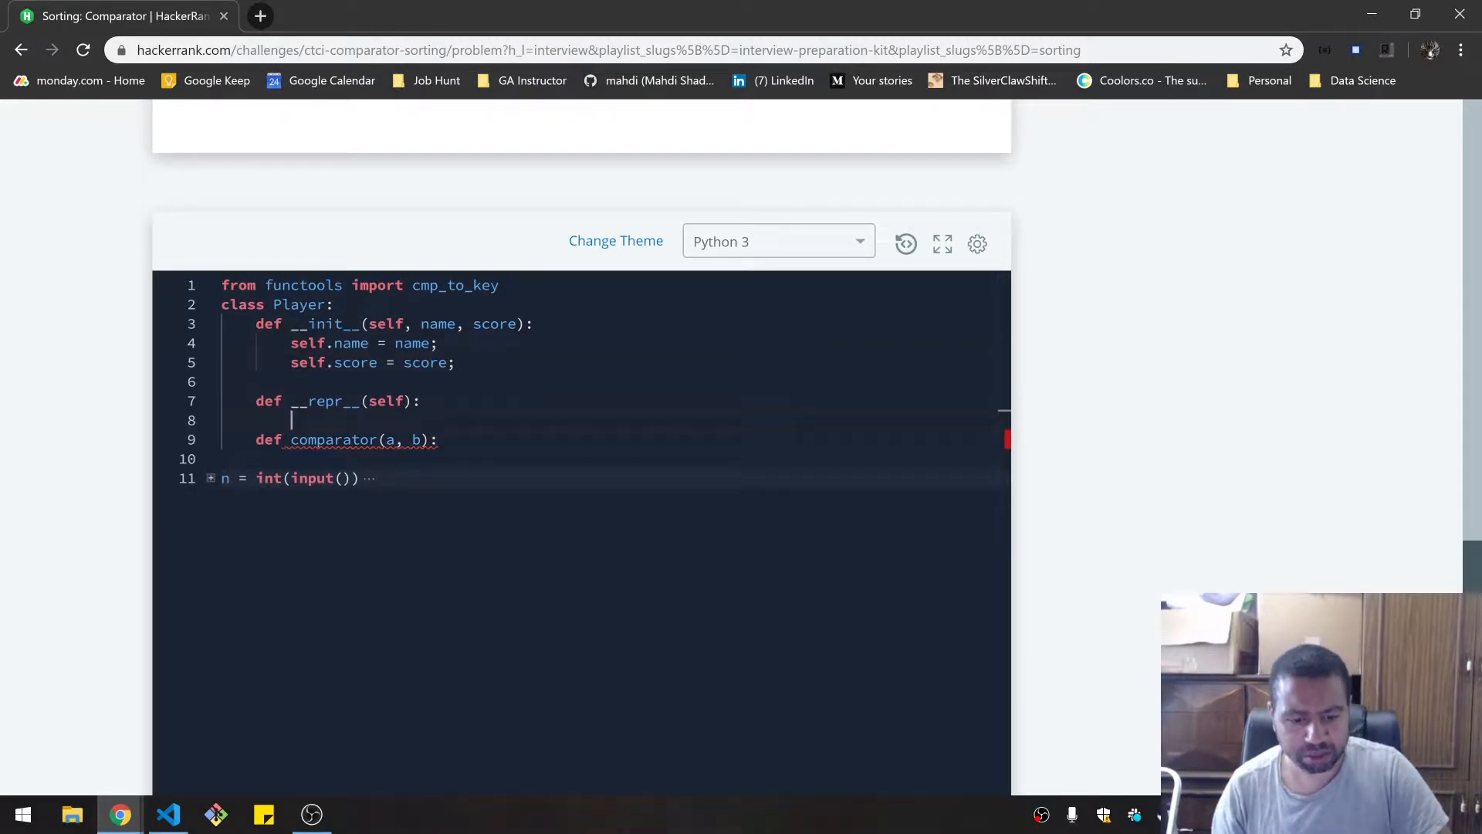
key("enter")
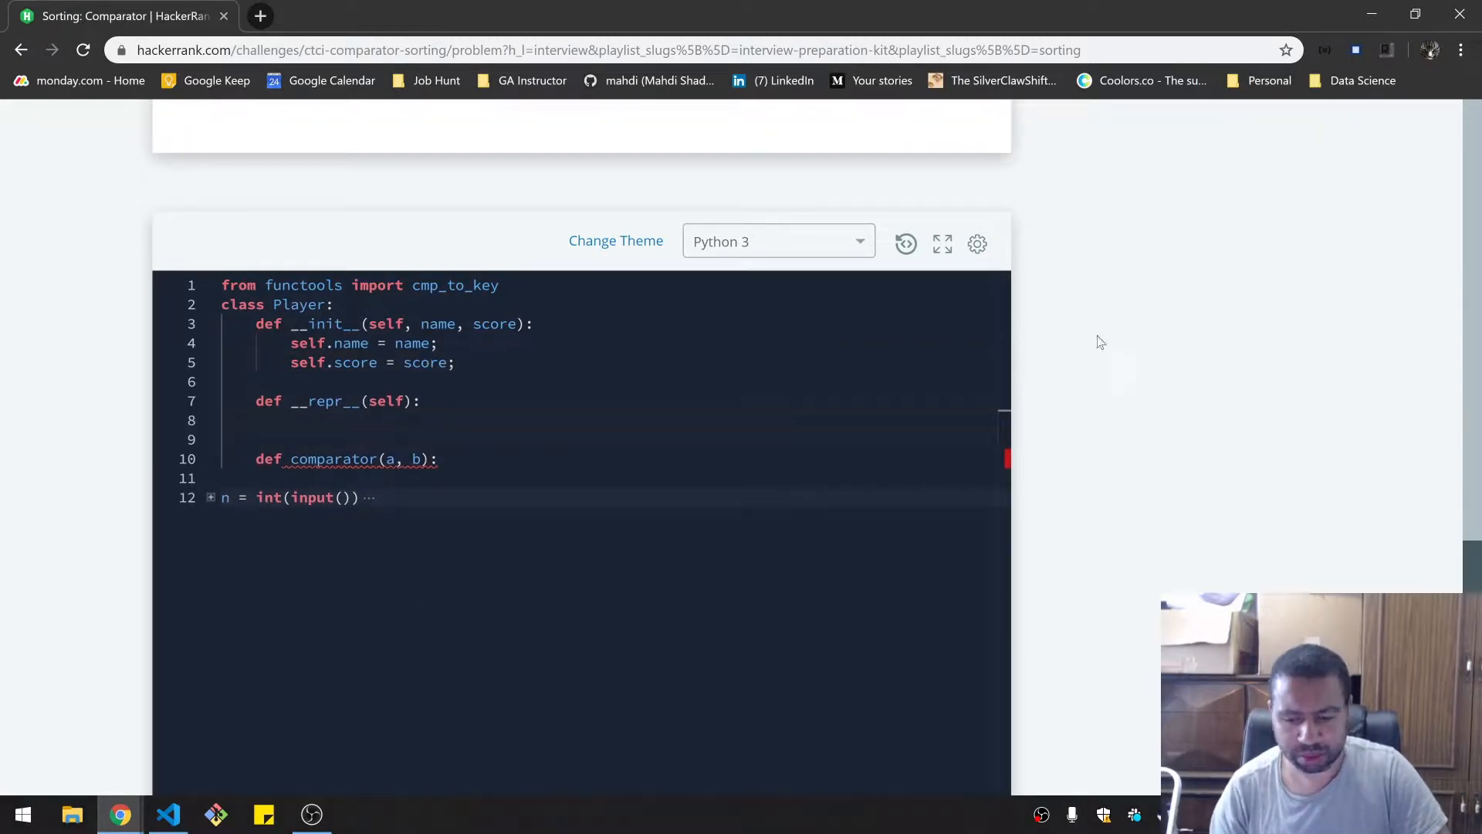
- Search Google for Python __repr__ examples in a new tab, then return to HackerRank
left_click(260, 17)
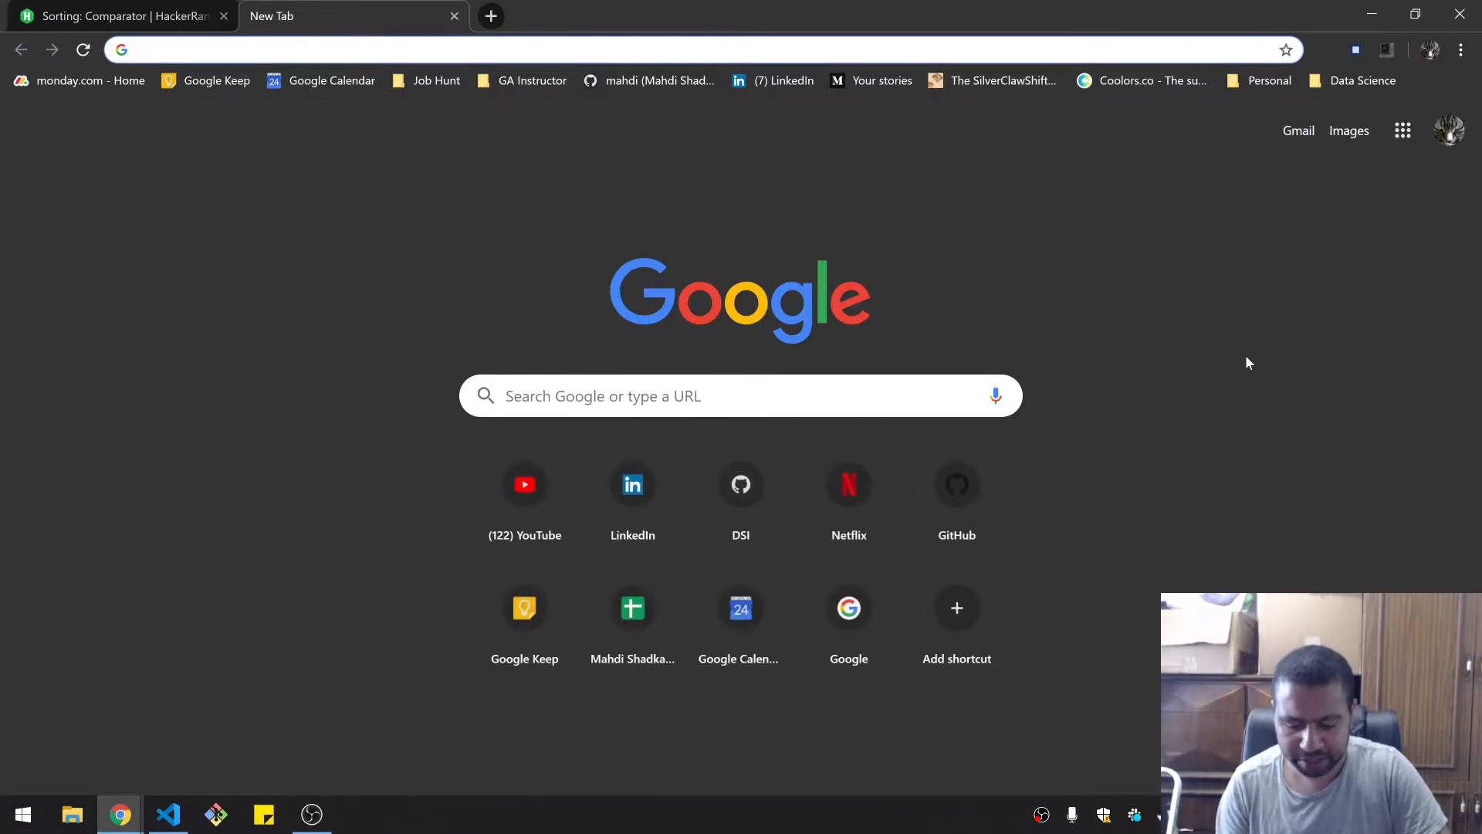
type("python ++")
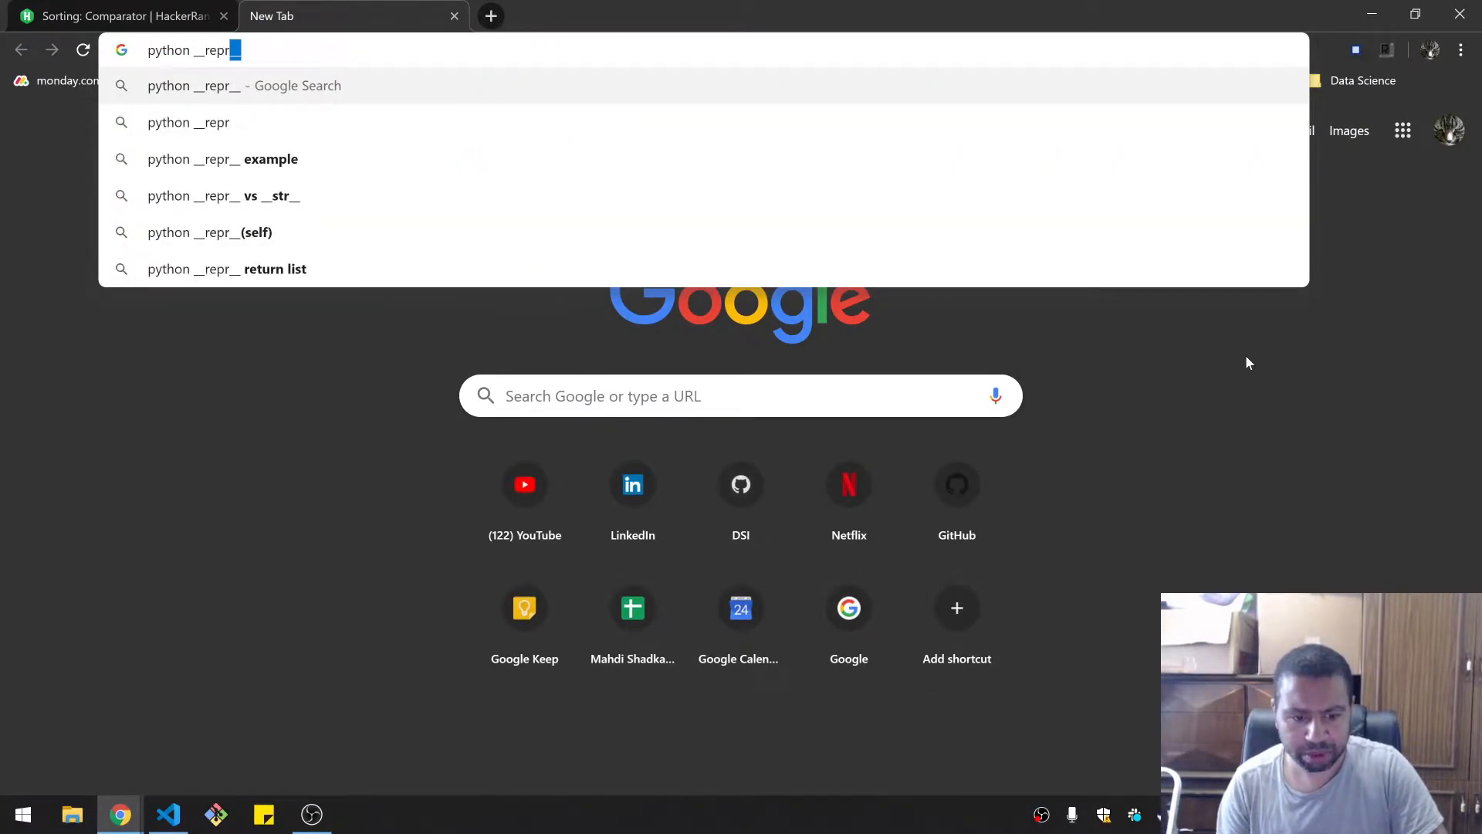
left_click(222, 159)
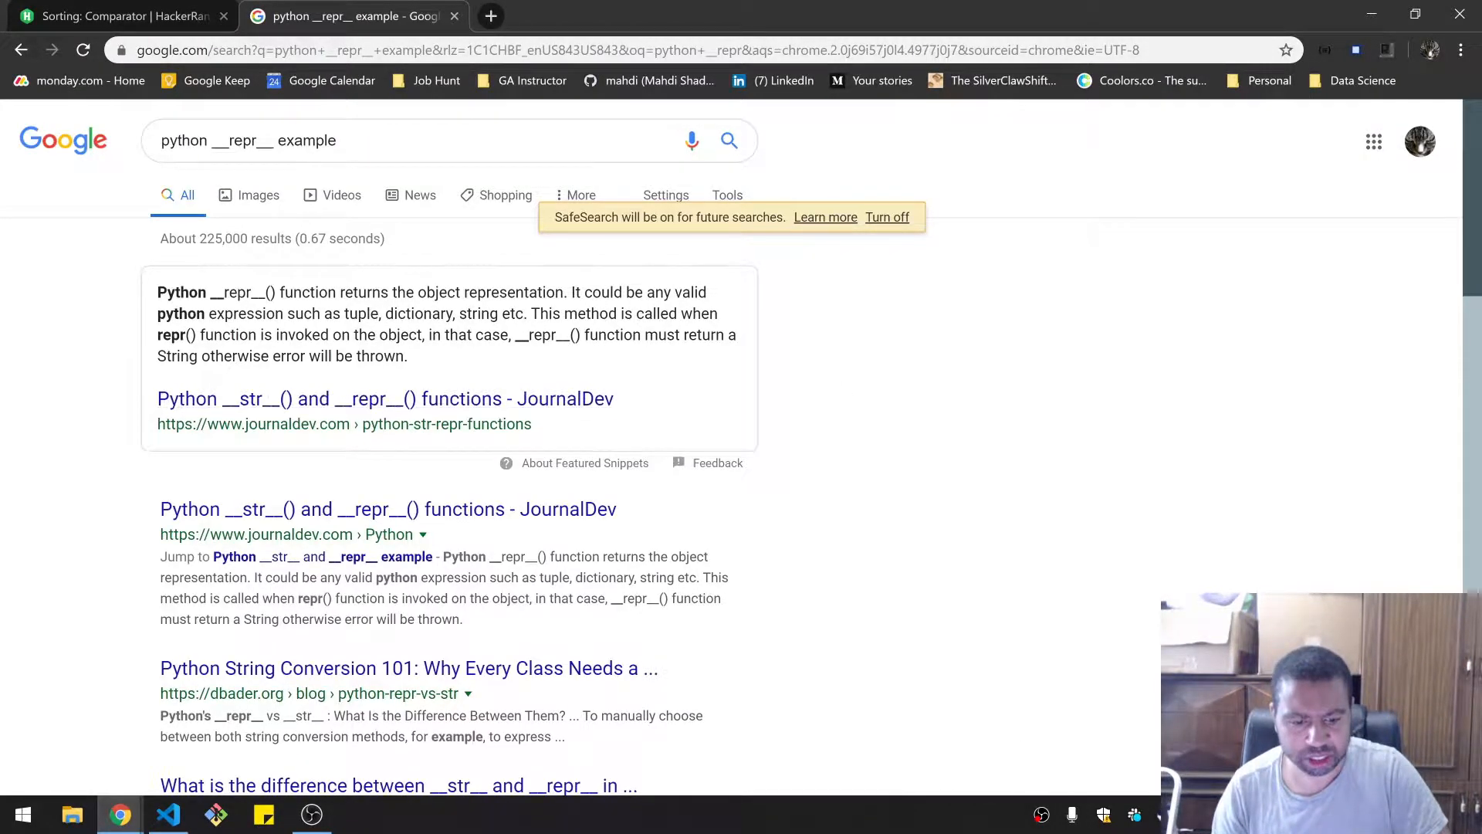
left_click(114, 16)
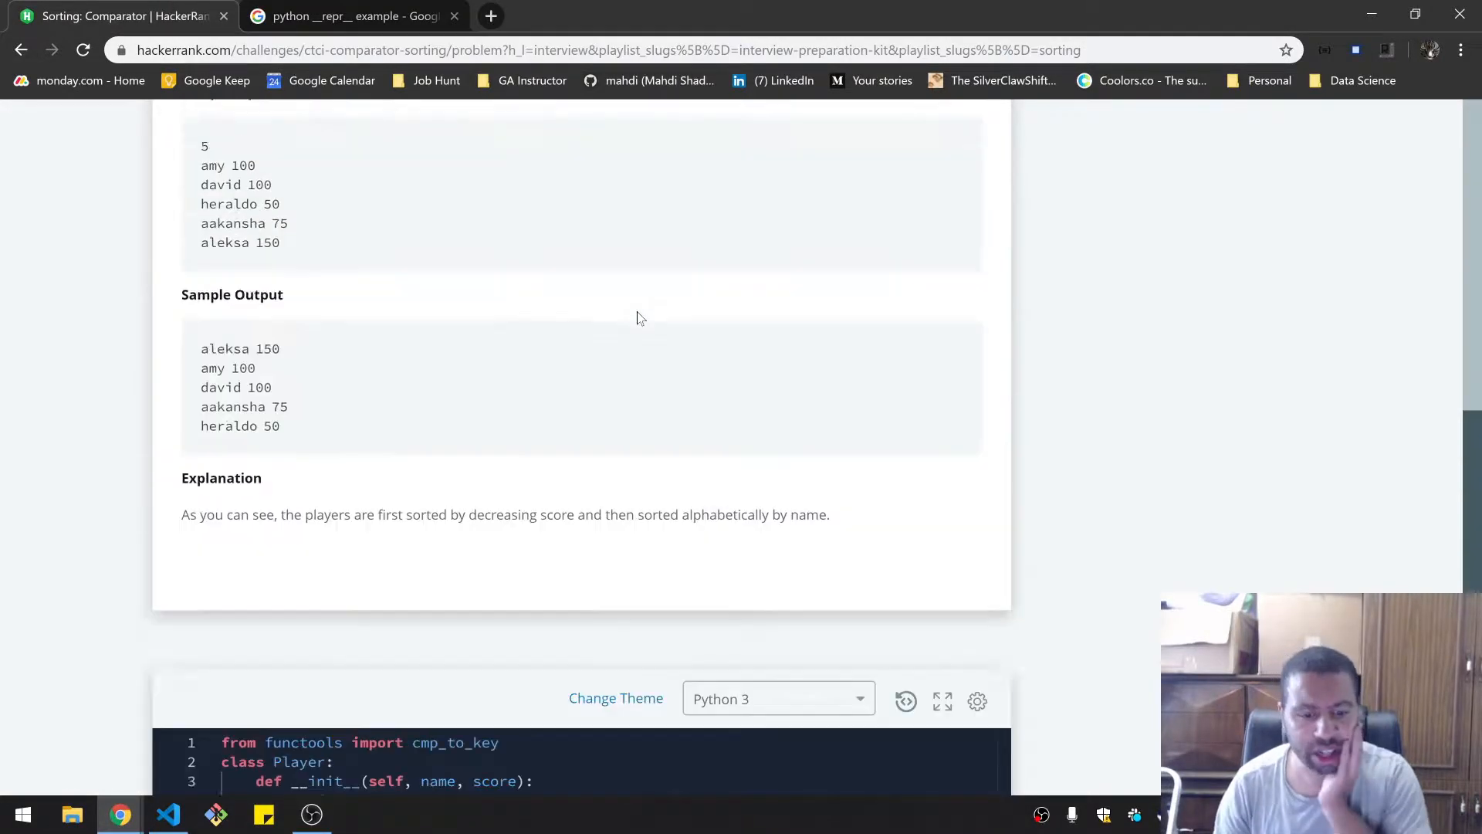
- Give the comparator and __repr__ methods placeholder pass bodies
scroll("down", 3)
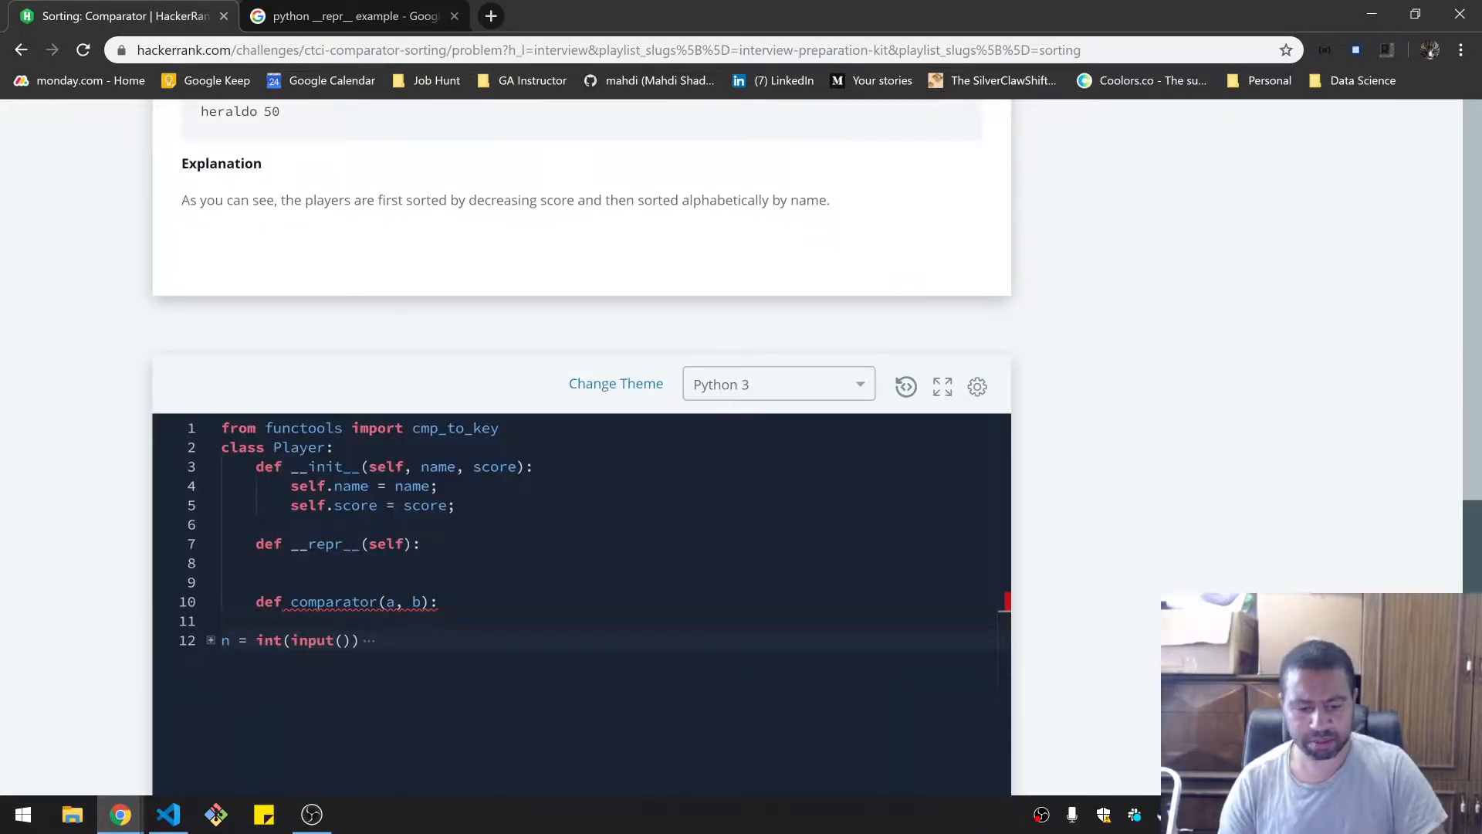
double_click(333, 602)
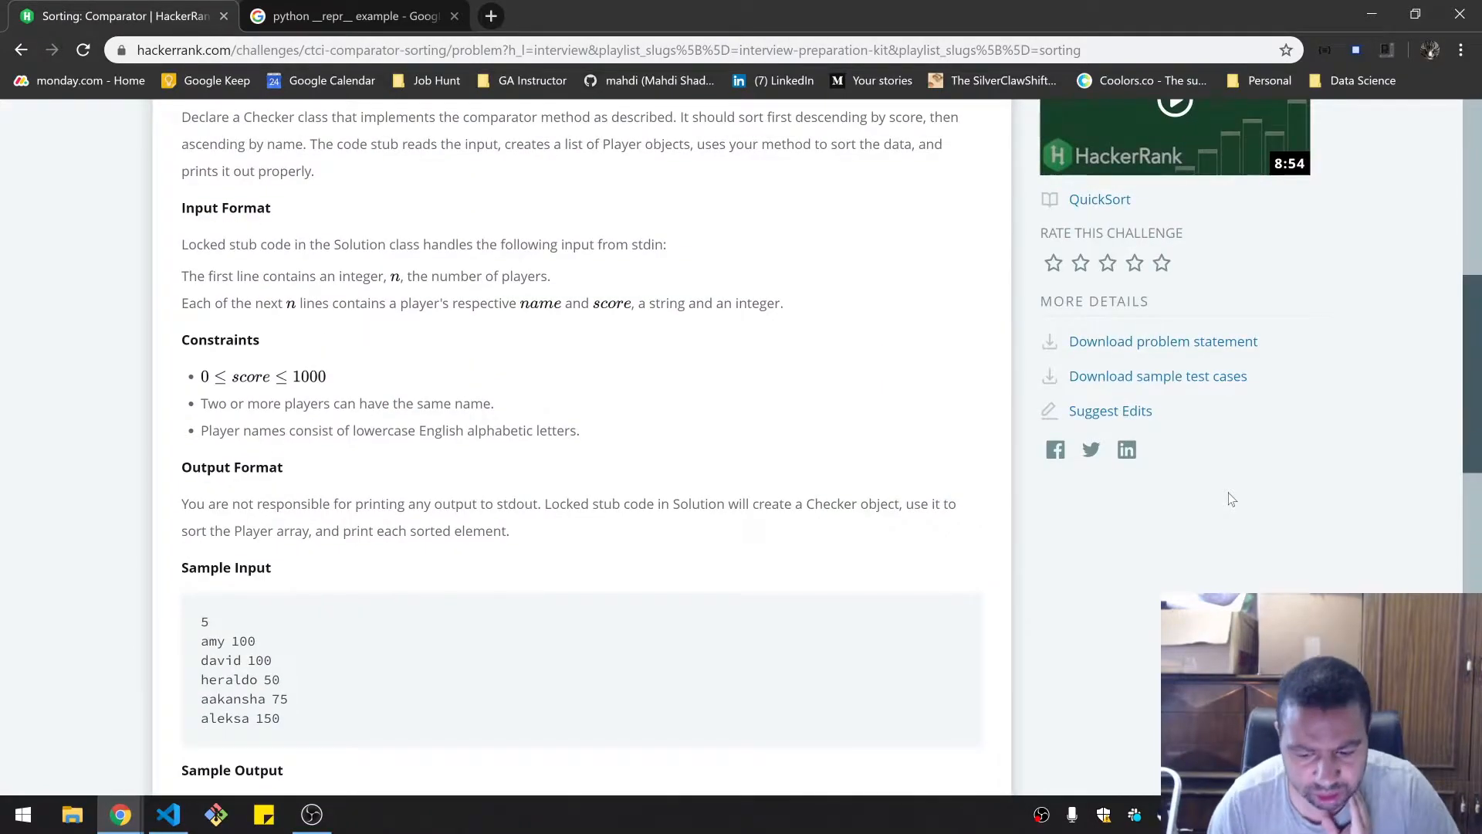
scroll("down", 3)
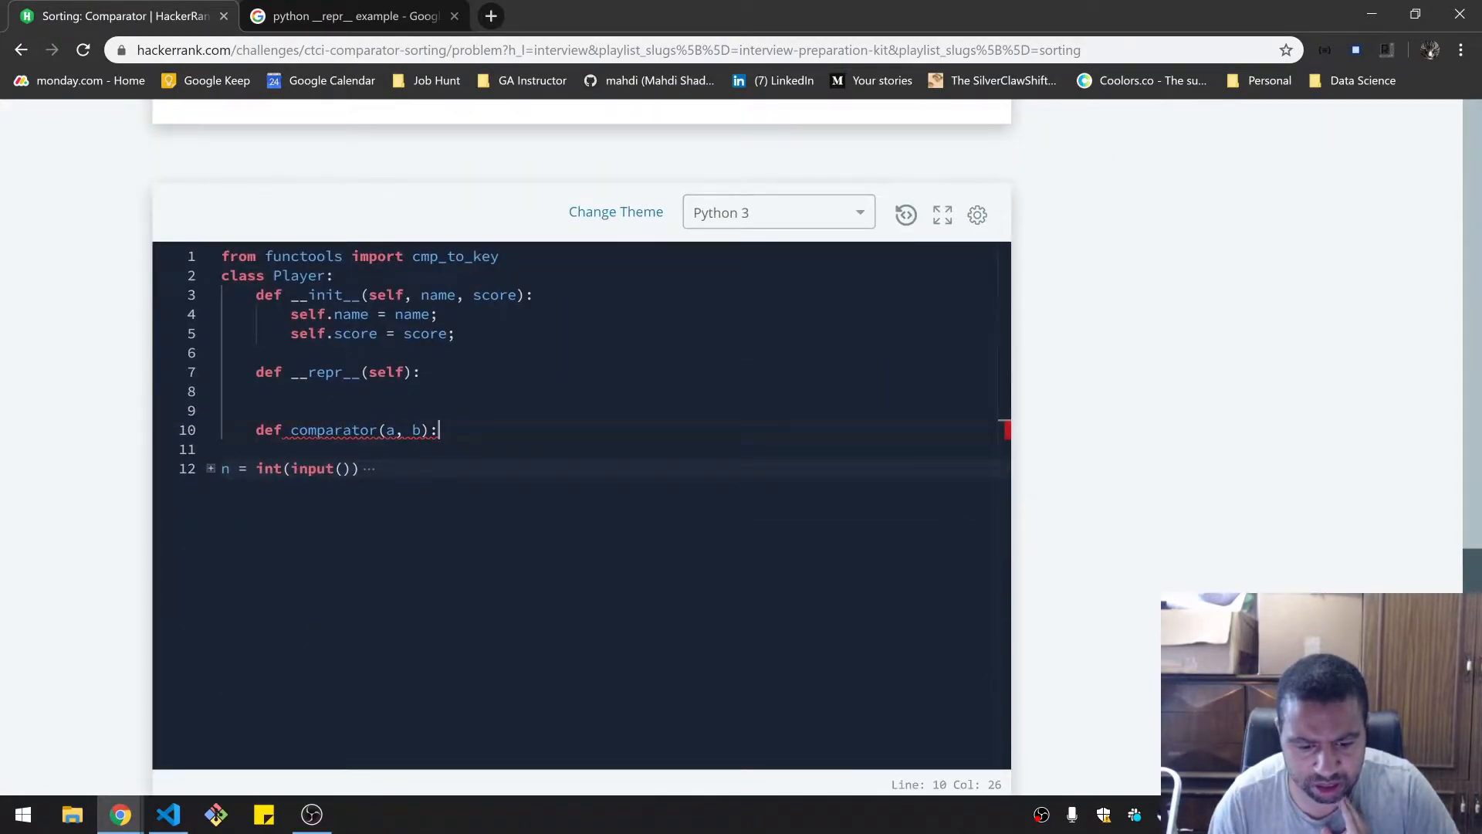
scroll("down", 3)
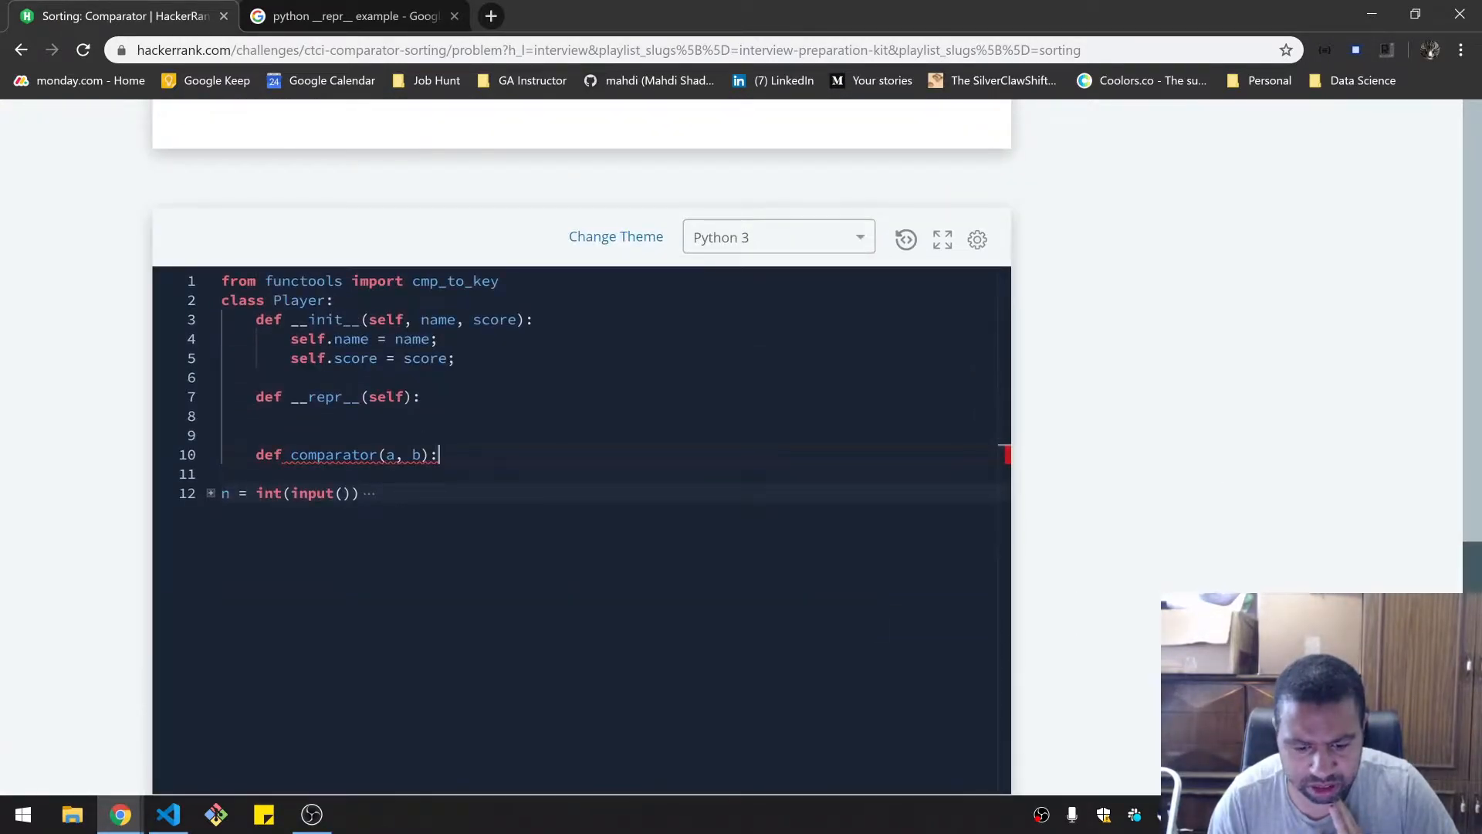
type("pass")
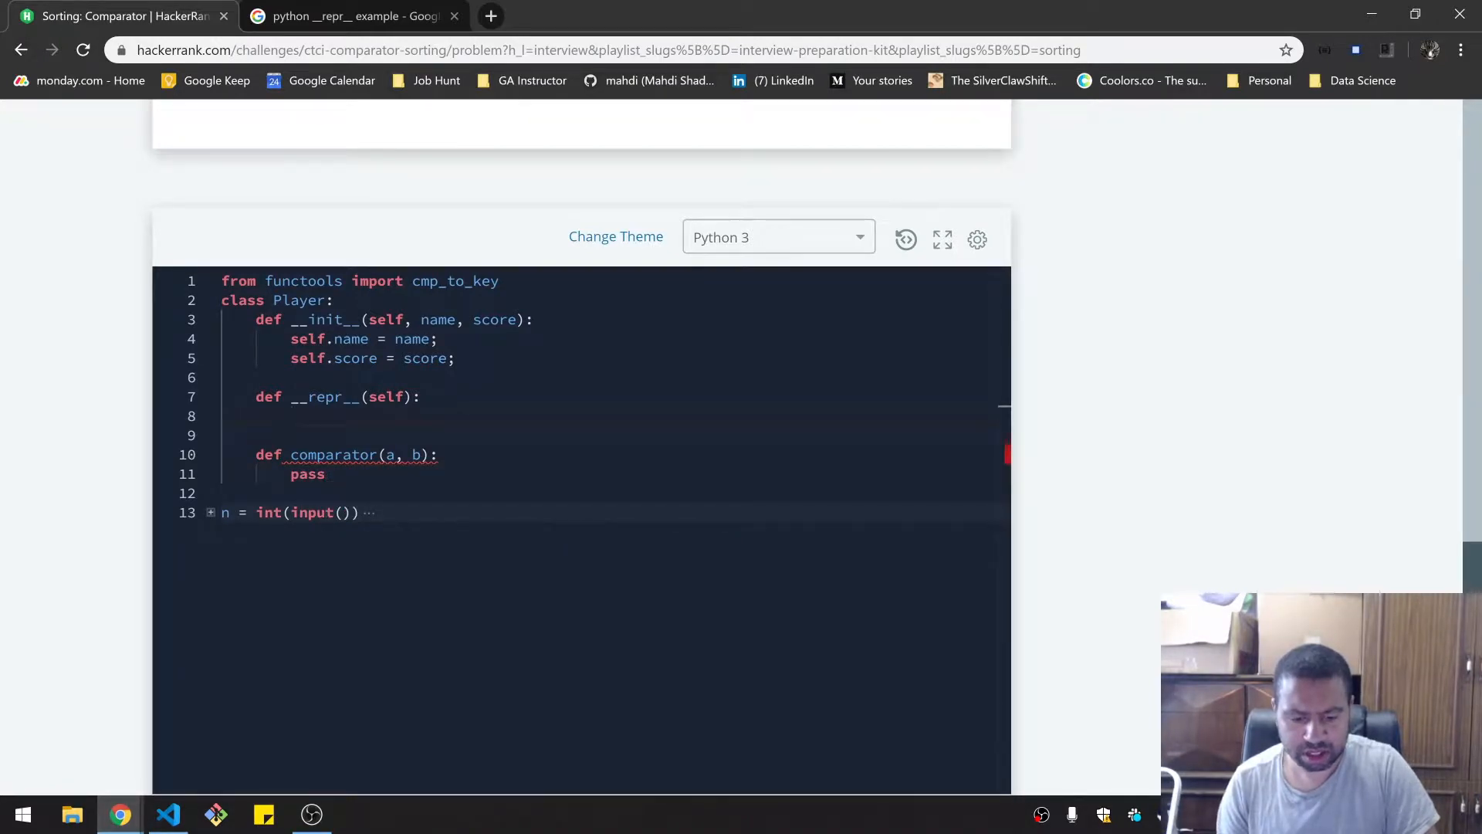
type("ps")
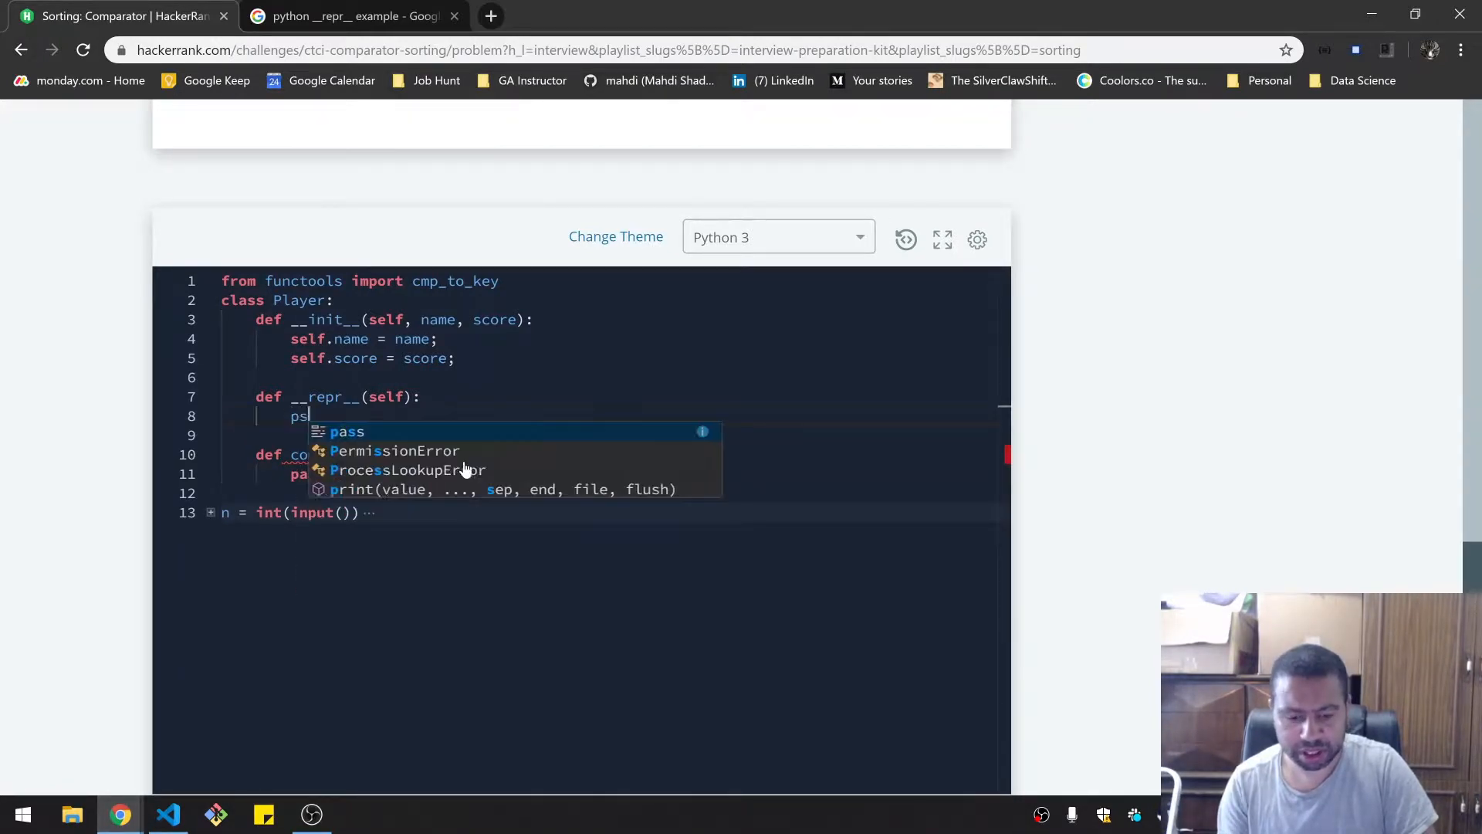
type("pass")
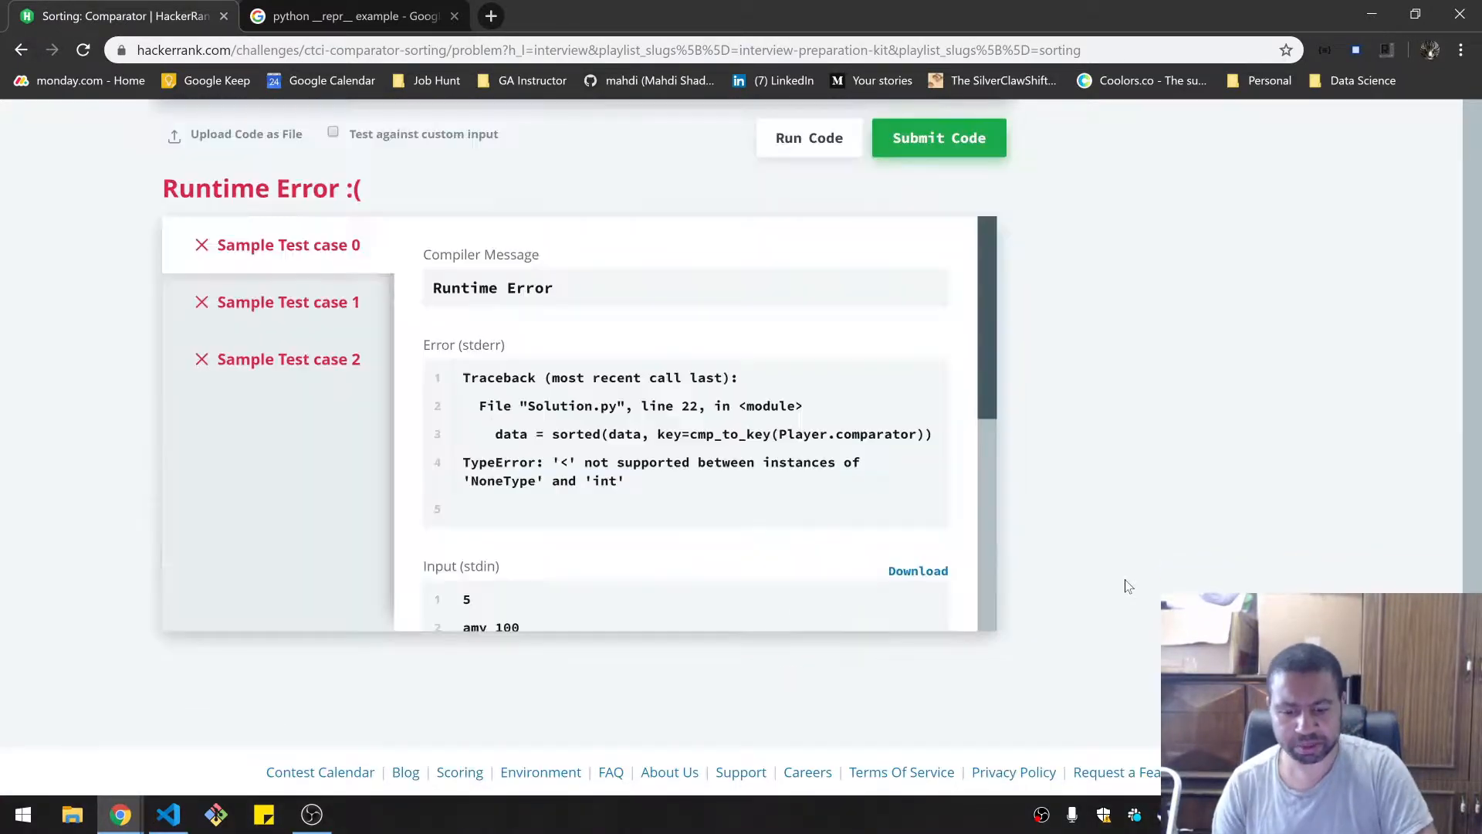
- Replace __repr__'s pass with return self.name, then rewrite it as return f"{}"
scroll("down", 3)
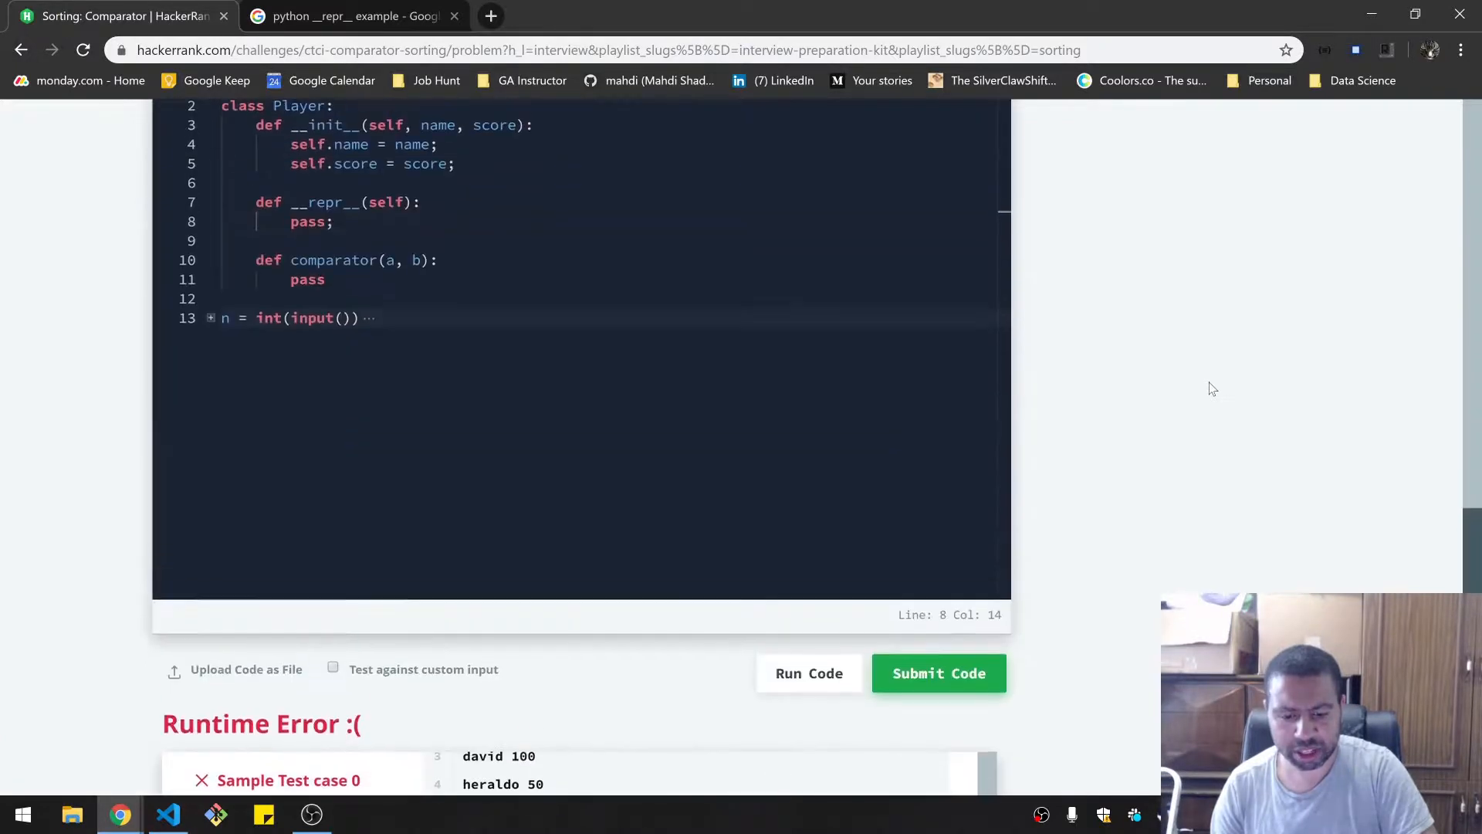
scroll("down", 3)
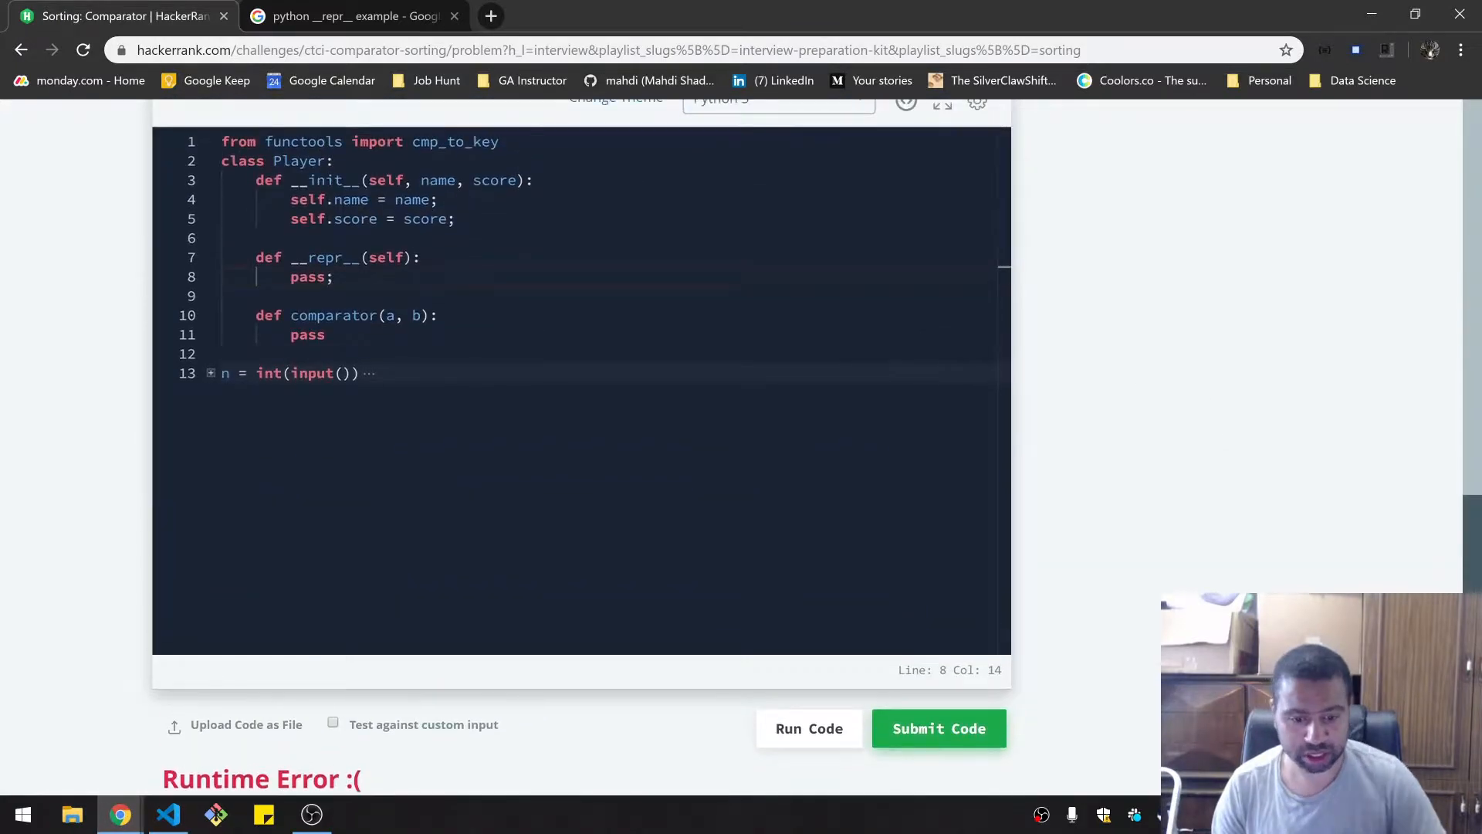
key("Backspace")
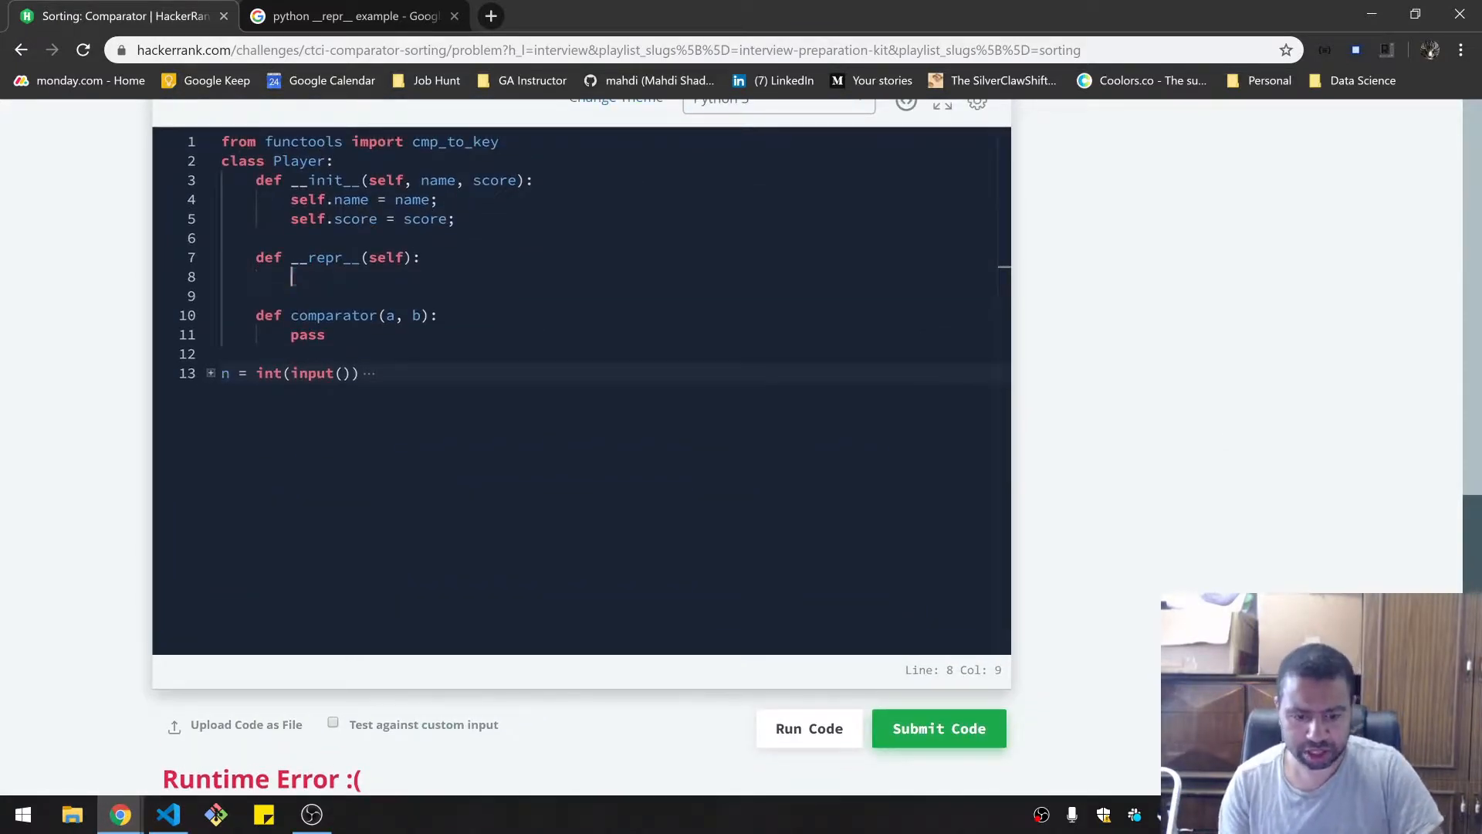
type("return")
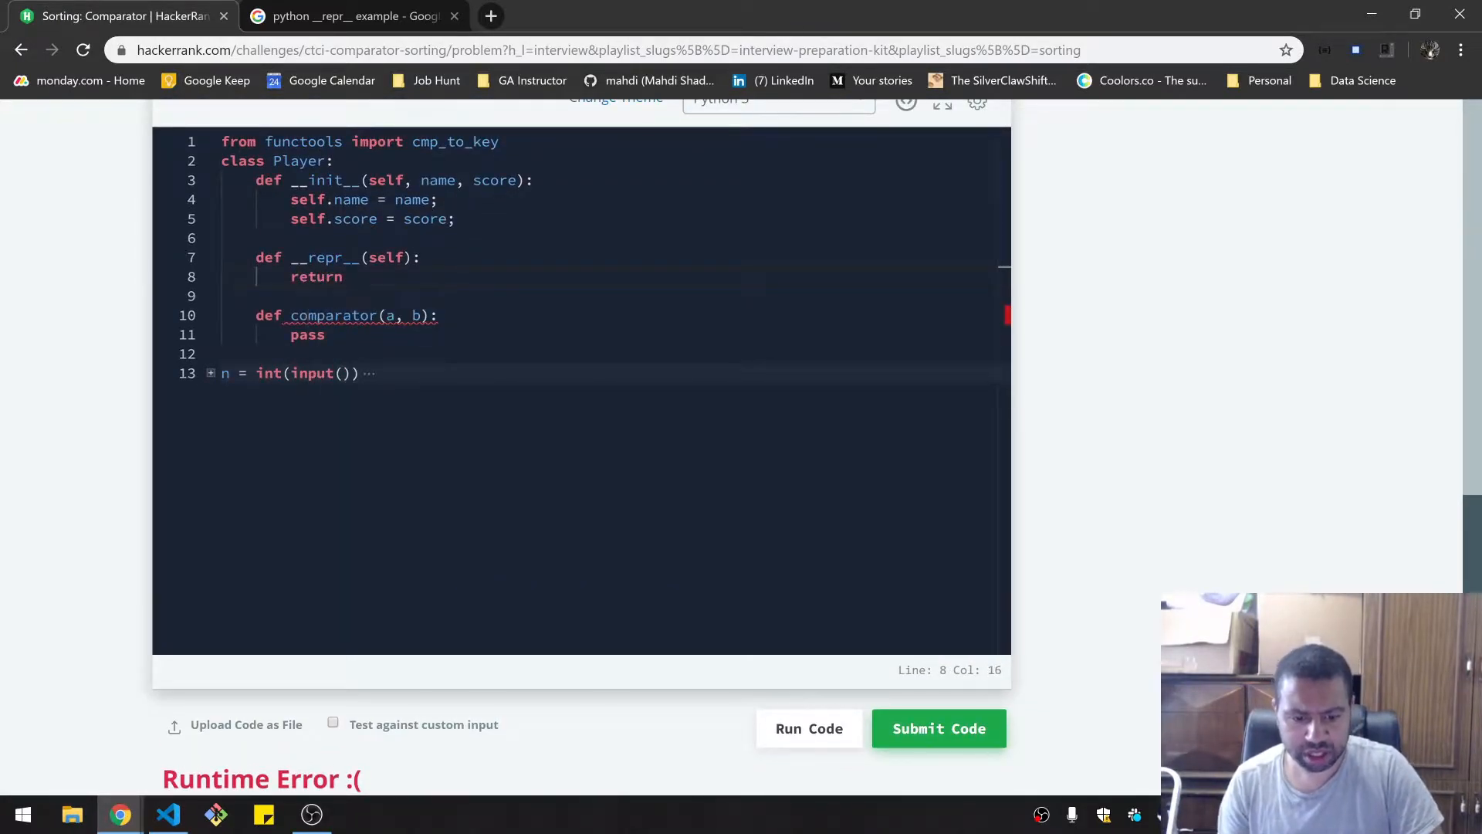
type("self.name")
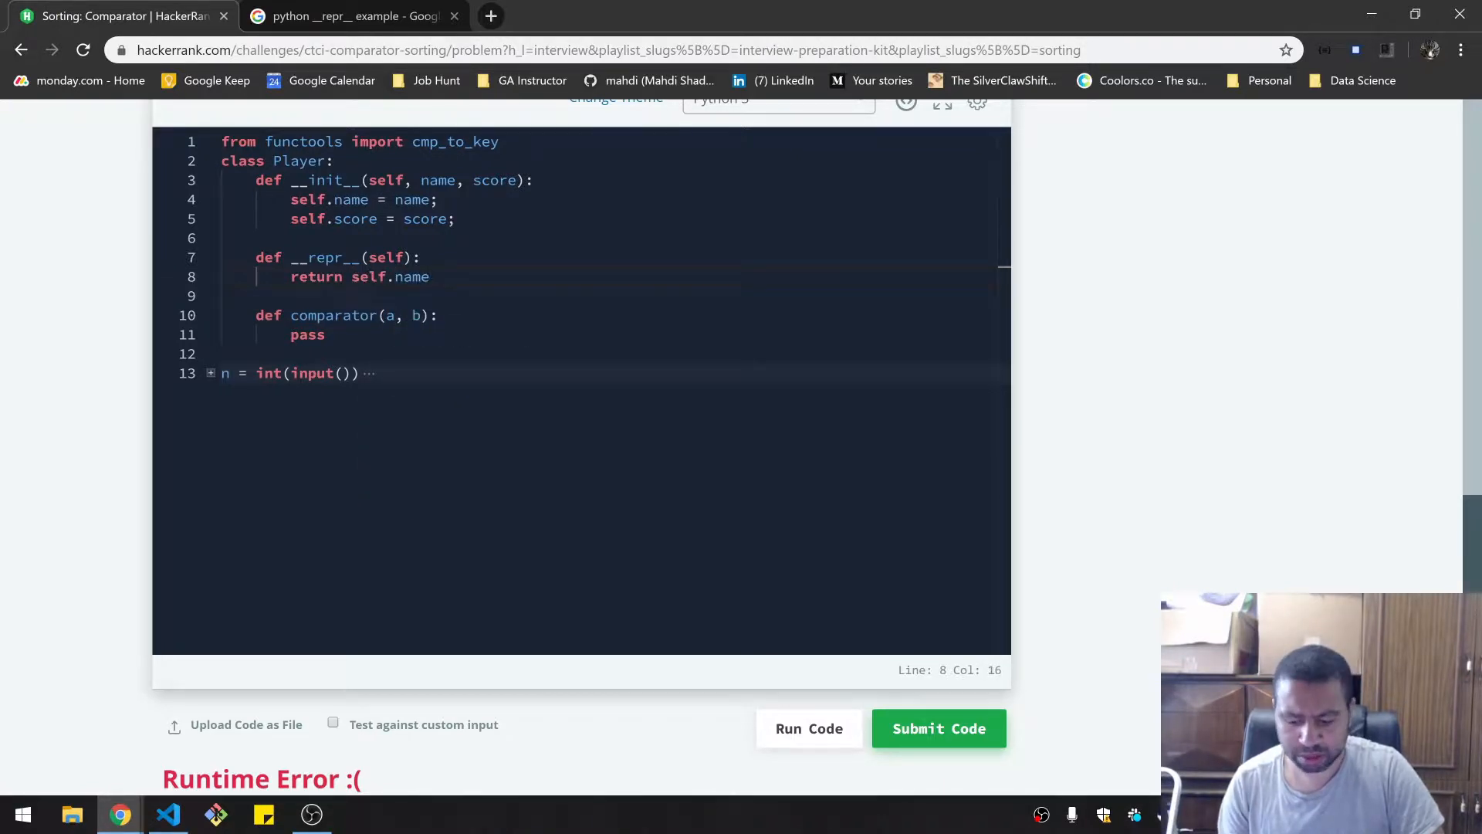
type("f\"")
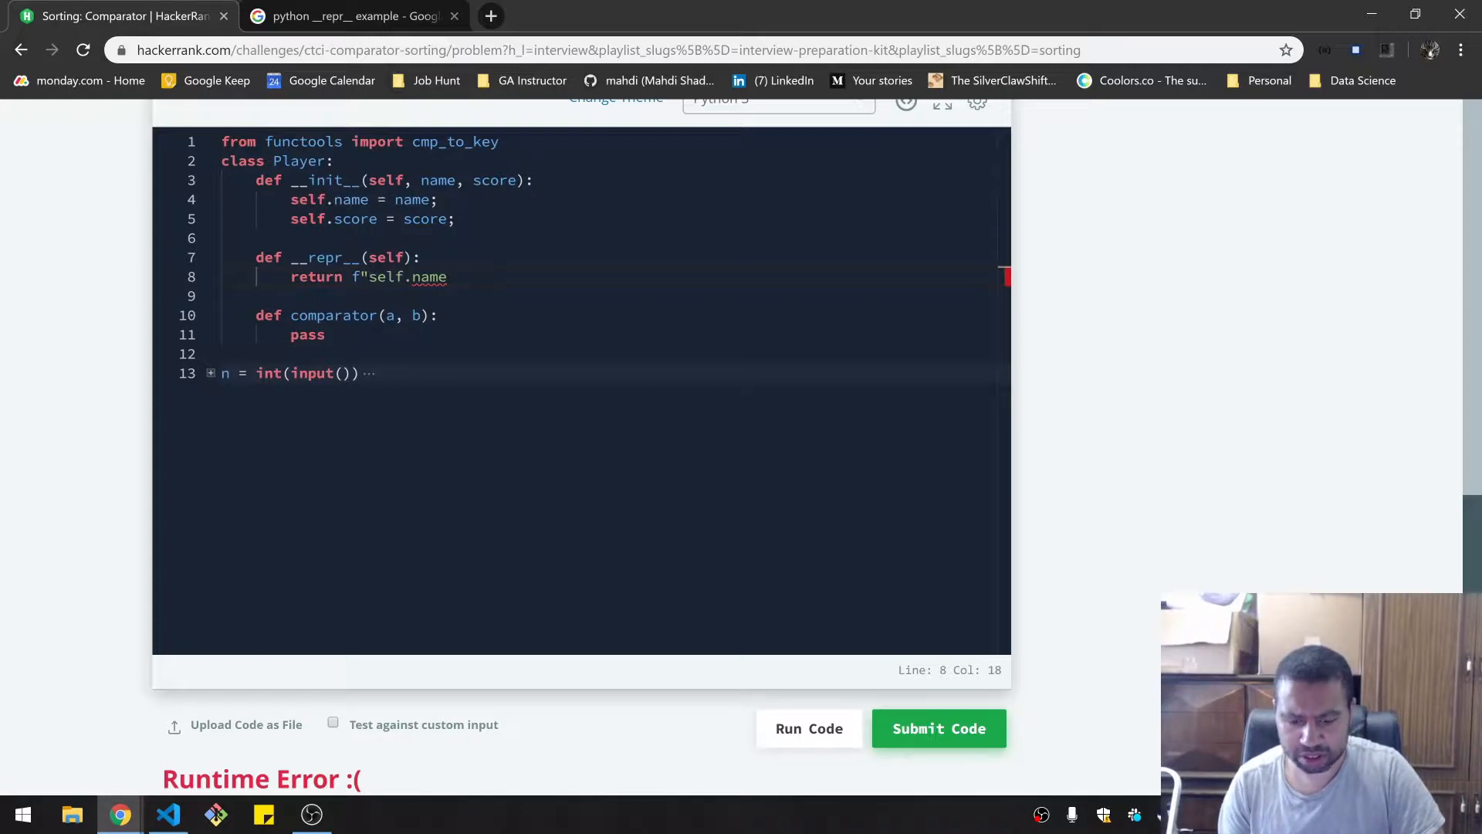
type("\"")
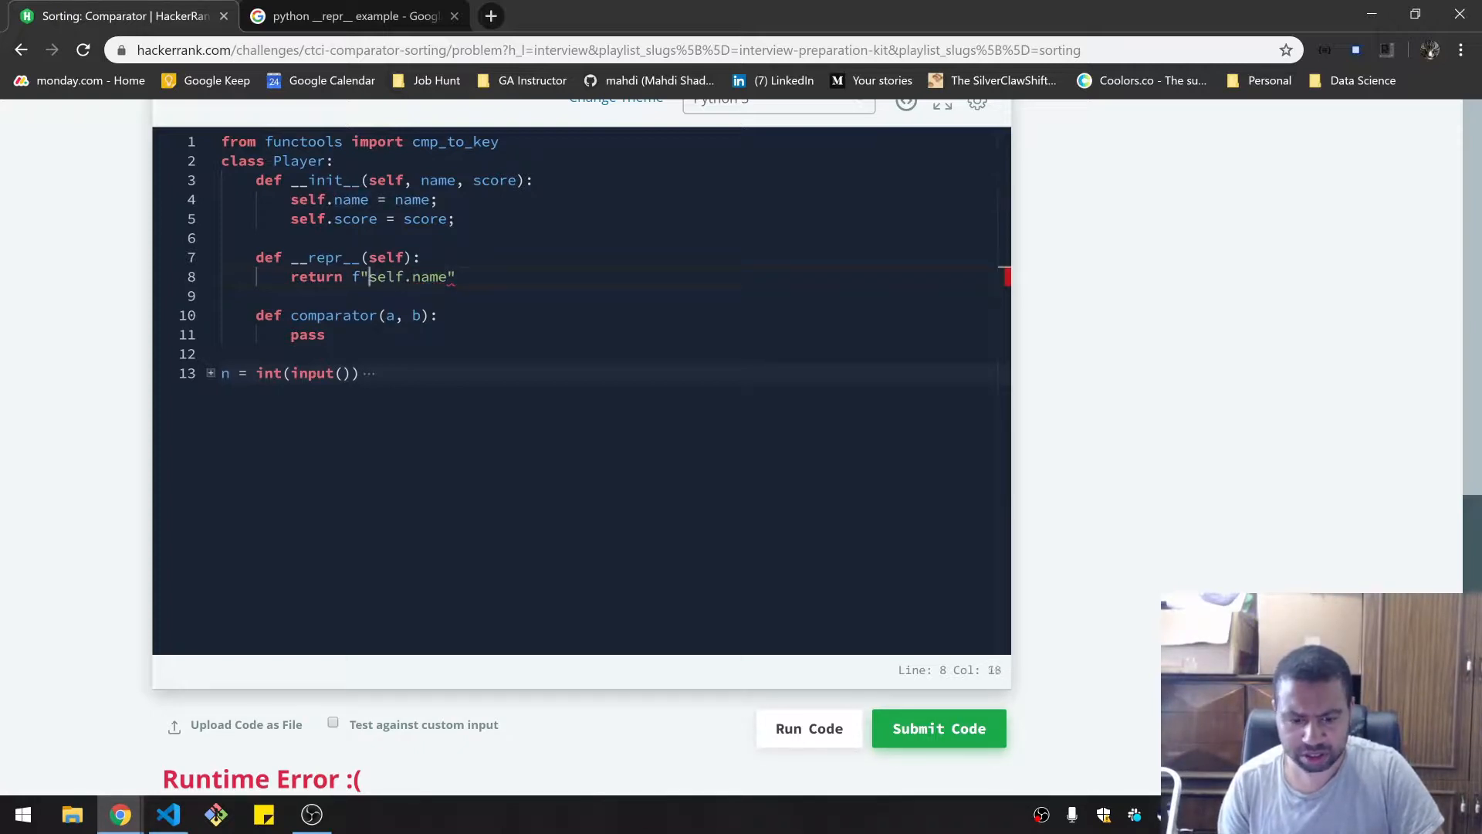
type("{")
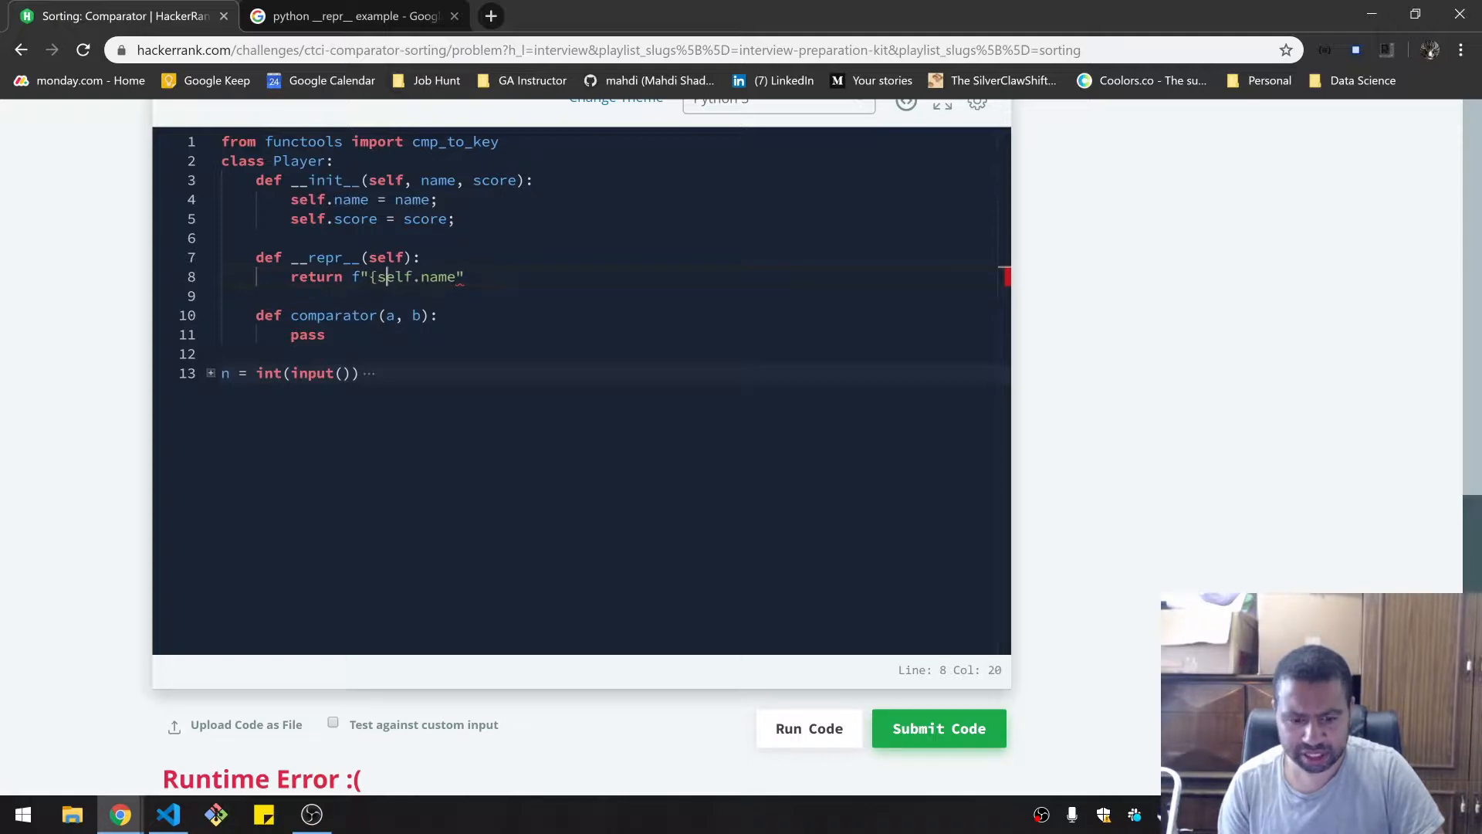
type("}")
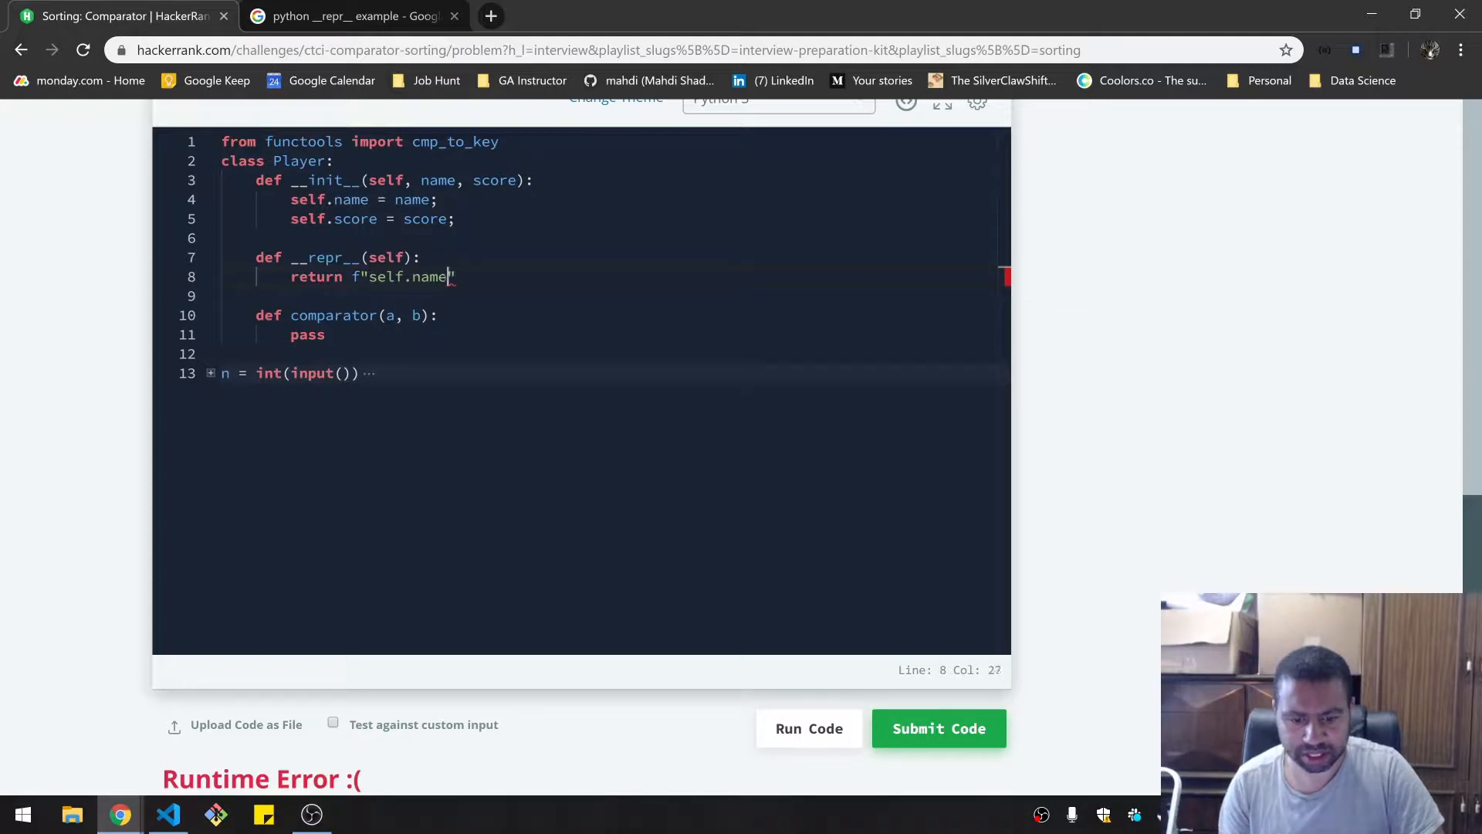
key("backspace")
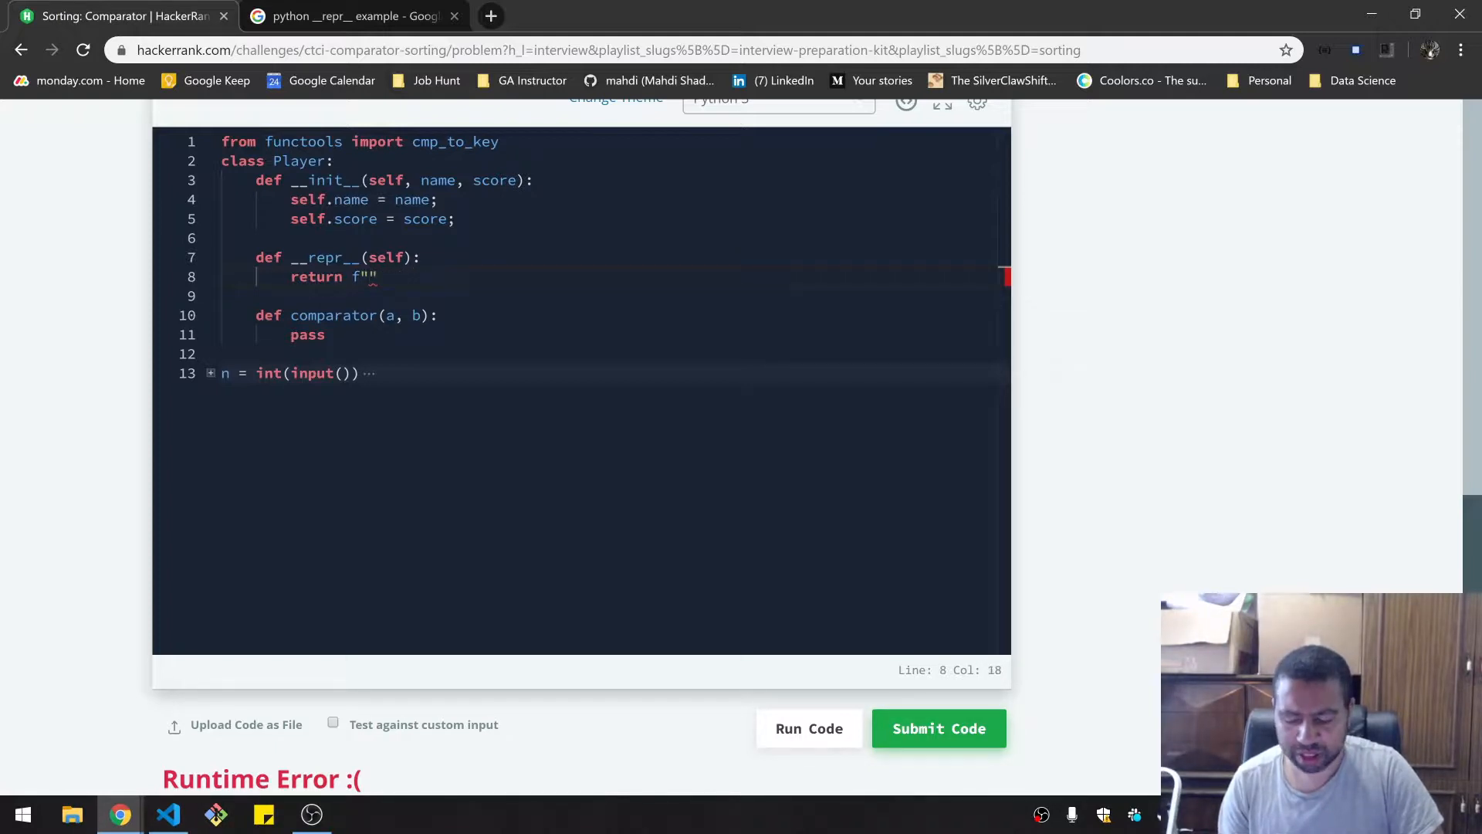
type("{}")
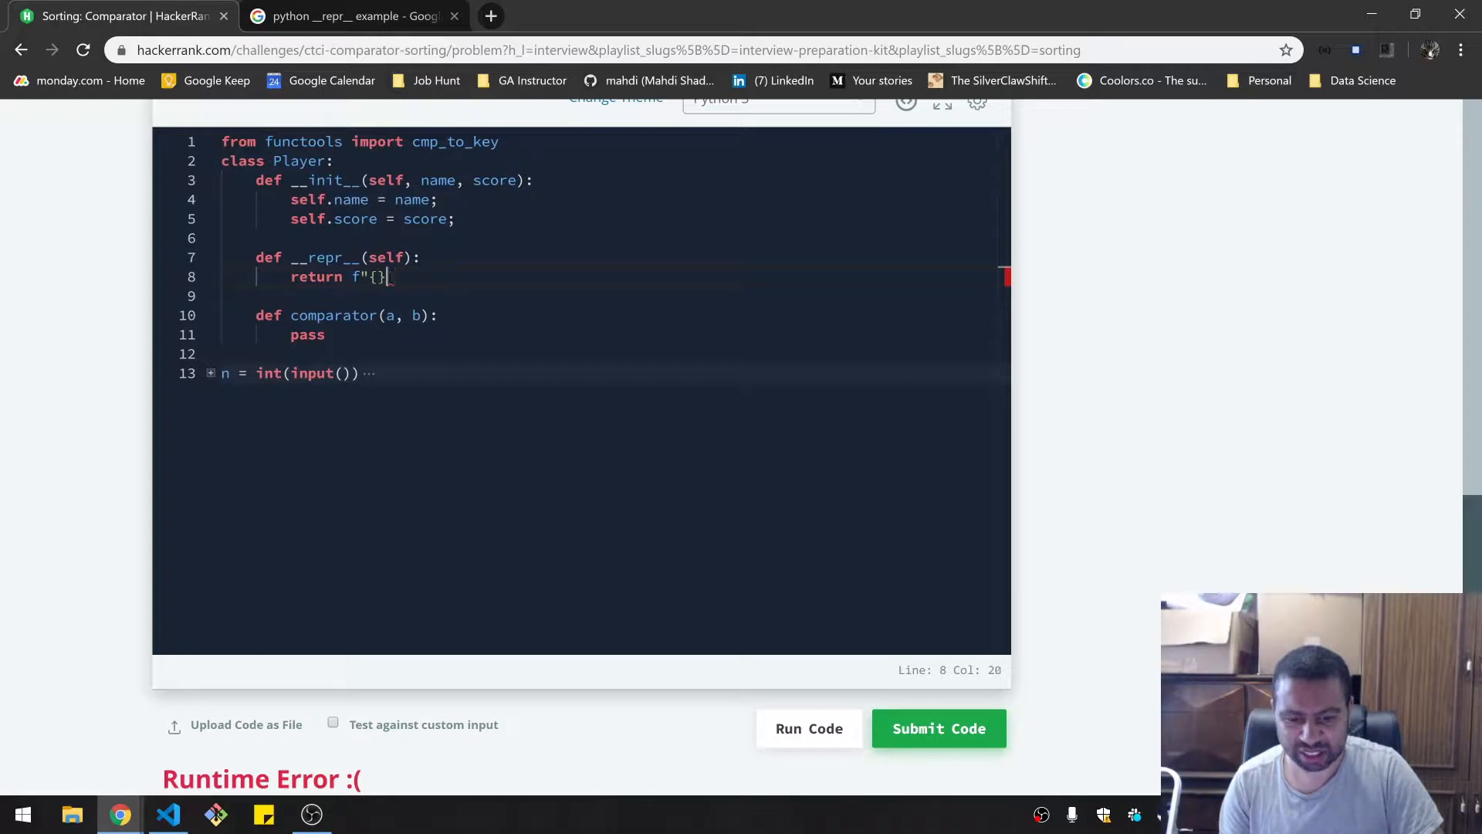
- Search Google for 'f string python' and open the Real Python f-strings article
type("\"")
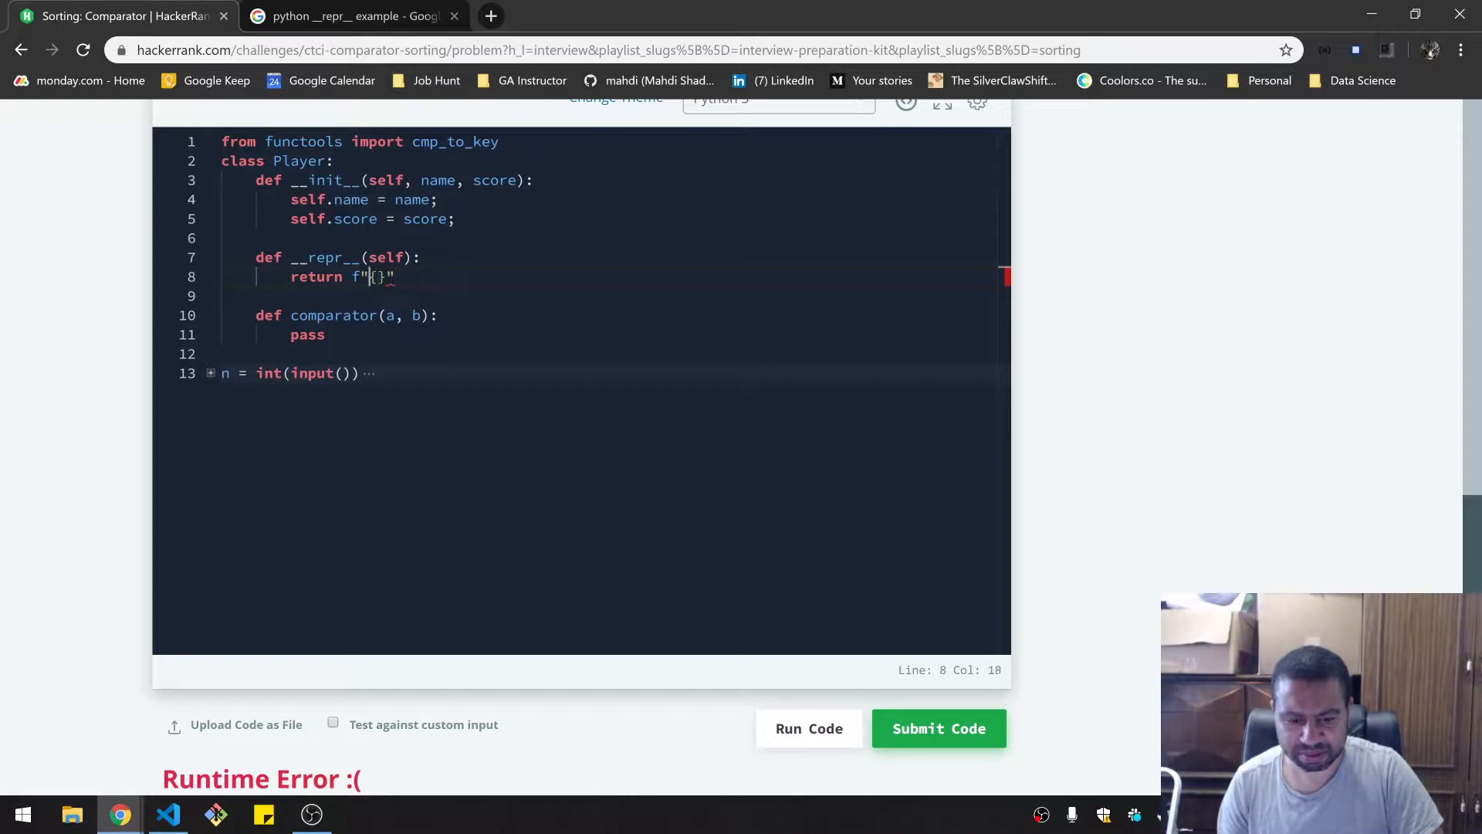
type("f strong")
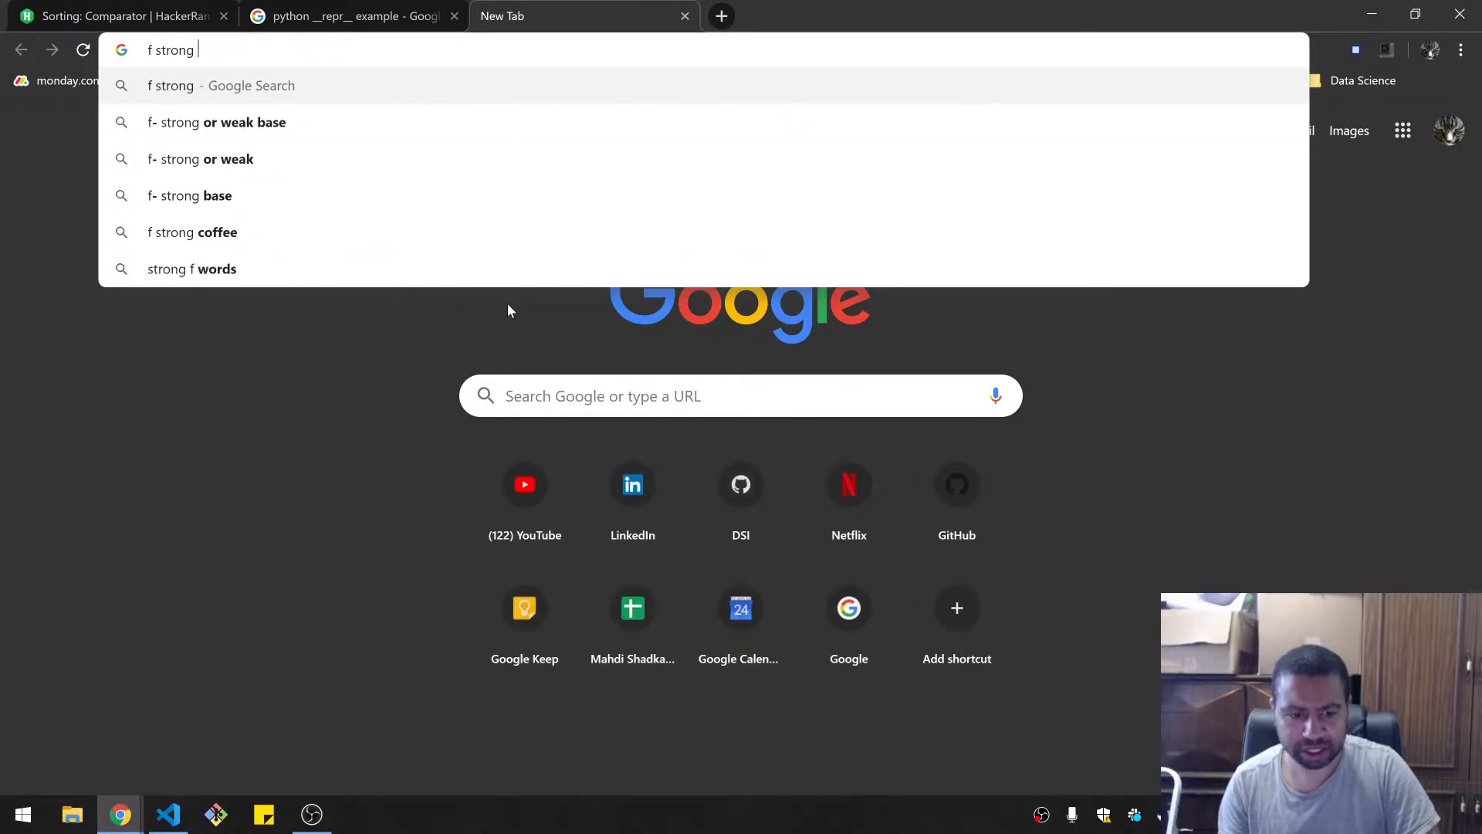
type("f string python")
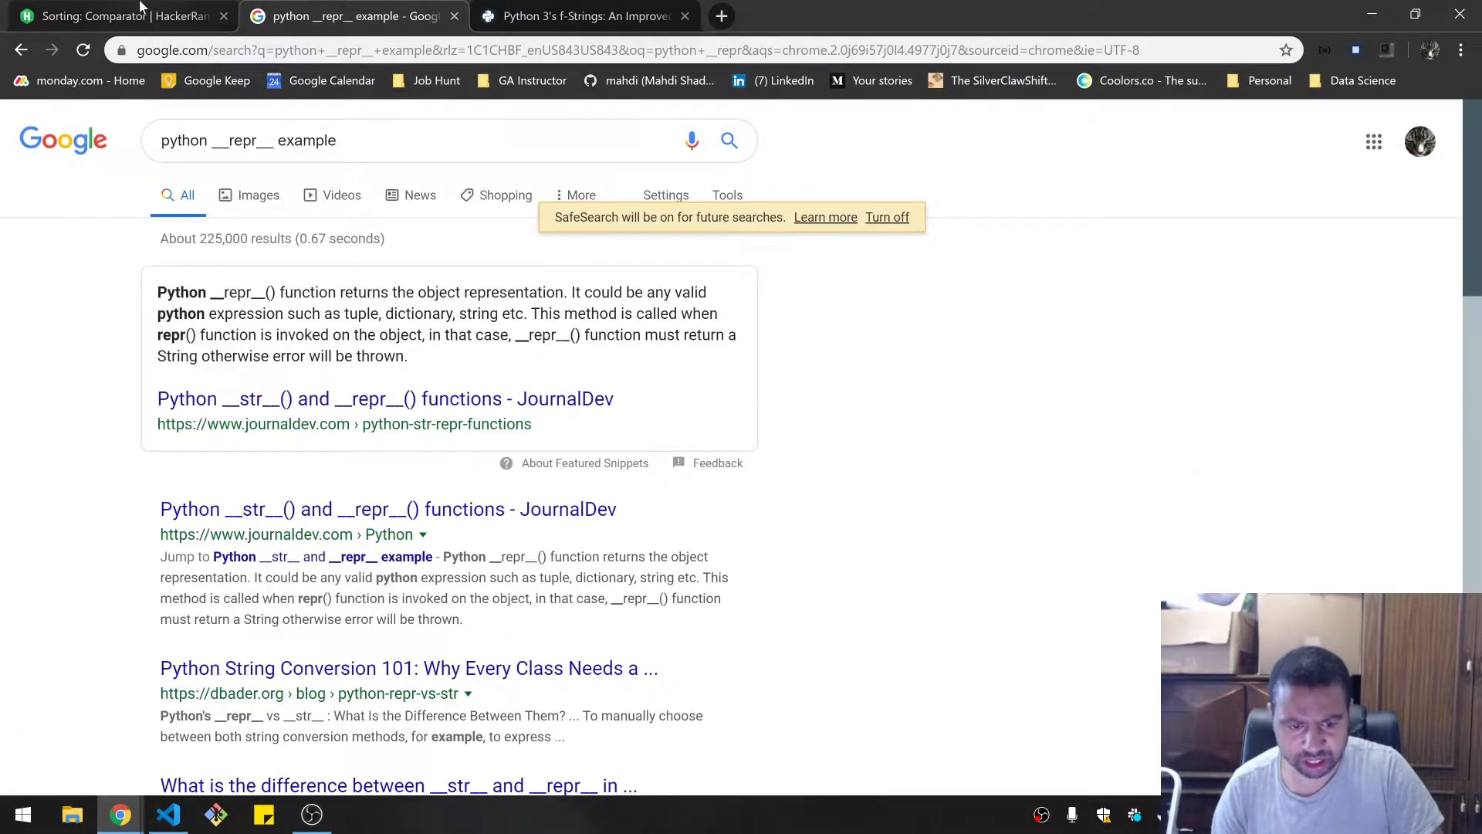
- Make __repr__ return f"{self.name} {self.score}" with no trailing semicolon
left_click(114, 16)
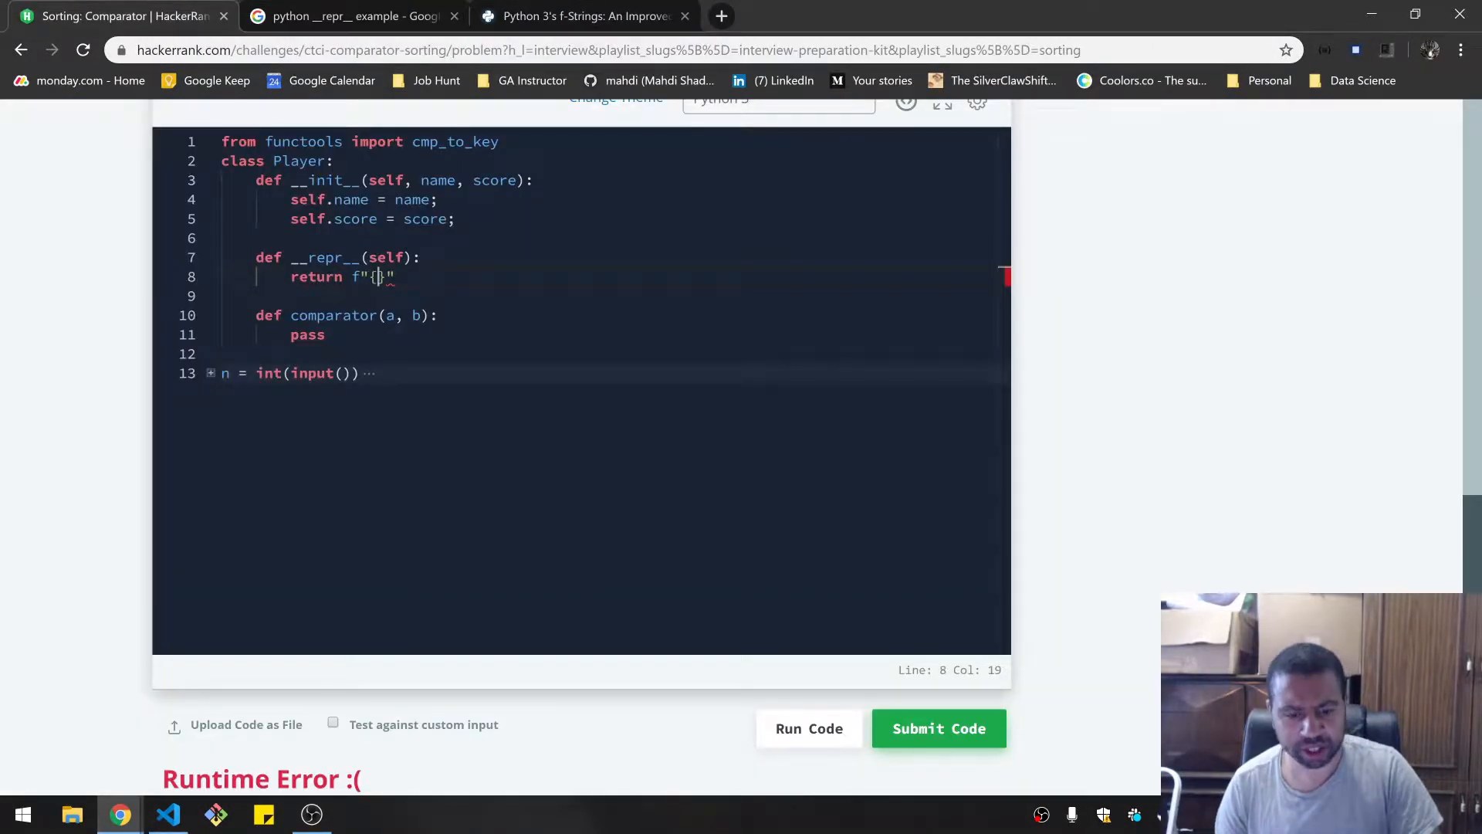
type("}")
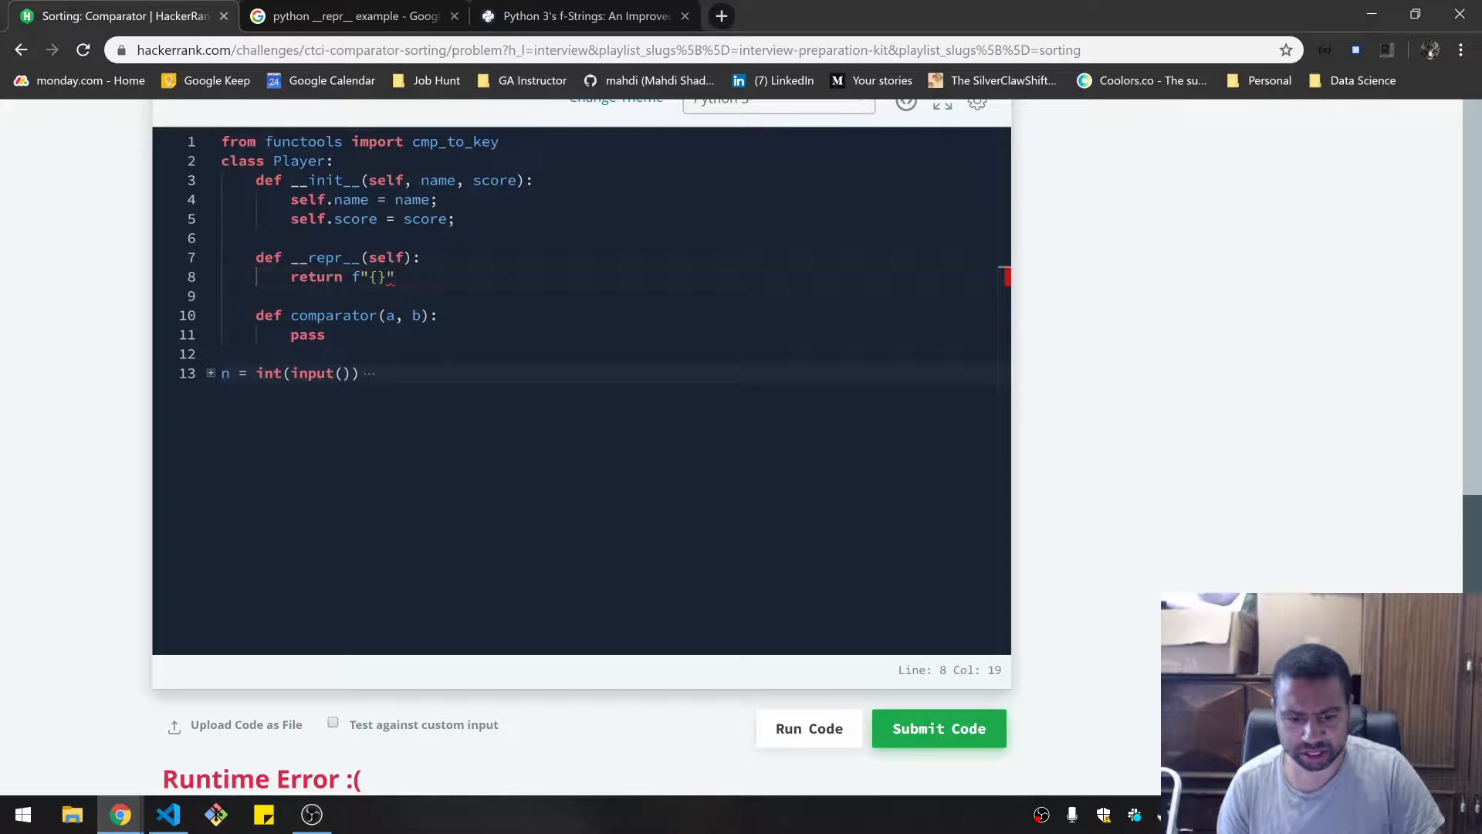
type("self.name")
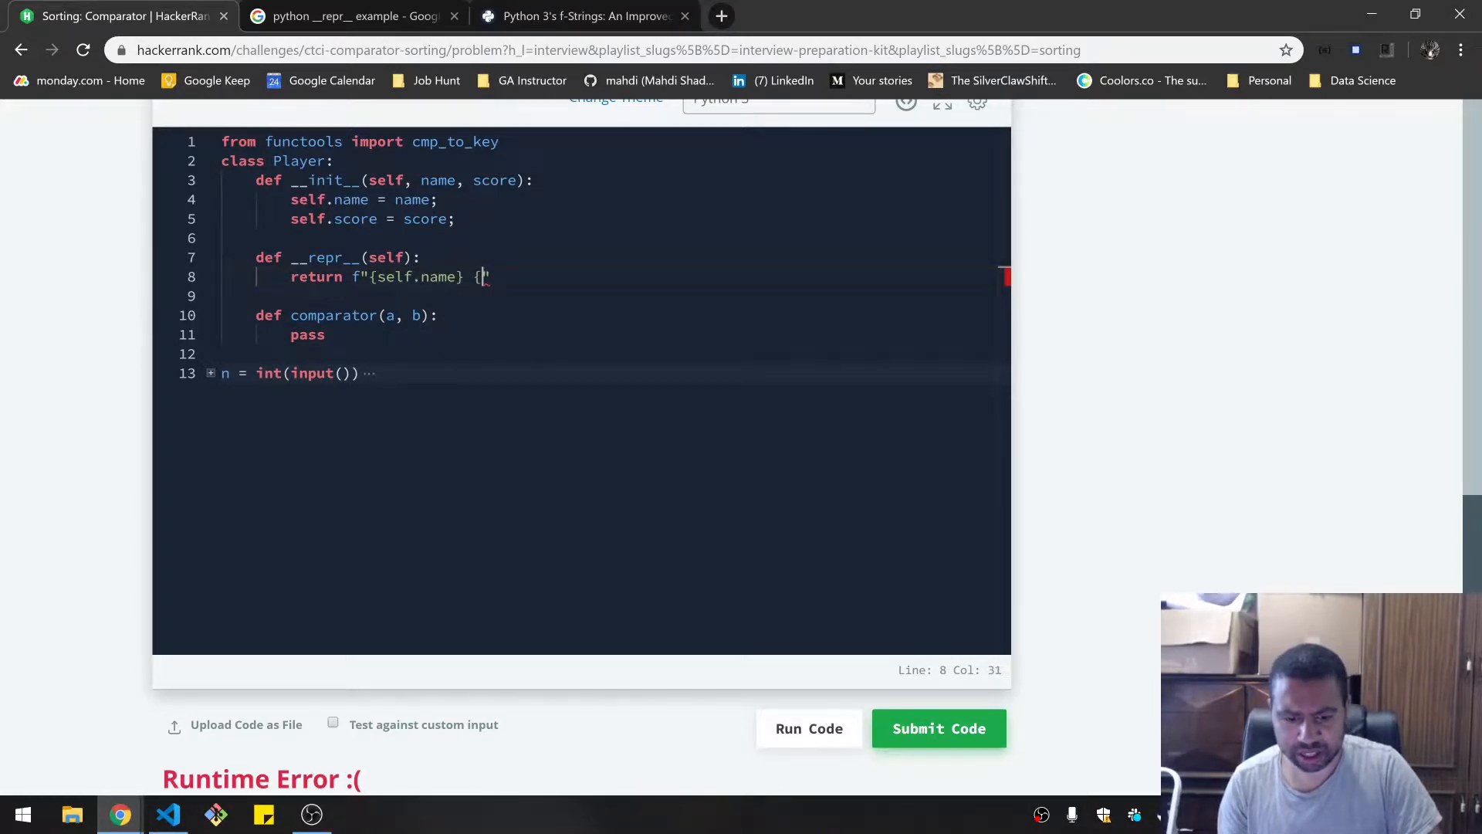
type("{self.na")
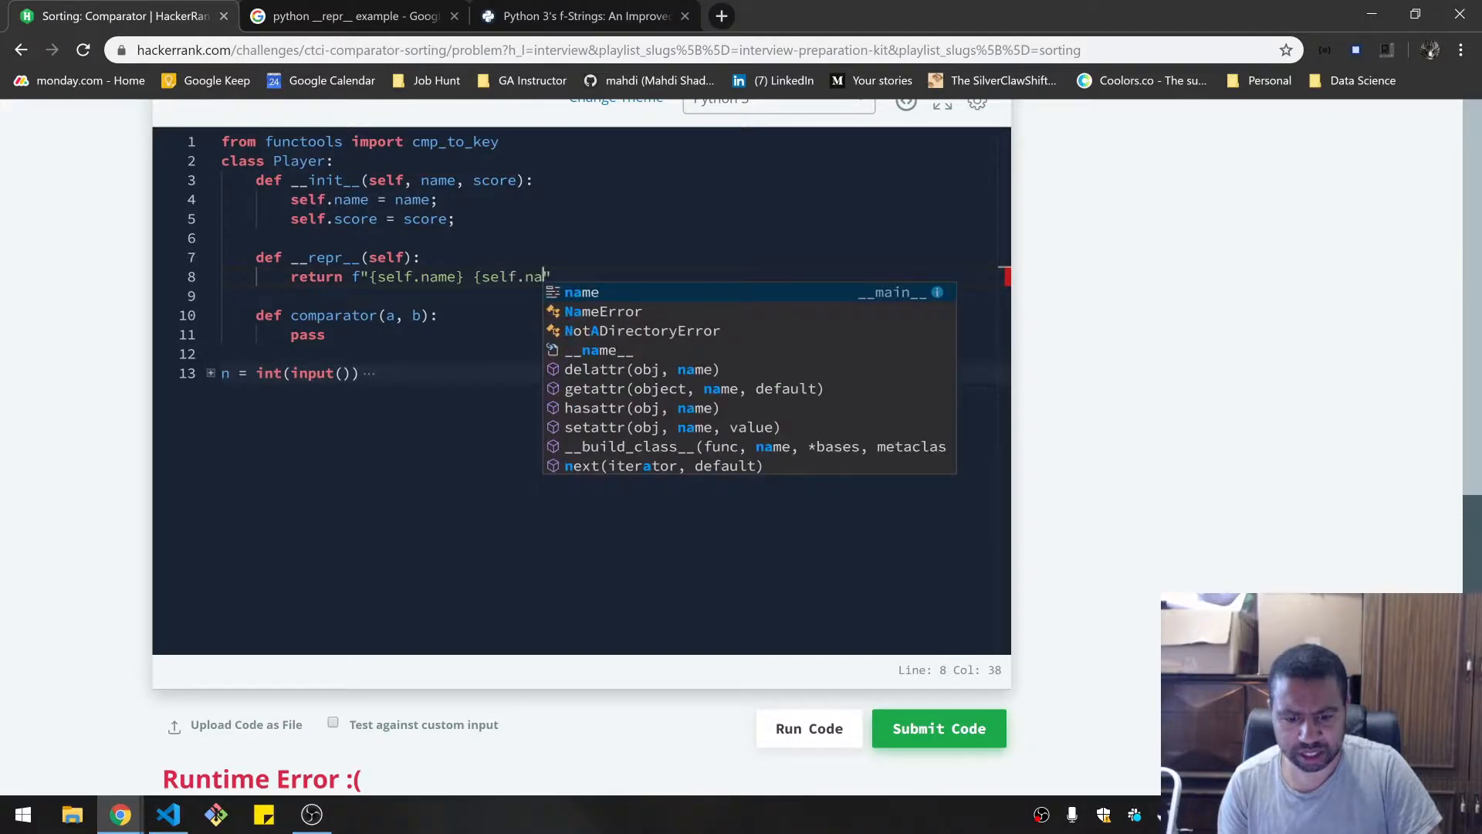
type("score{")
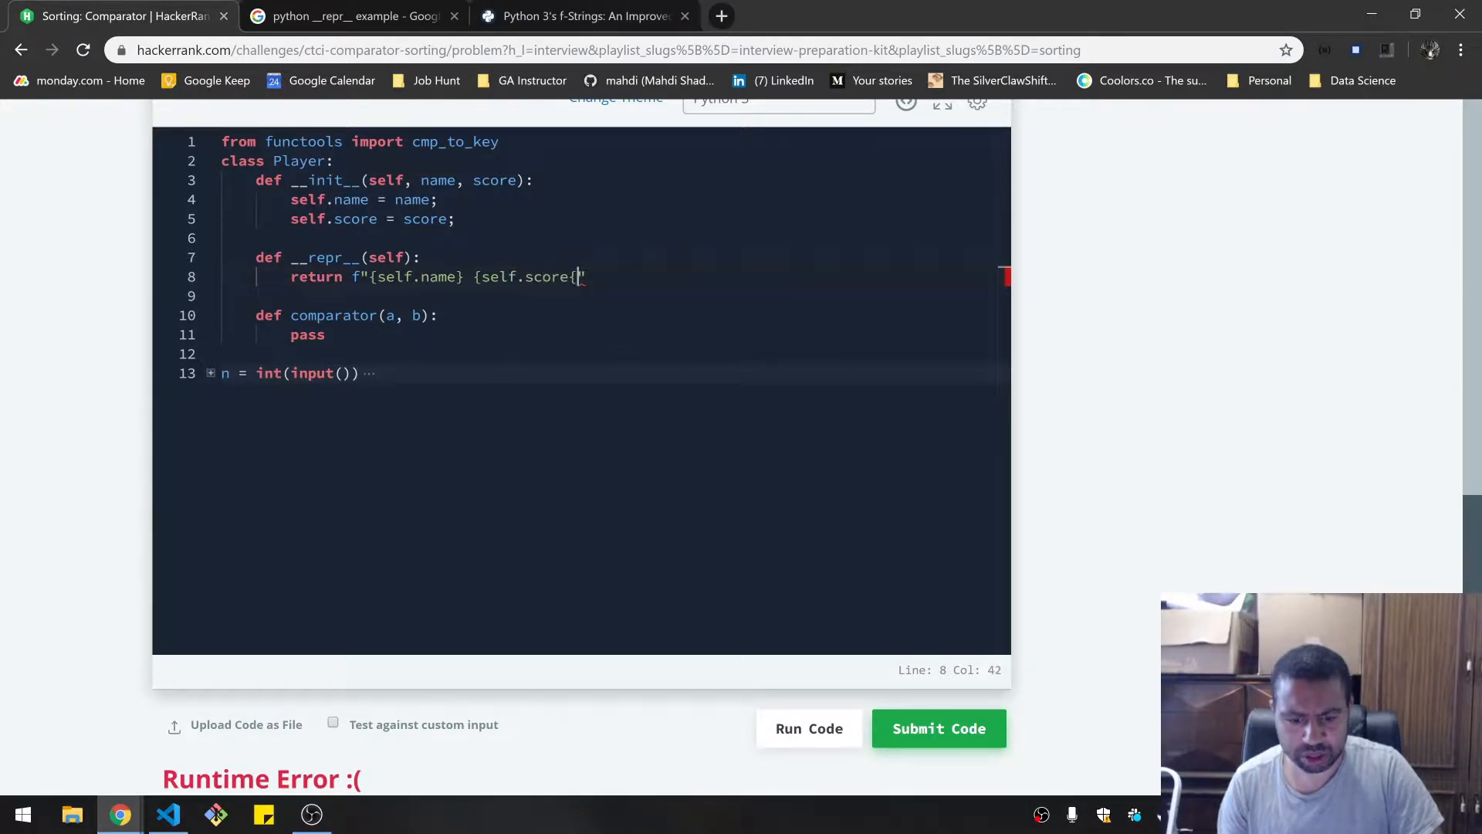
type("}\";")
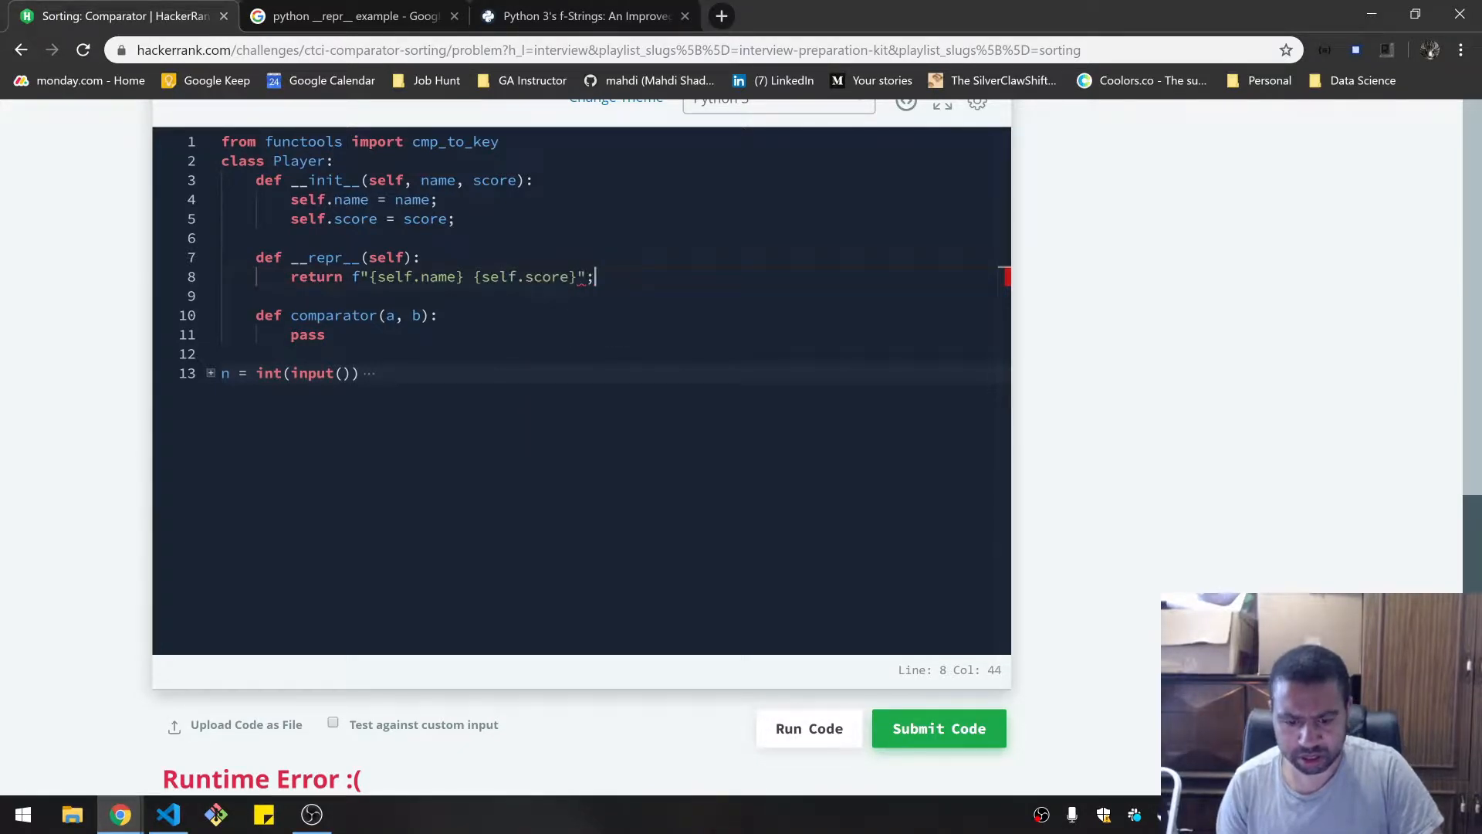
key("Backspace")
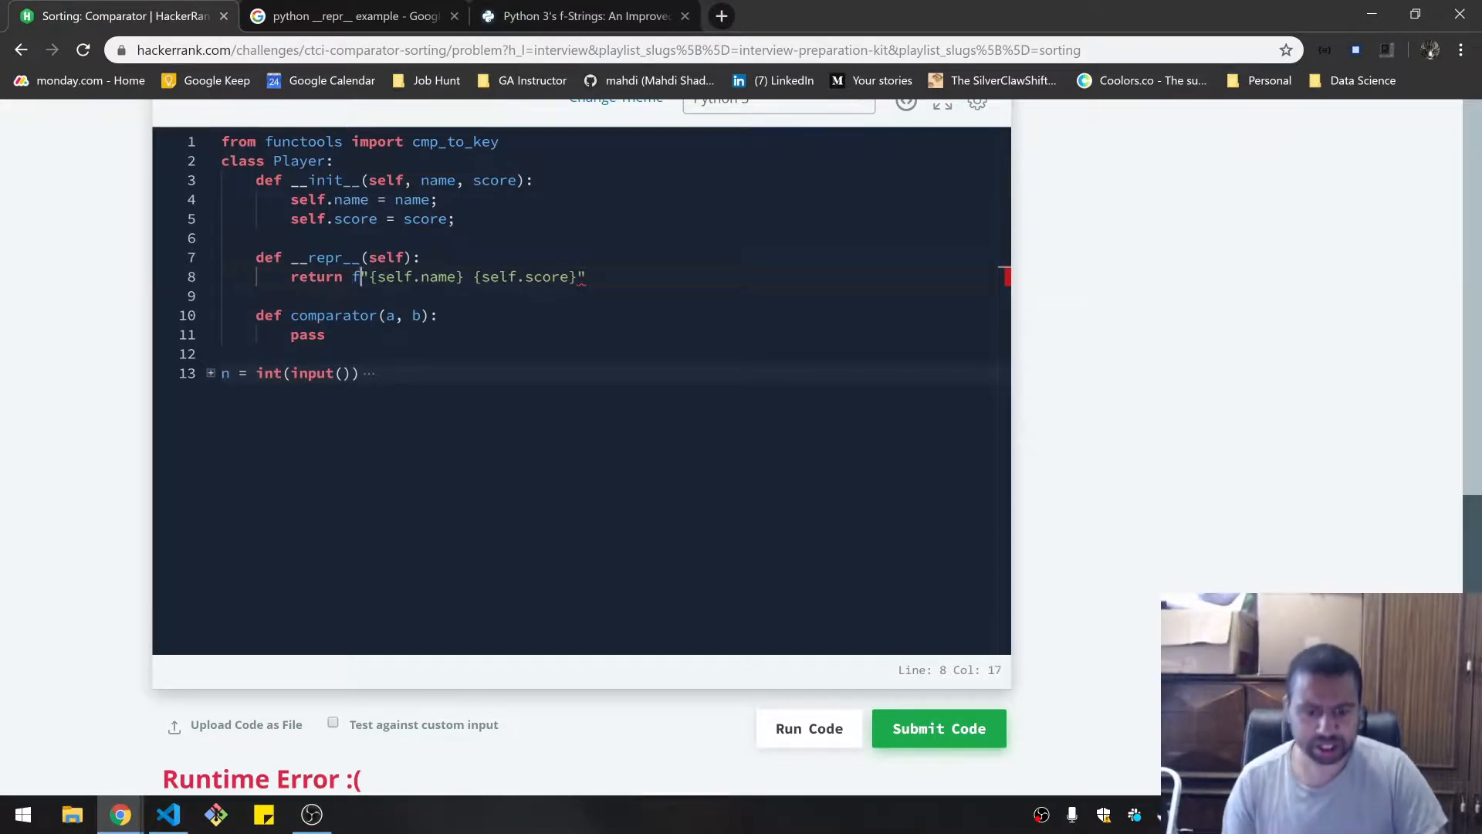
- Change __repr__ to return "{} {}".format(self.name, self.score) and run the sample tests
key("Backspace")
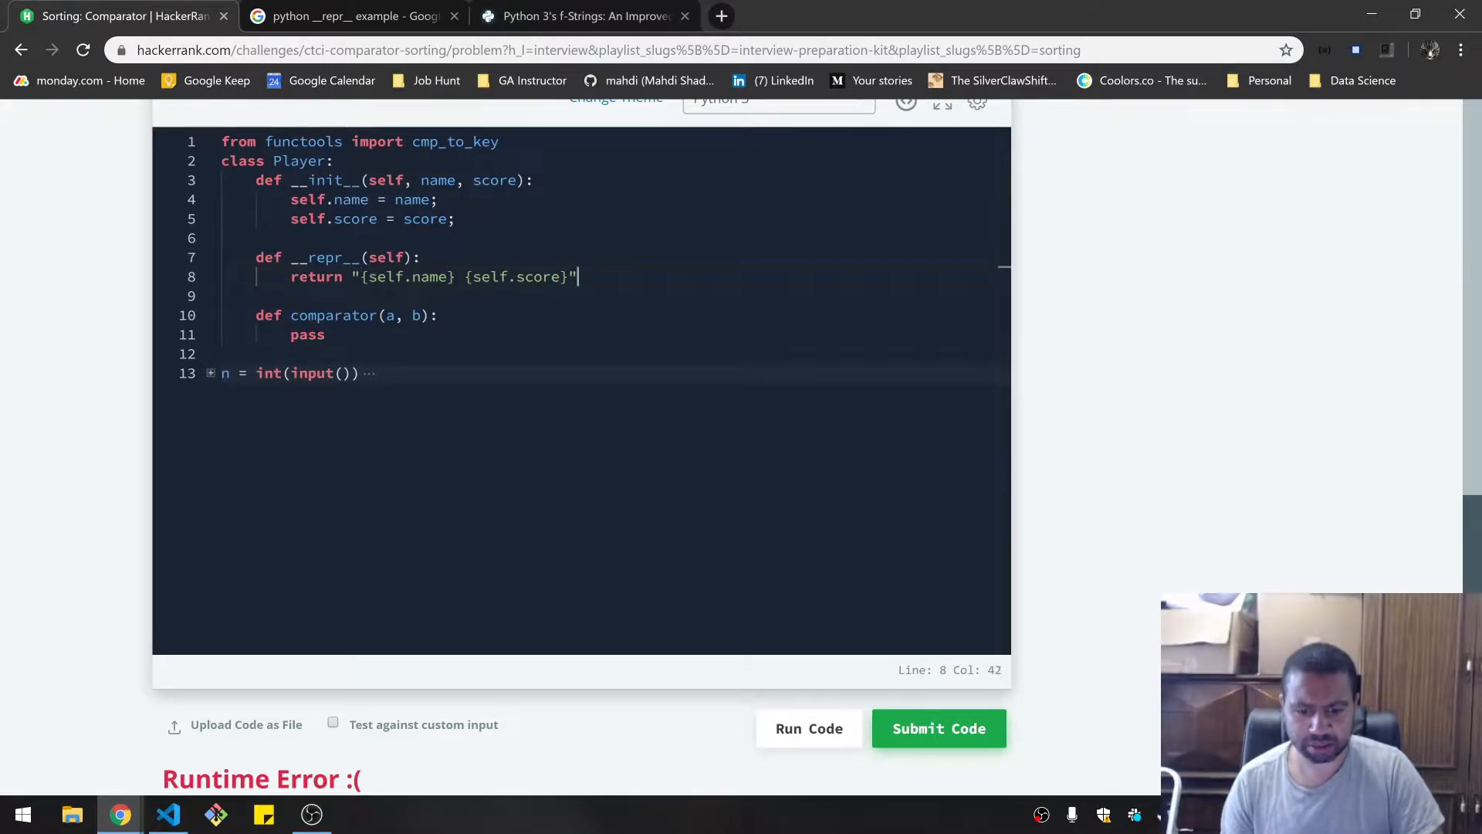
type(".o")
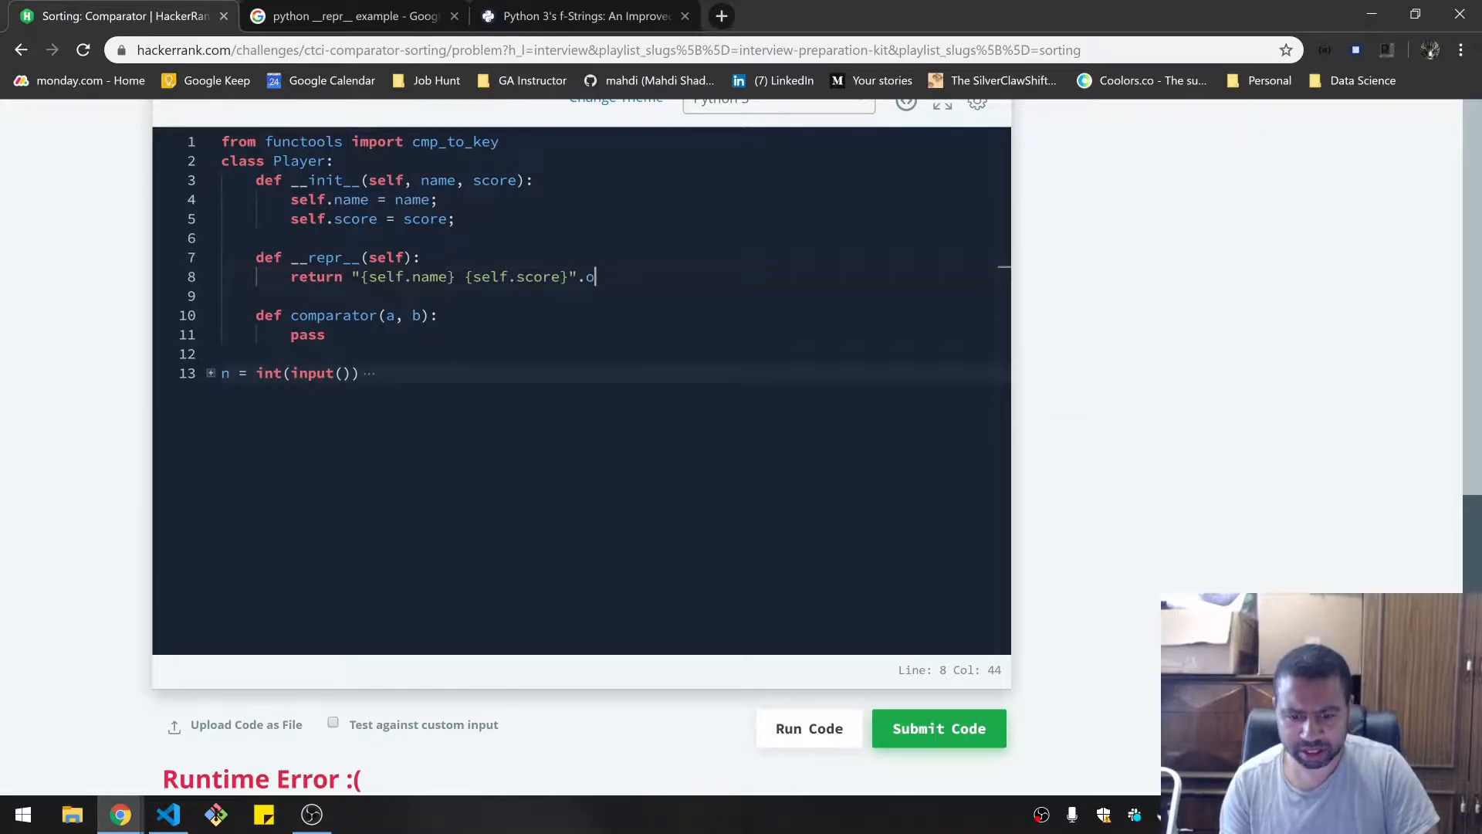
type("rmat()")
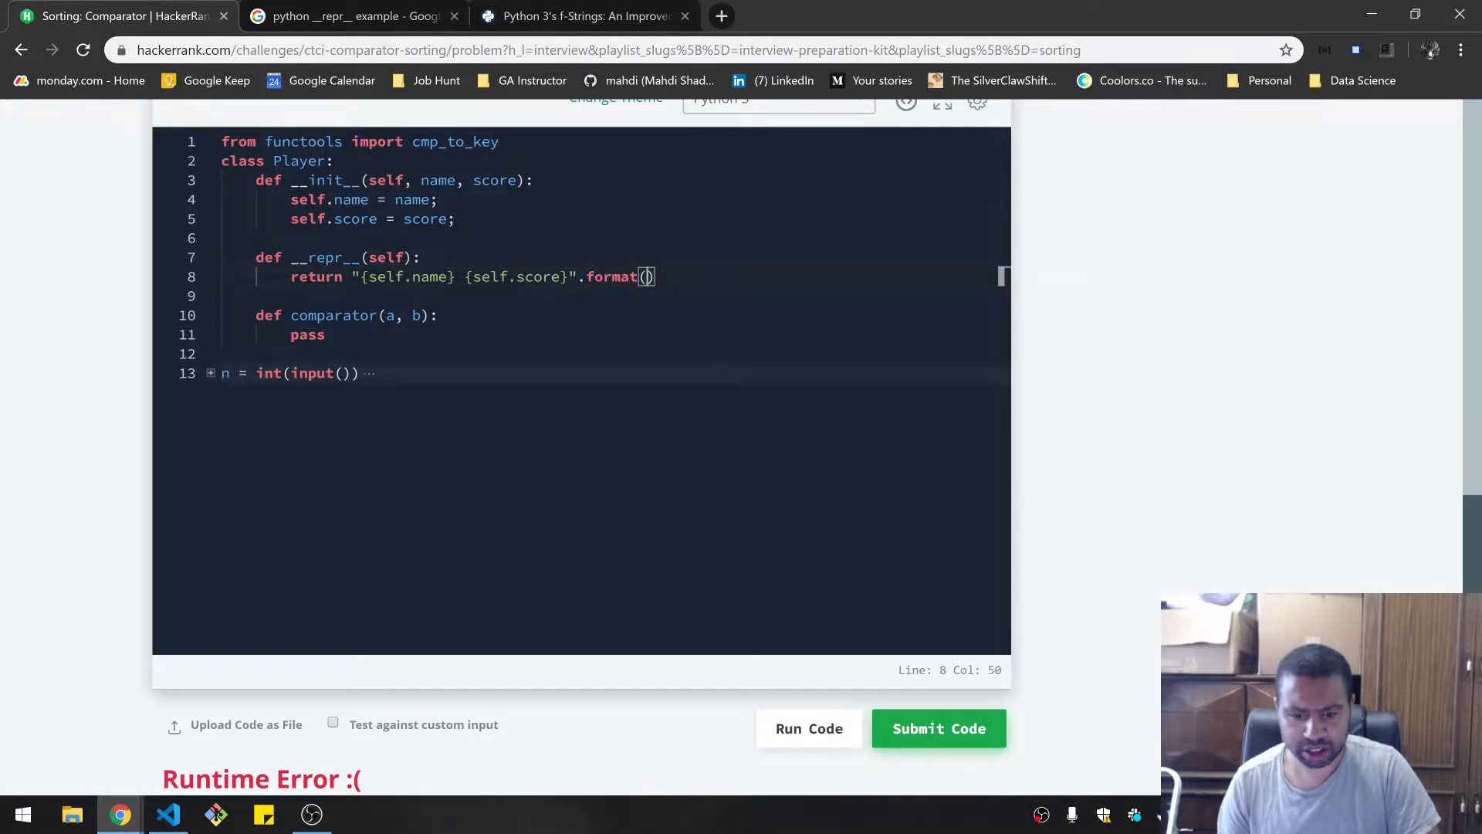
type("self.name, self")
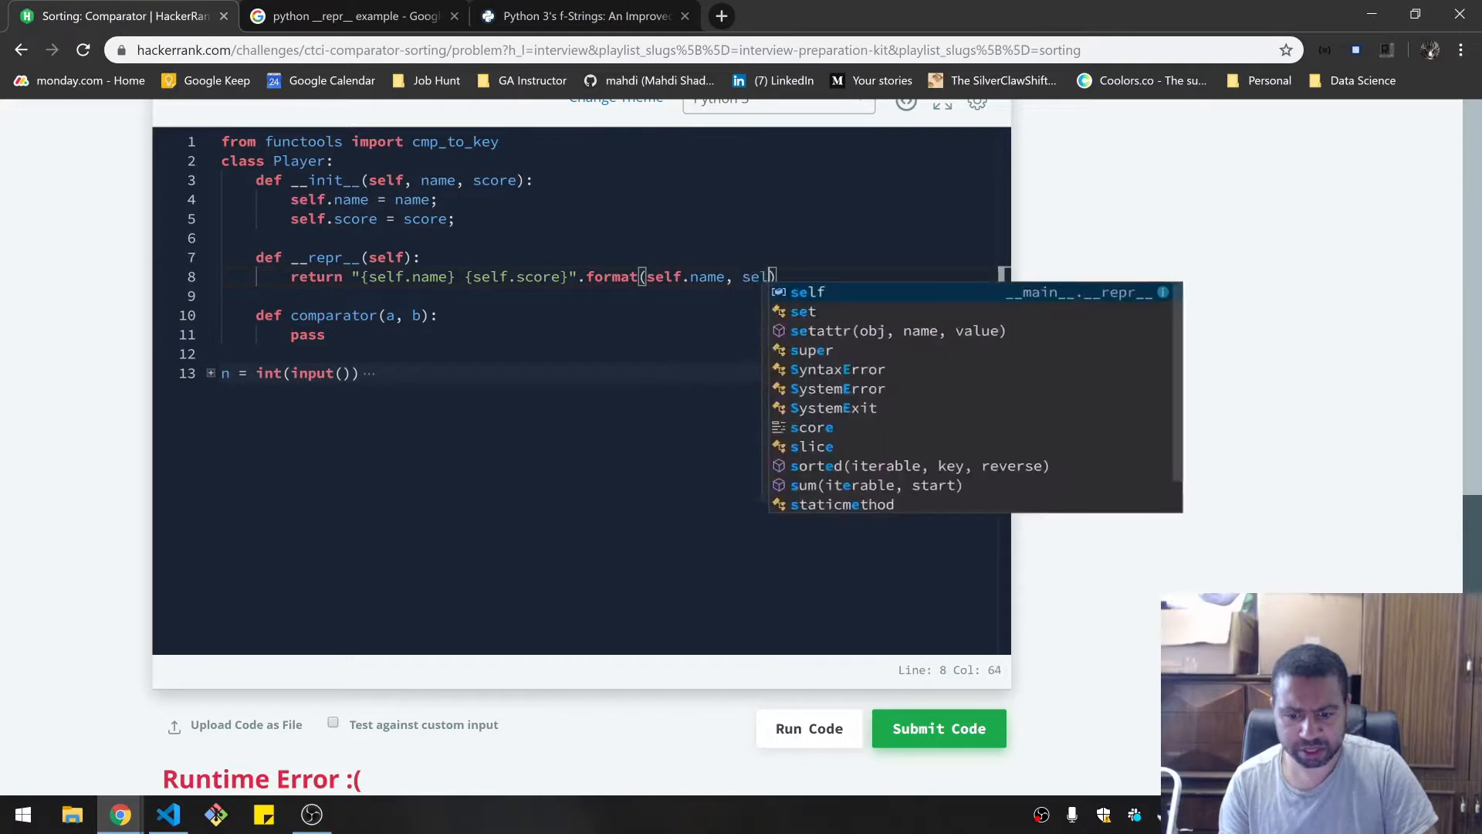
type(".score)")
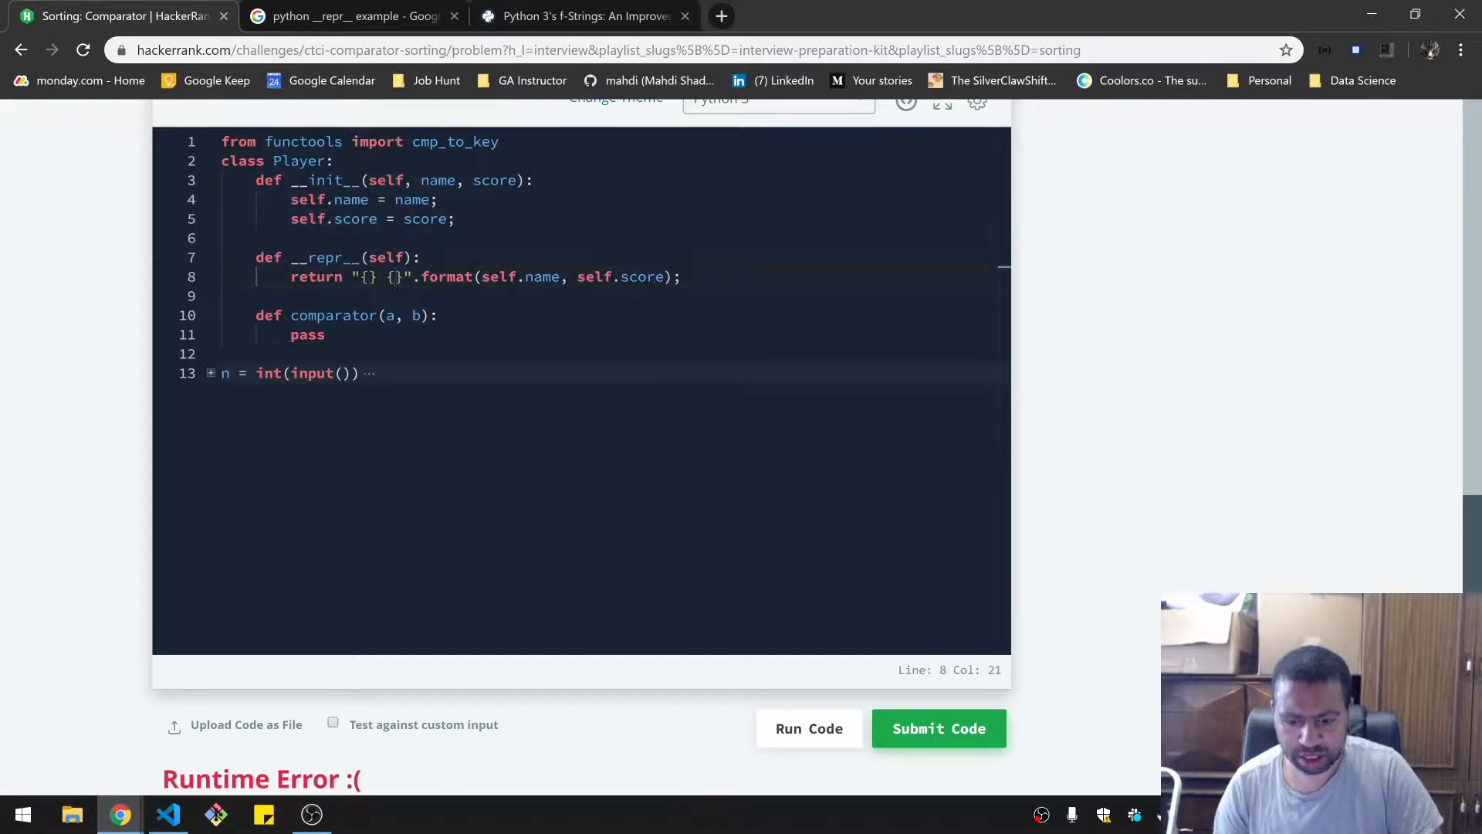
left_click(937, 728)
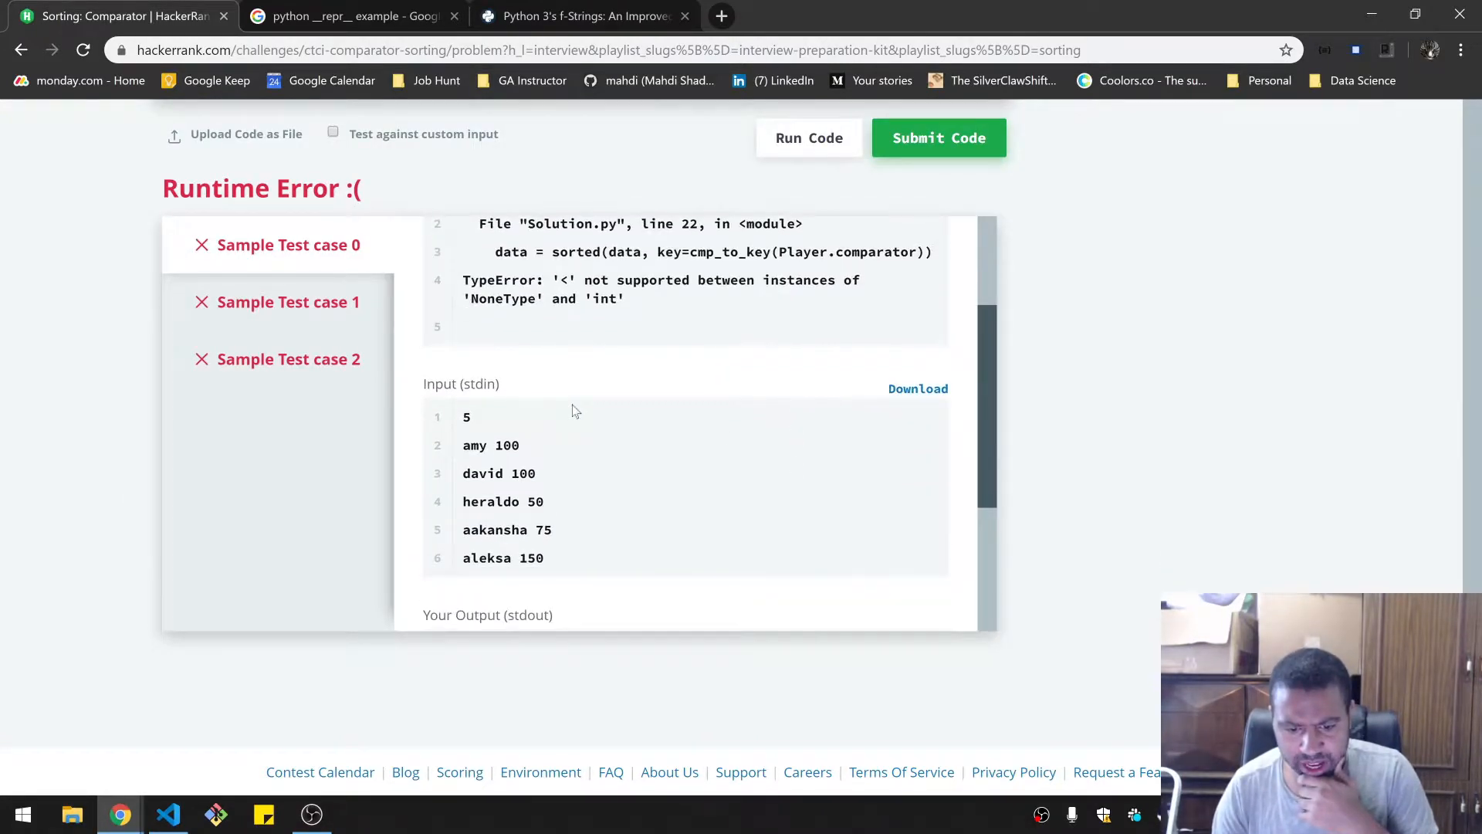
- Make __repr__ print the formatted name and score instead of returning it, then rerun
scroll("down", 3)
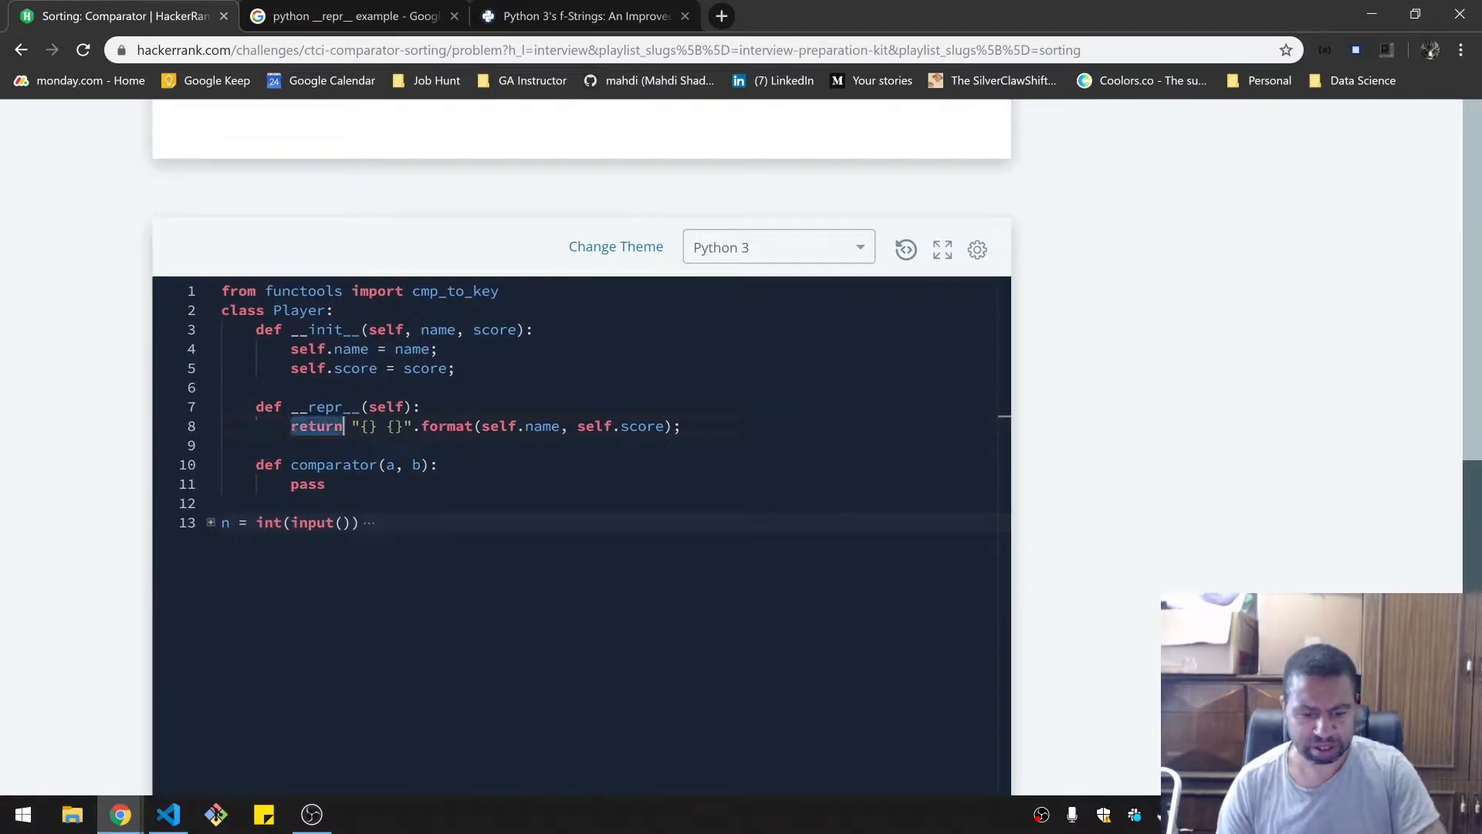
type("print(")
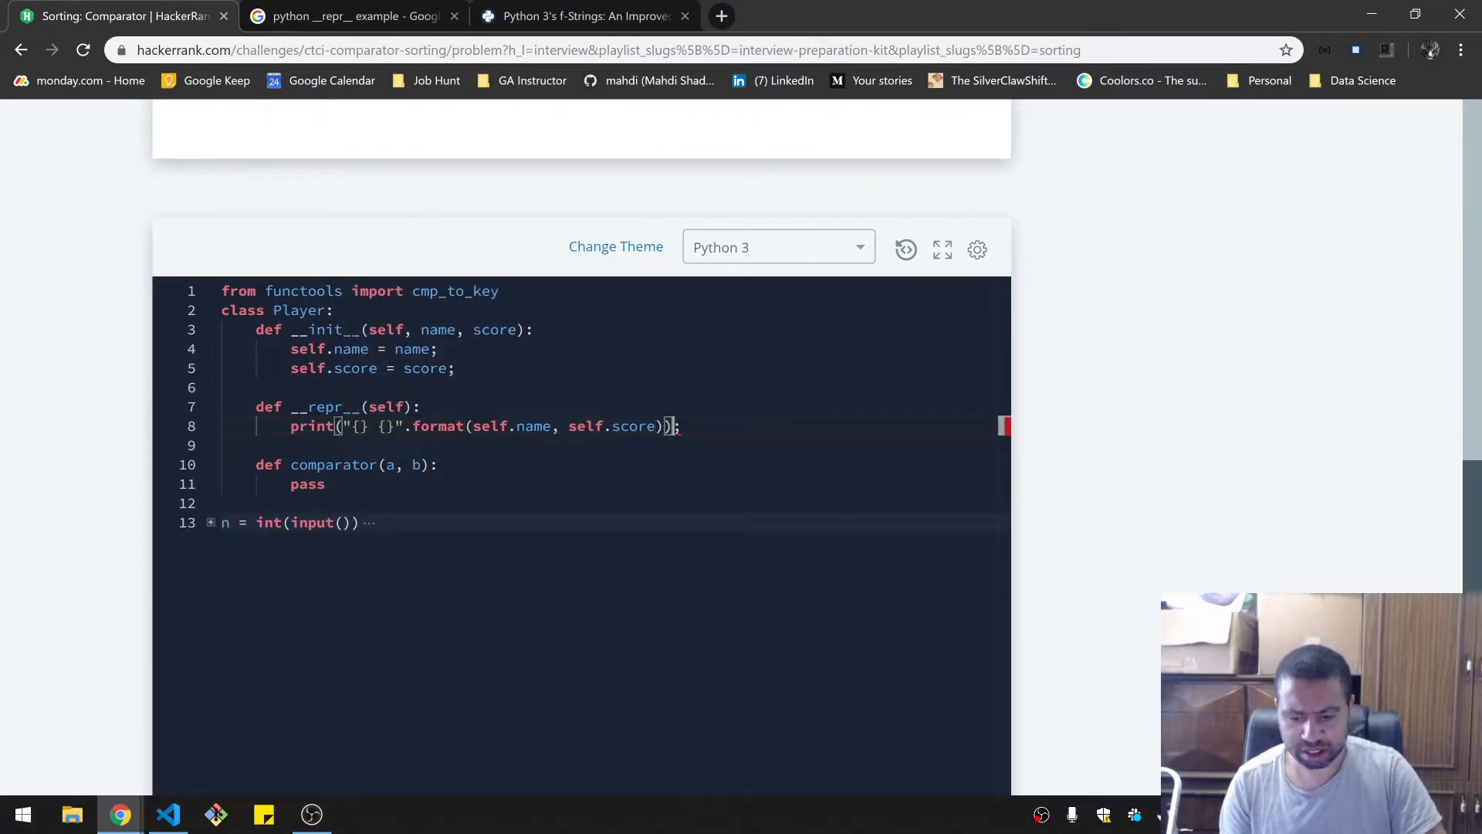
left_click(809, 577)
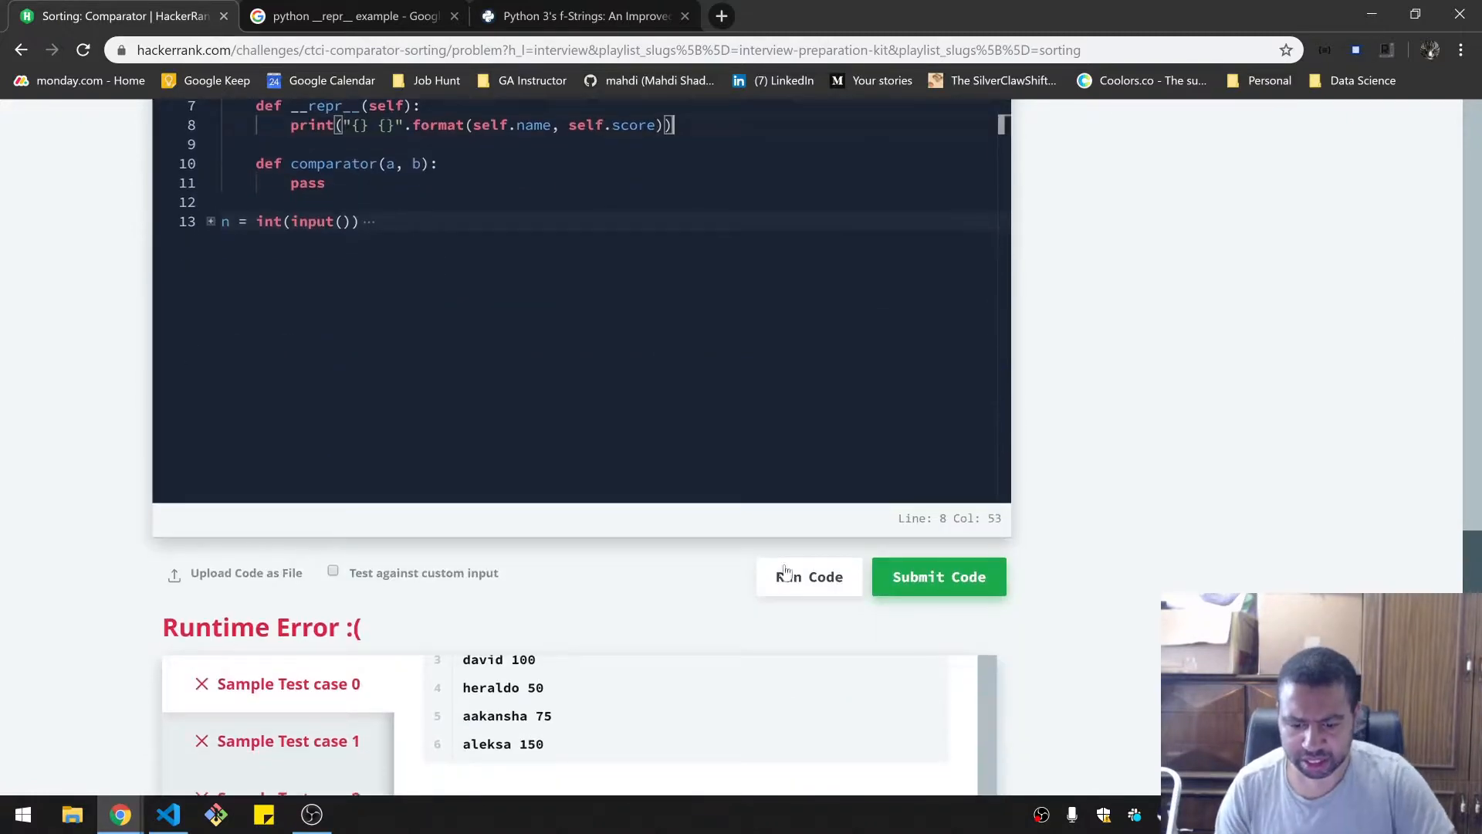
left_click(808, 577)
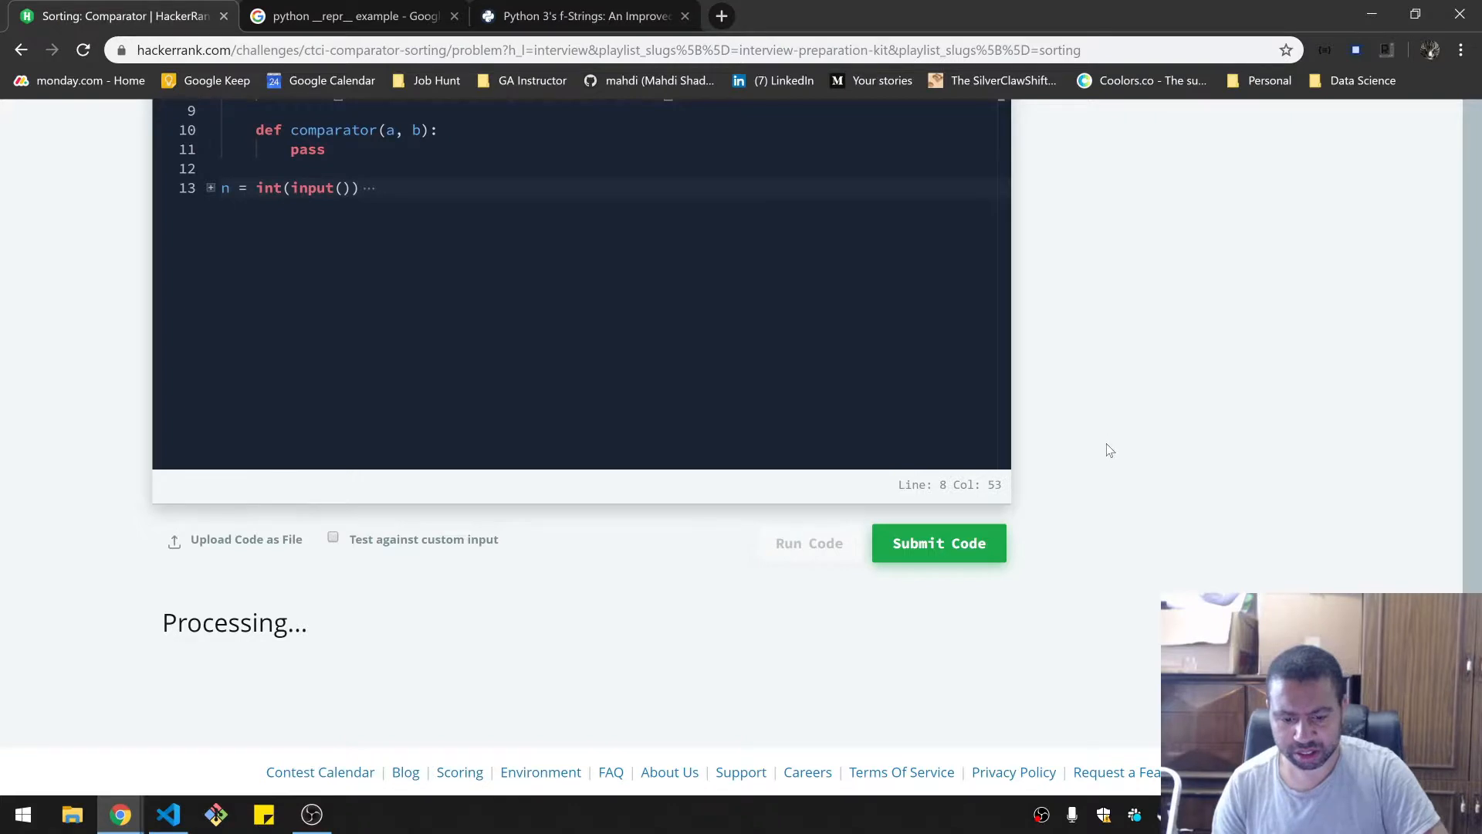
left_click(936, 543)
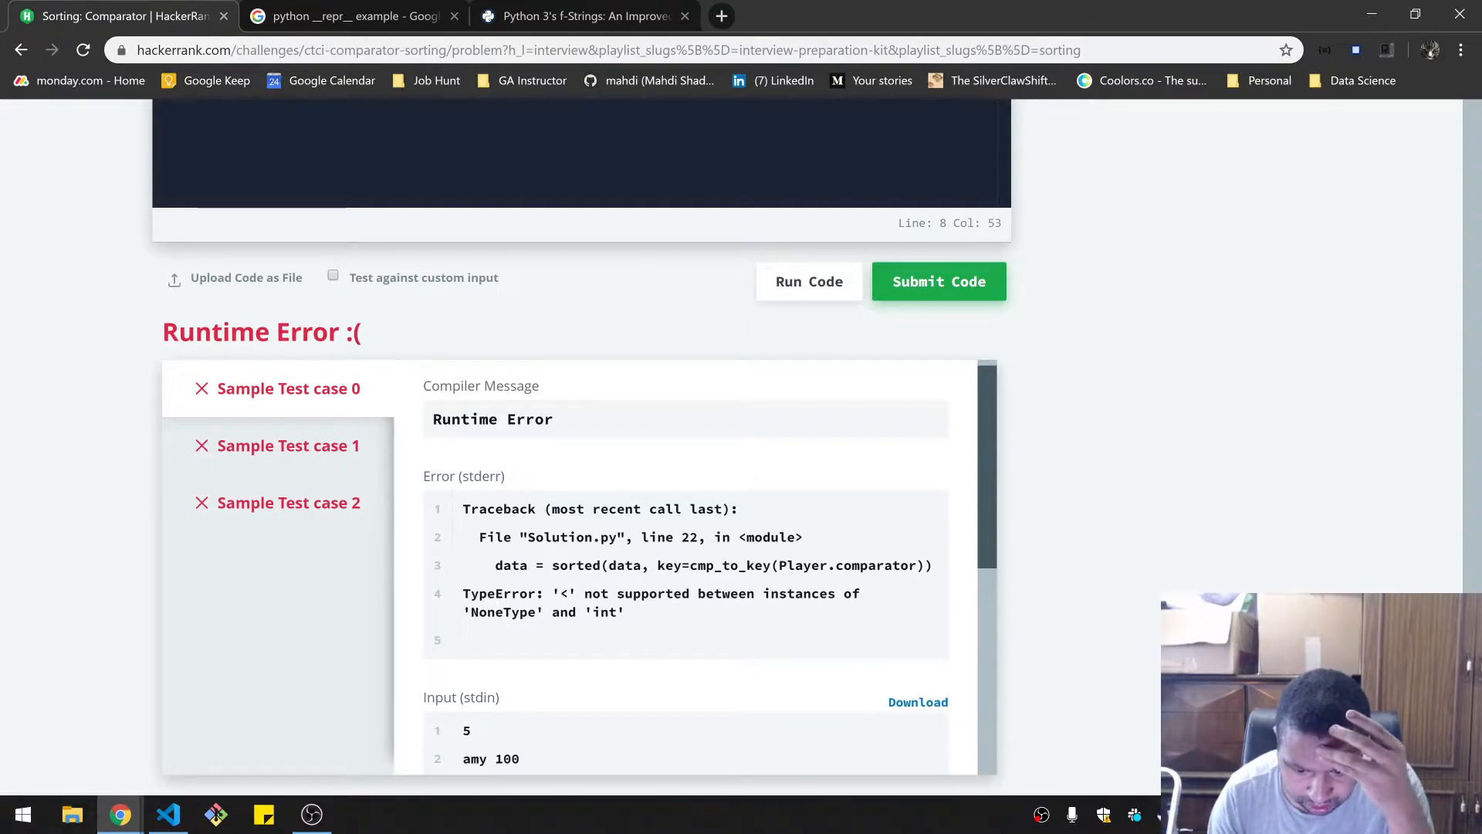
mouse_move(1144, 455)
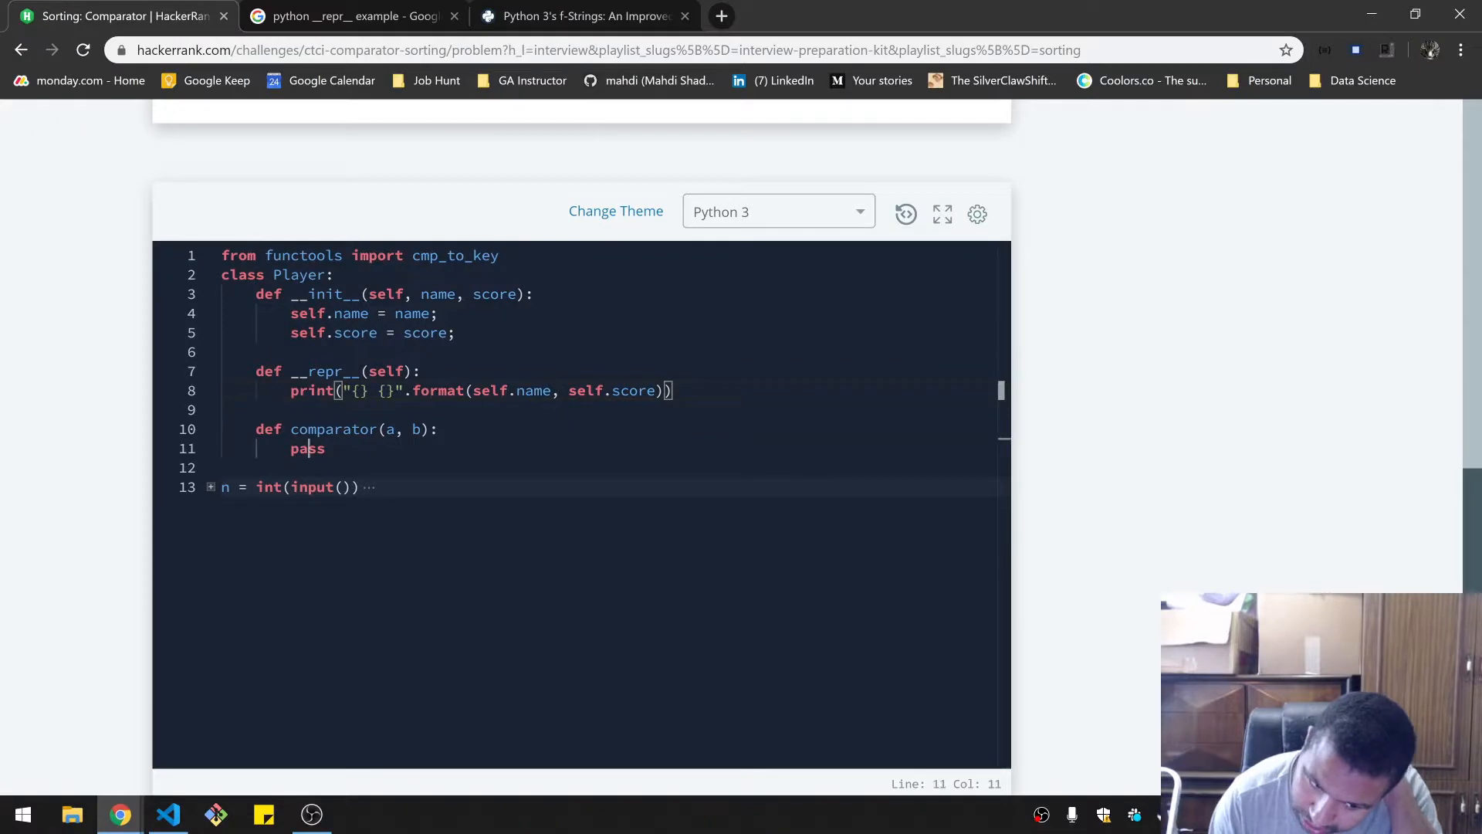
- Replace pass with 'return a' and rerun the samples, which fail comparing Player with int
type("re")
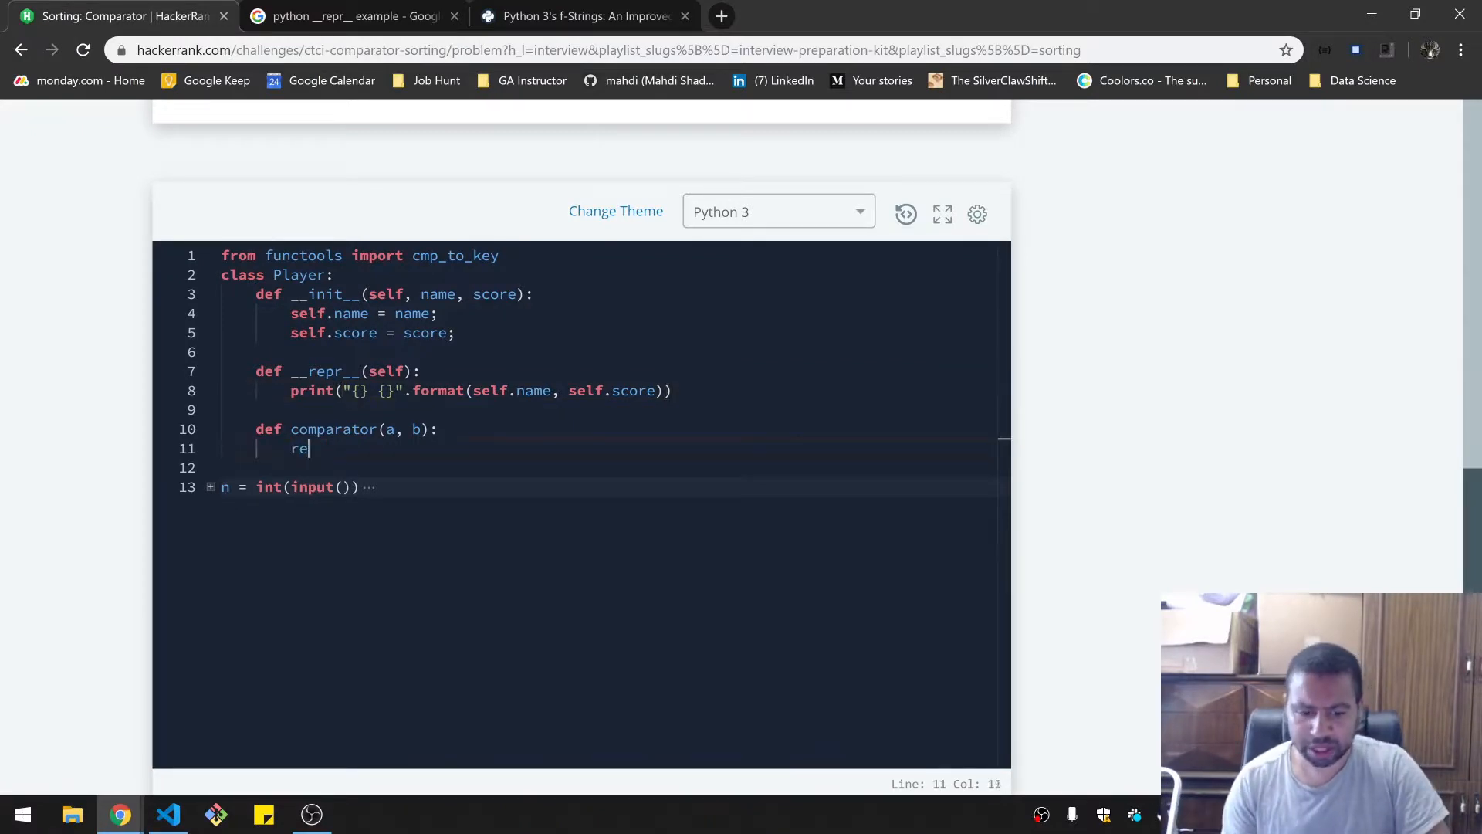
type("turn a;")
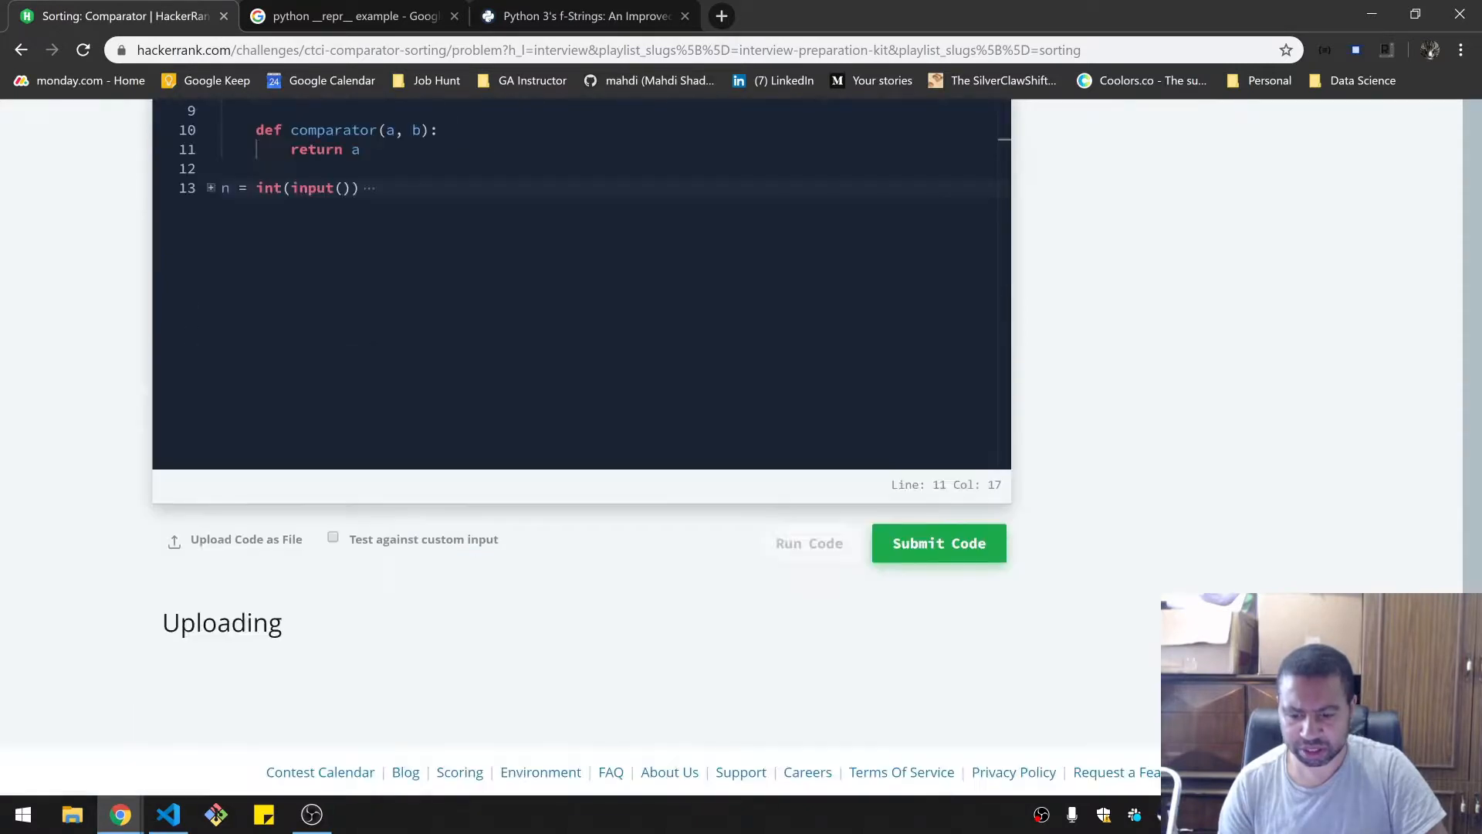
left_click(939, 543)
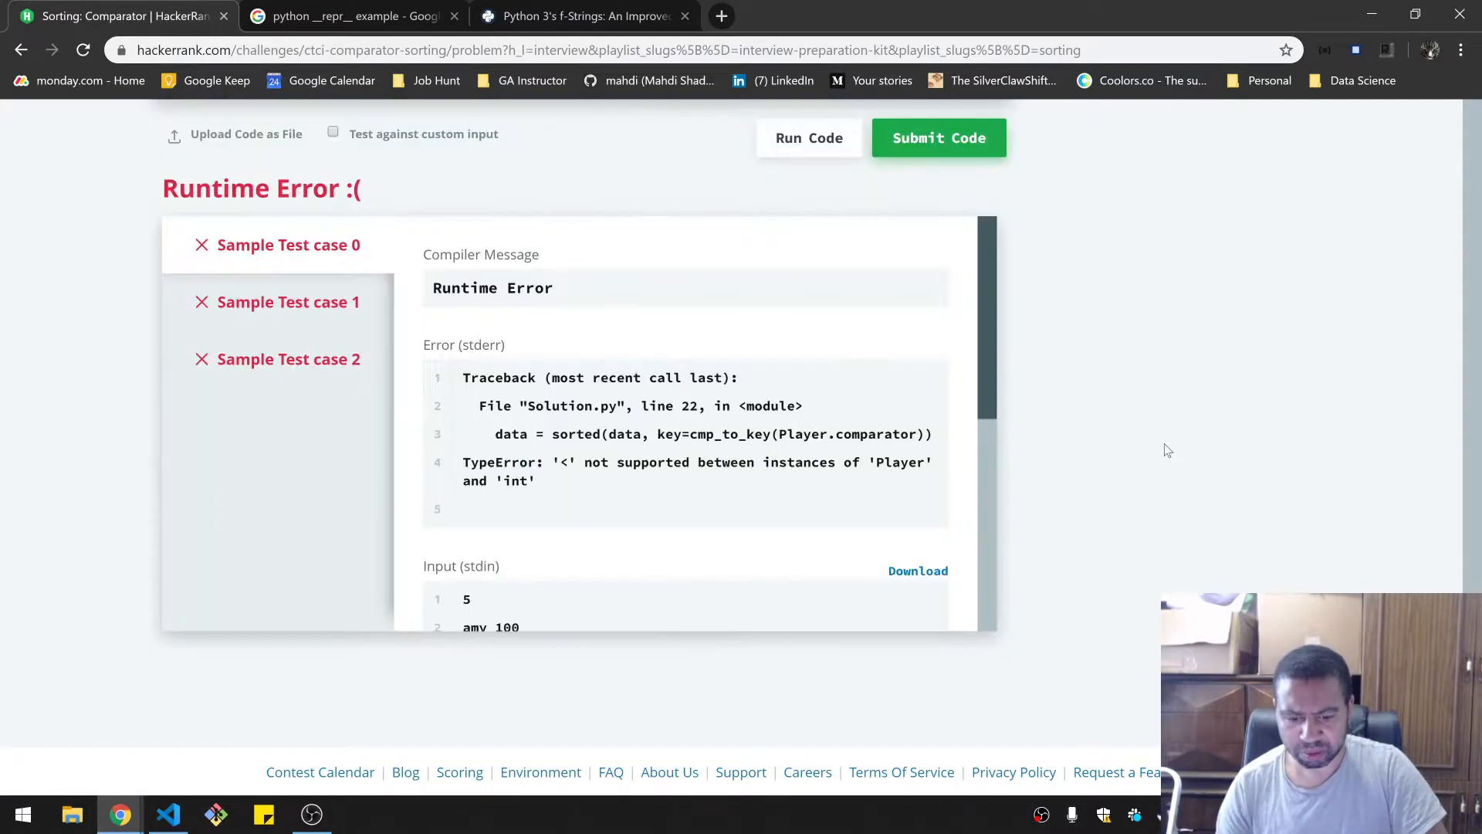
scroll("down", 3)
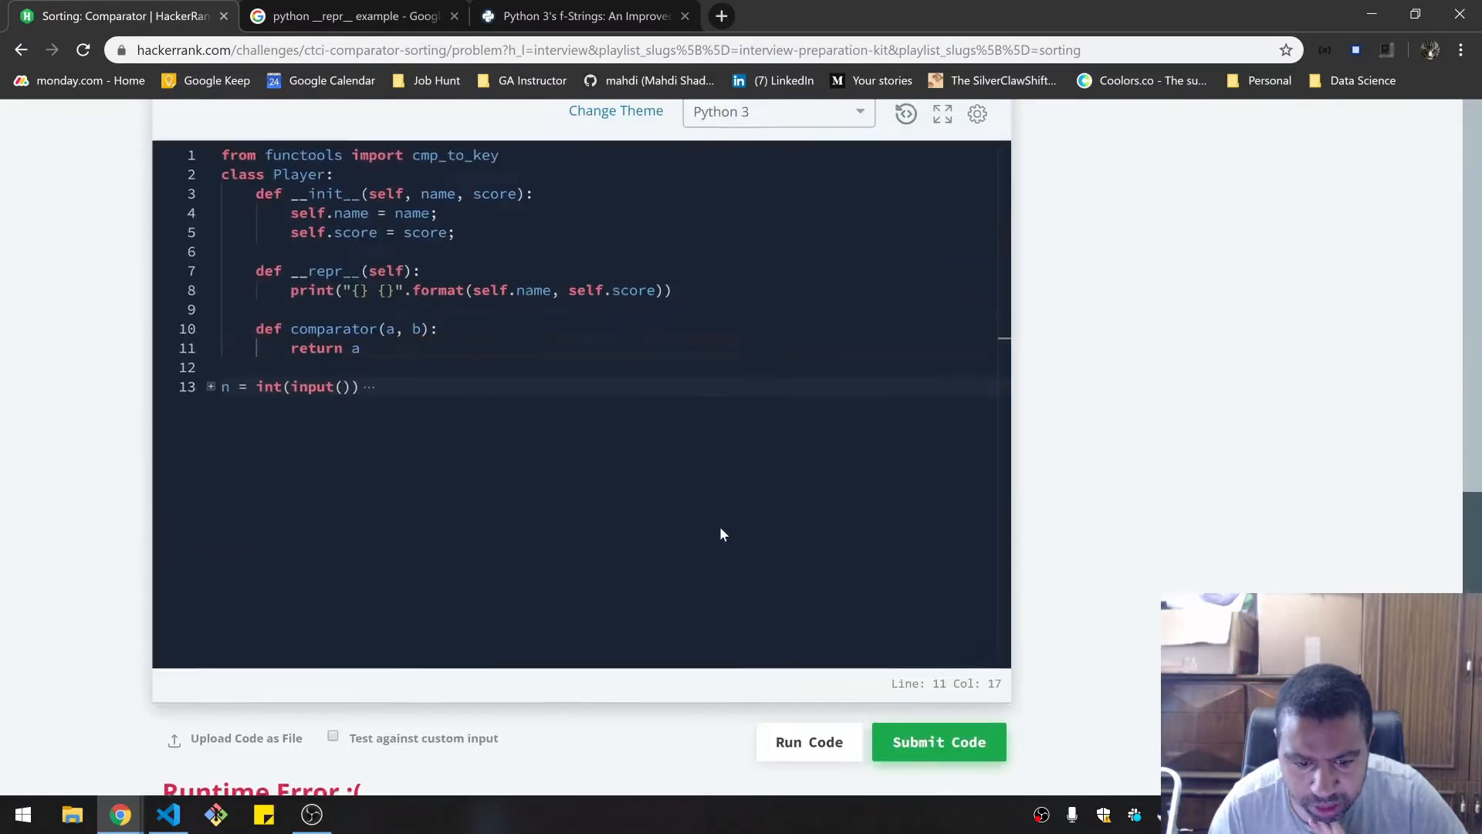
- Make the comparator return 0 and run the samples, which give wrong answers in input order
type("0")
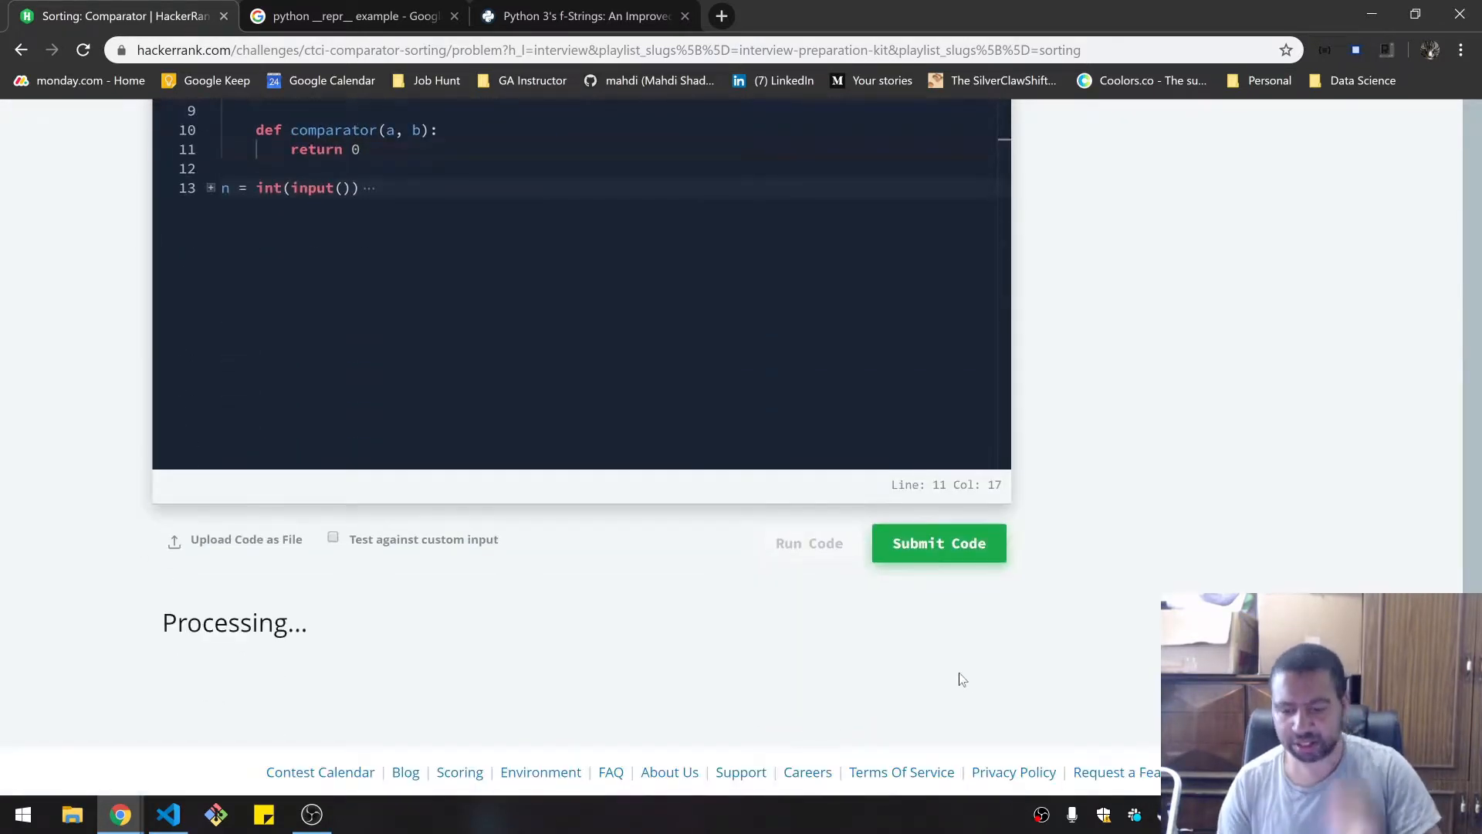
left_click(938, 542)
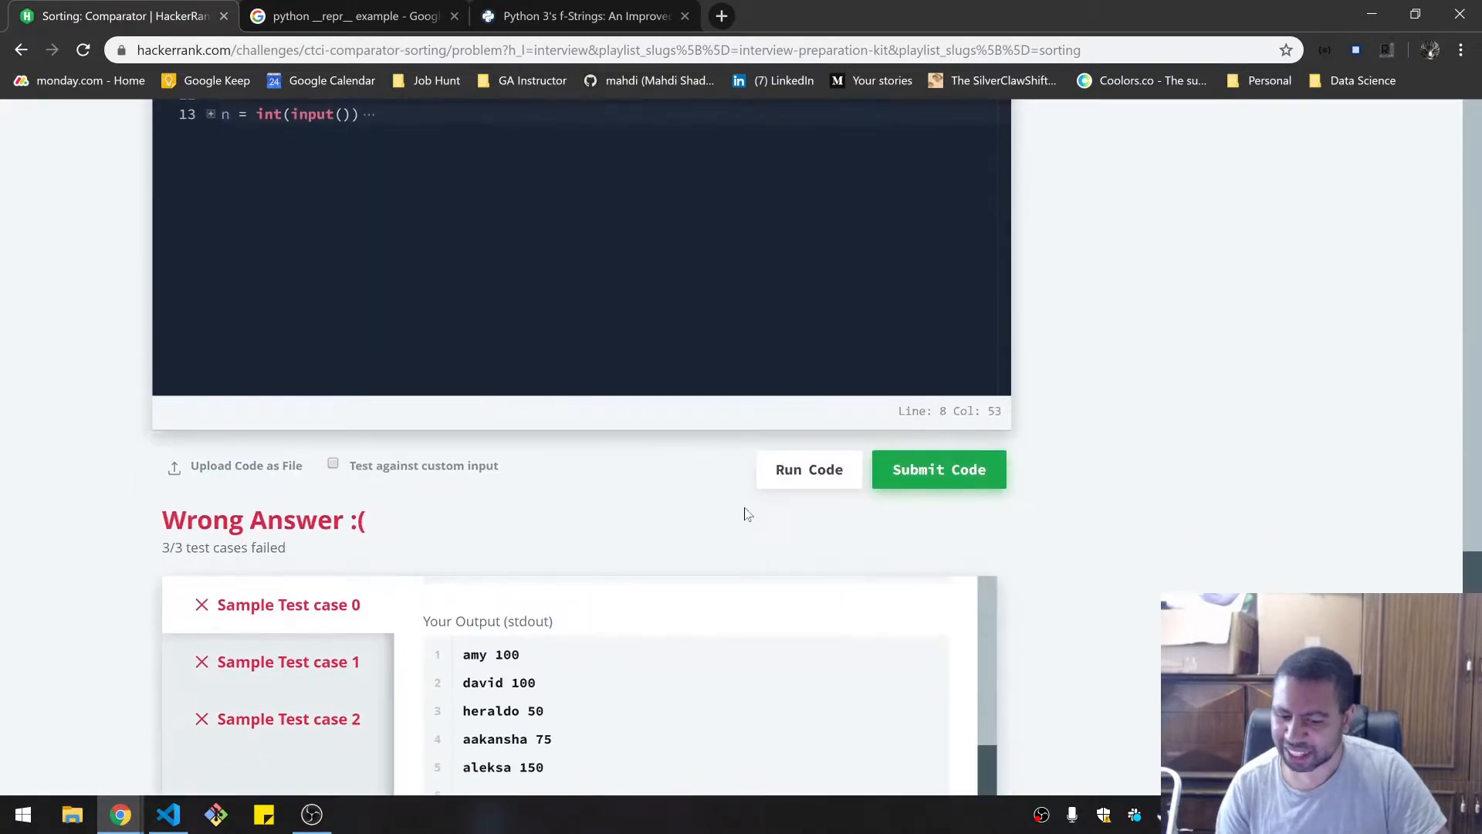
scroll("down", 3)
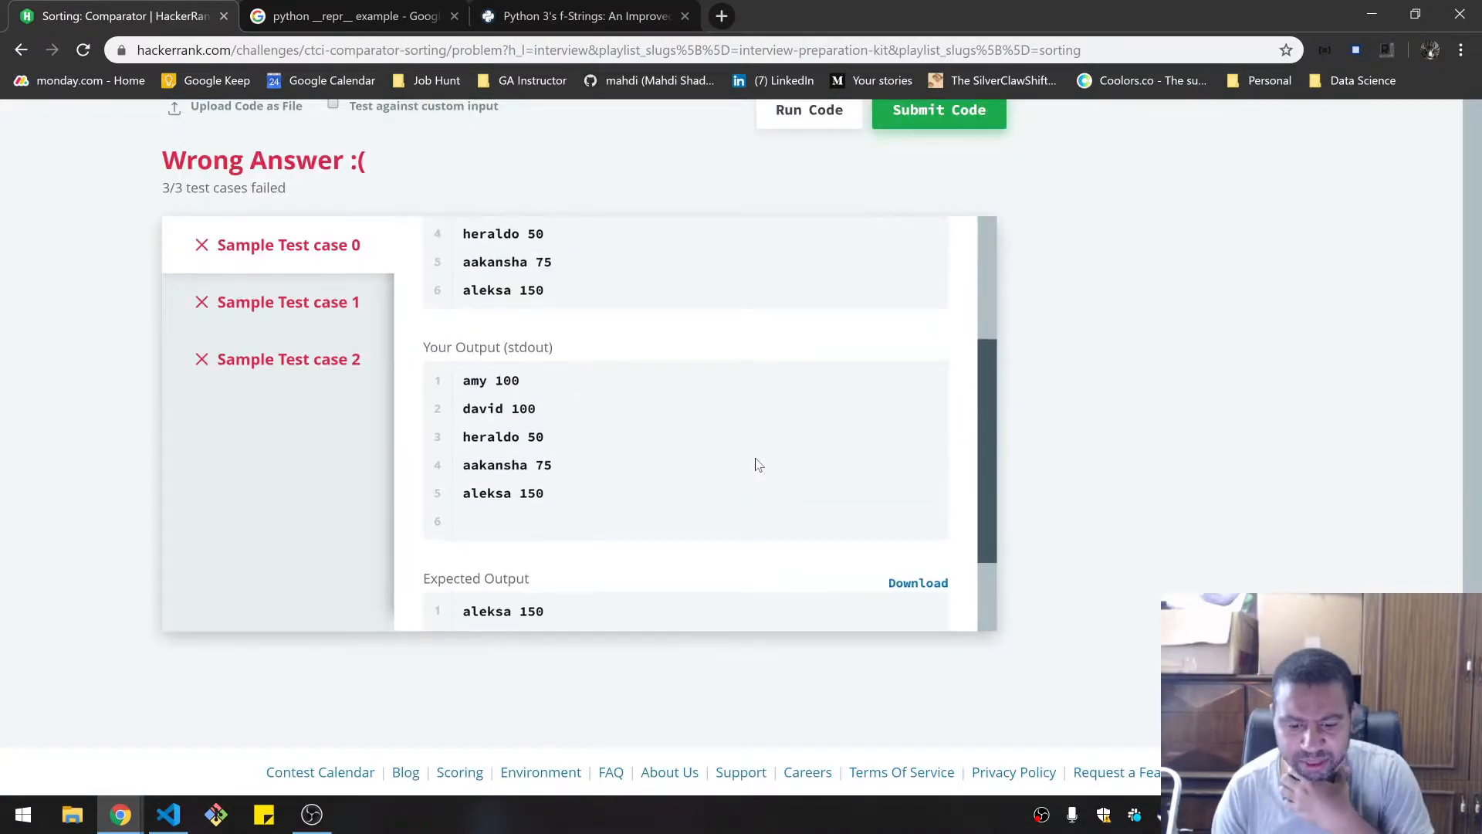
scroll("down", 3)
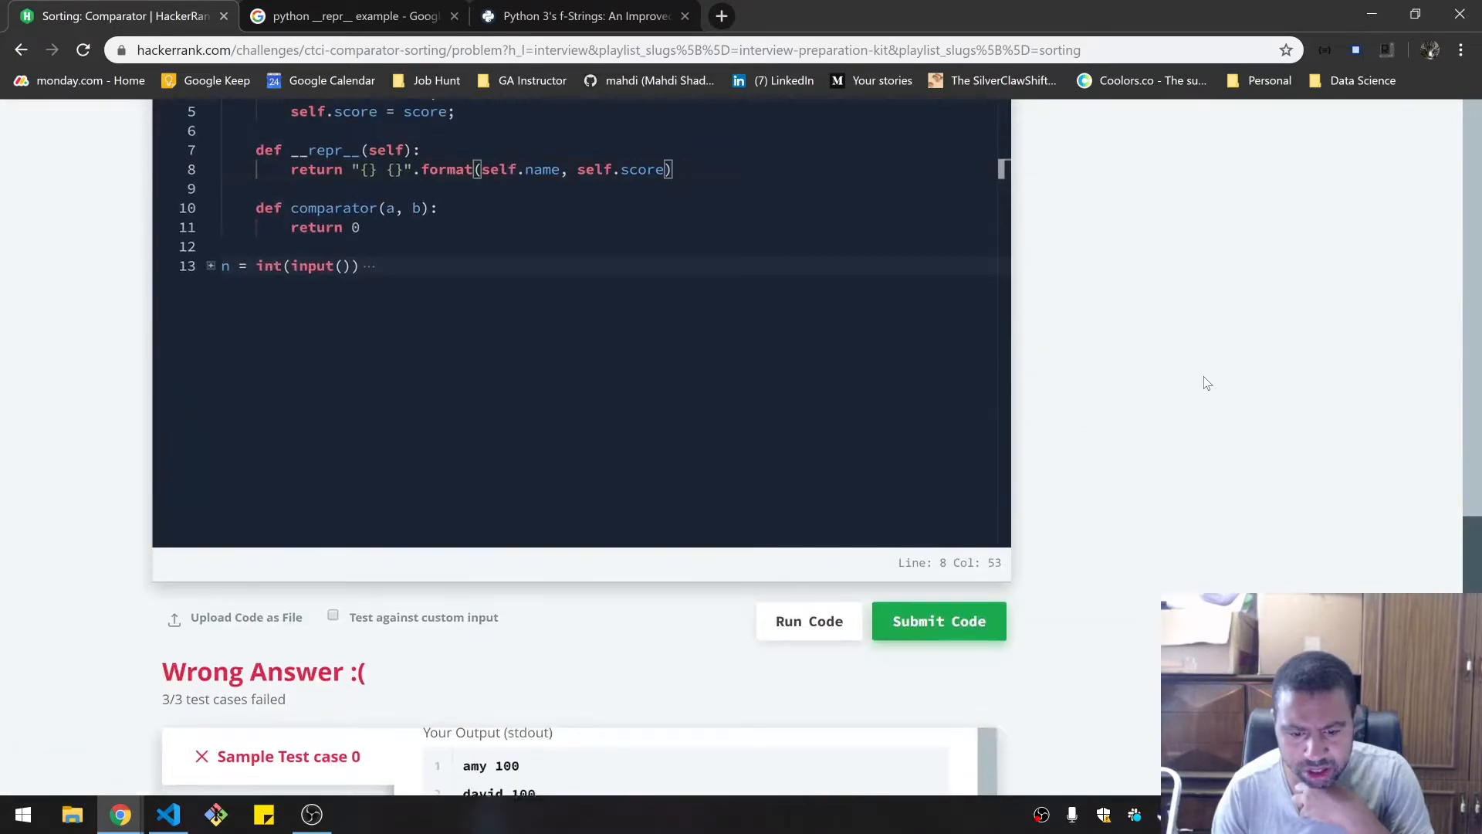
scroll("up", 3)
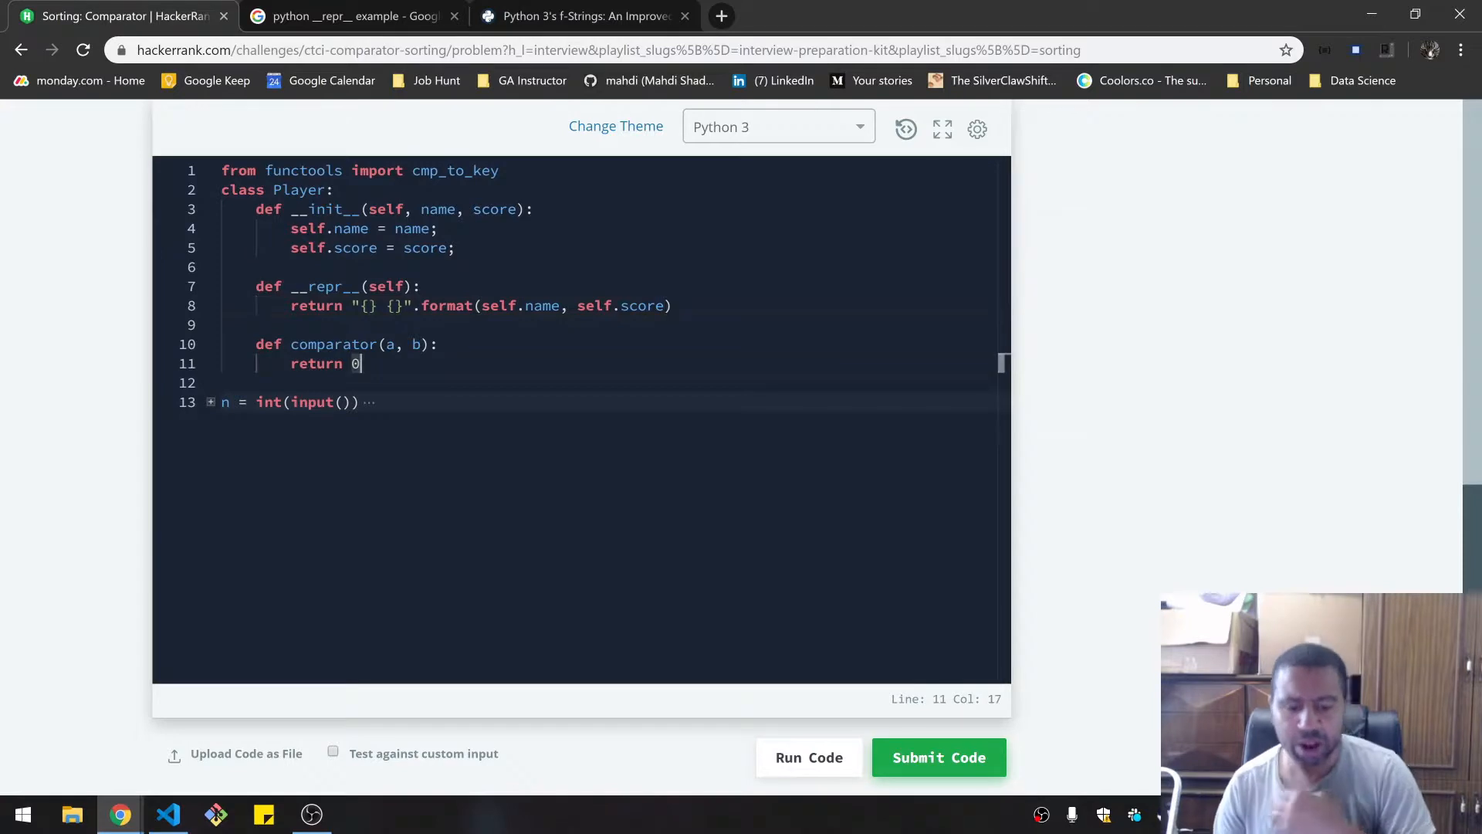
- Add 'if a.name is b.name and a.score is b.score: return' for identical players
key("enter")
type("if a")
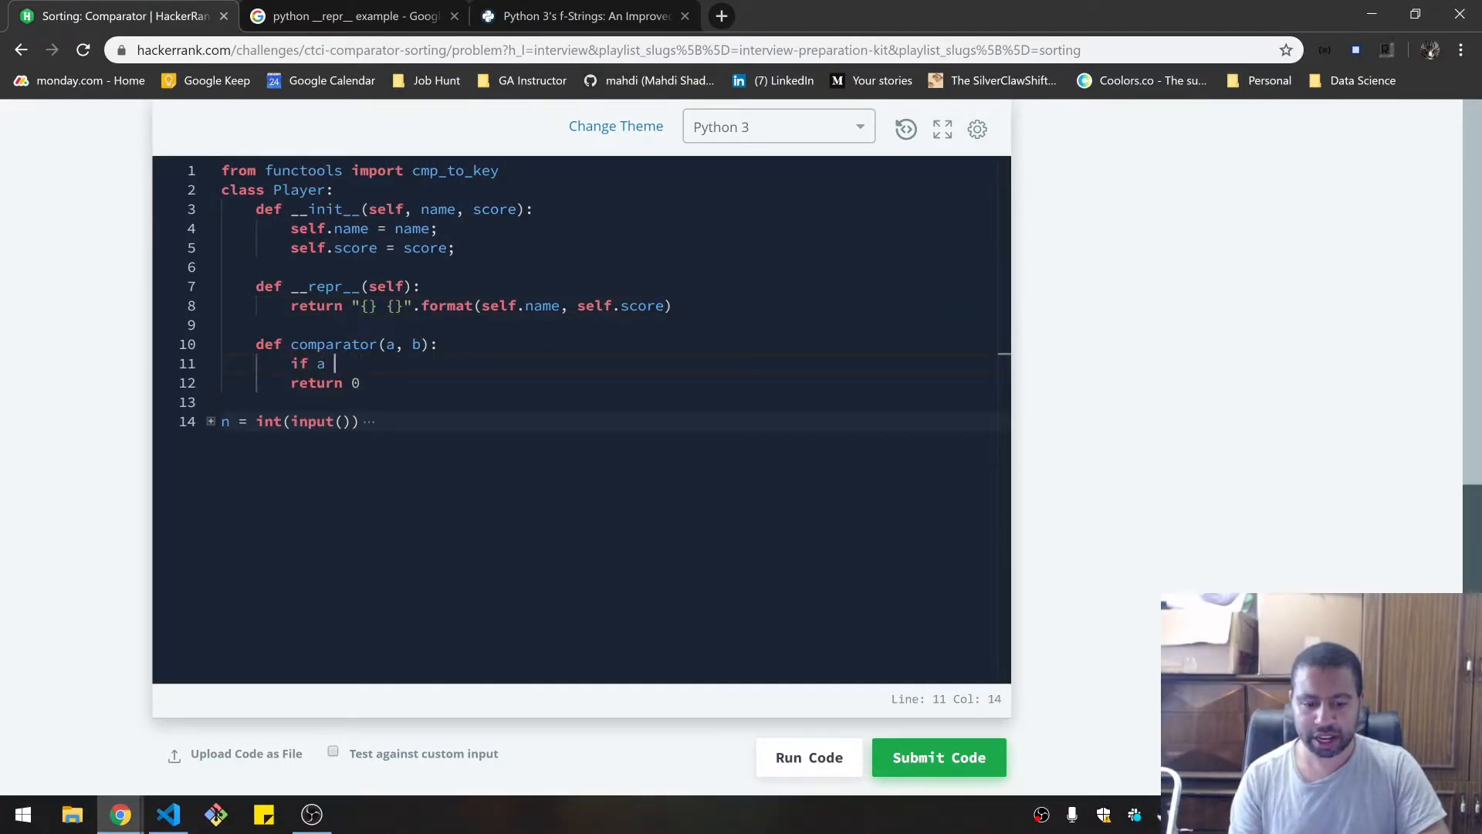
type(".name ==")
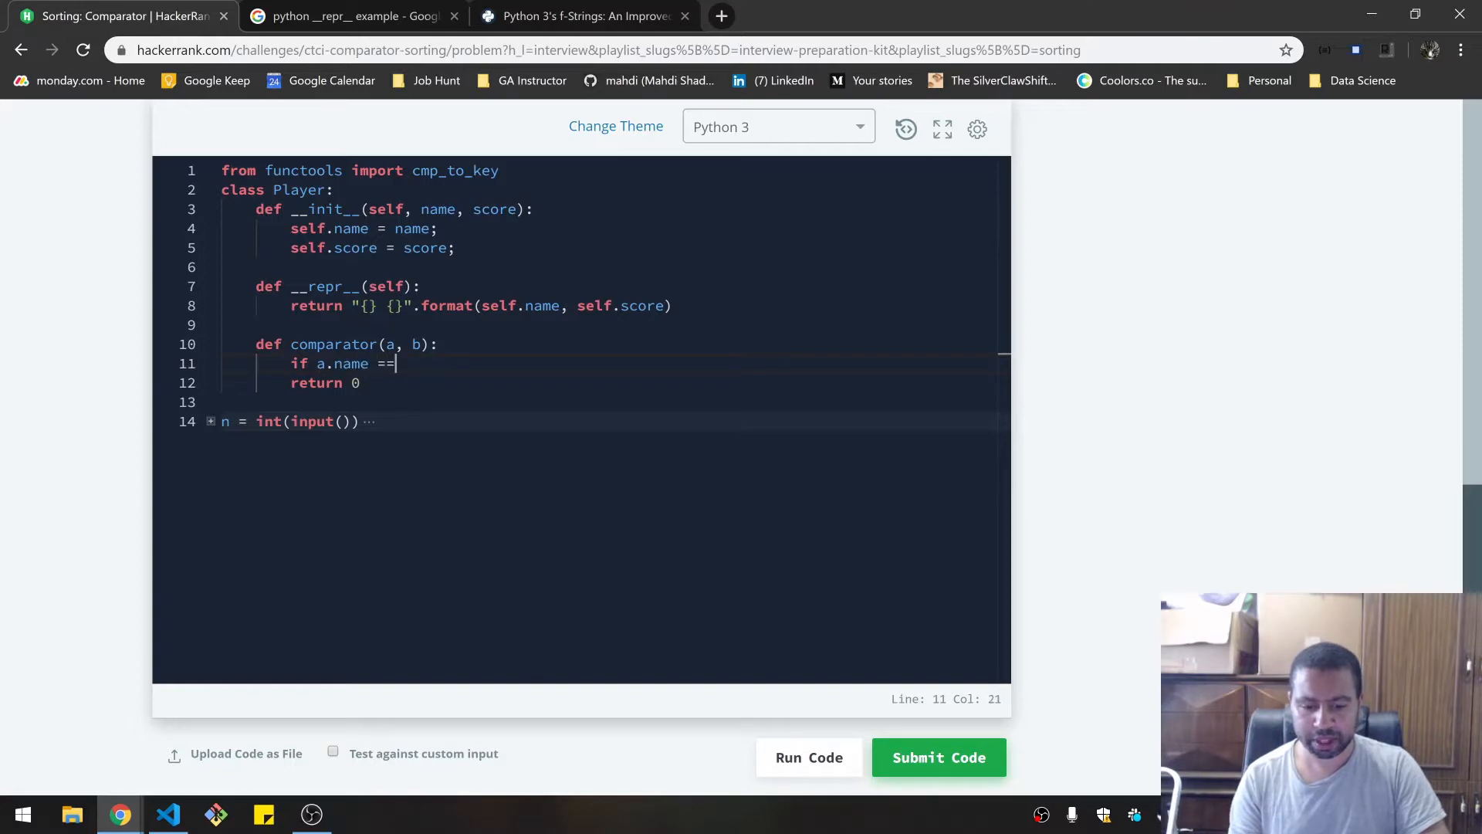
type("b.name ==")
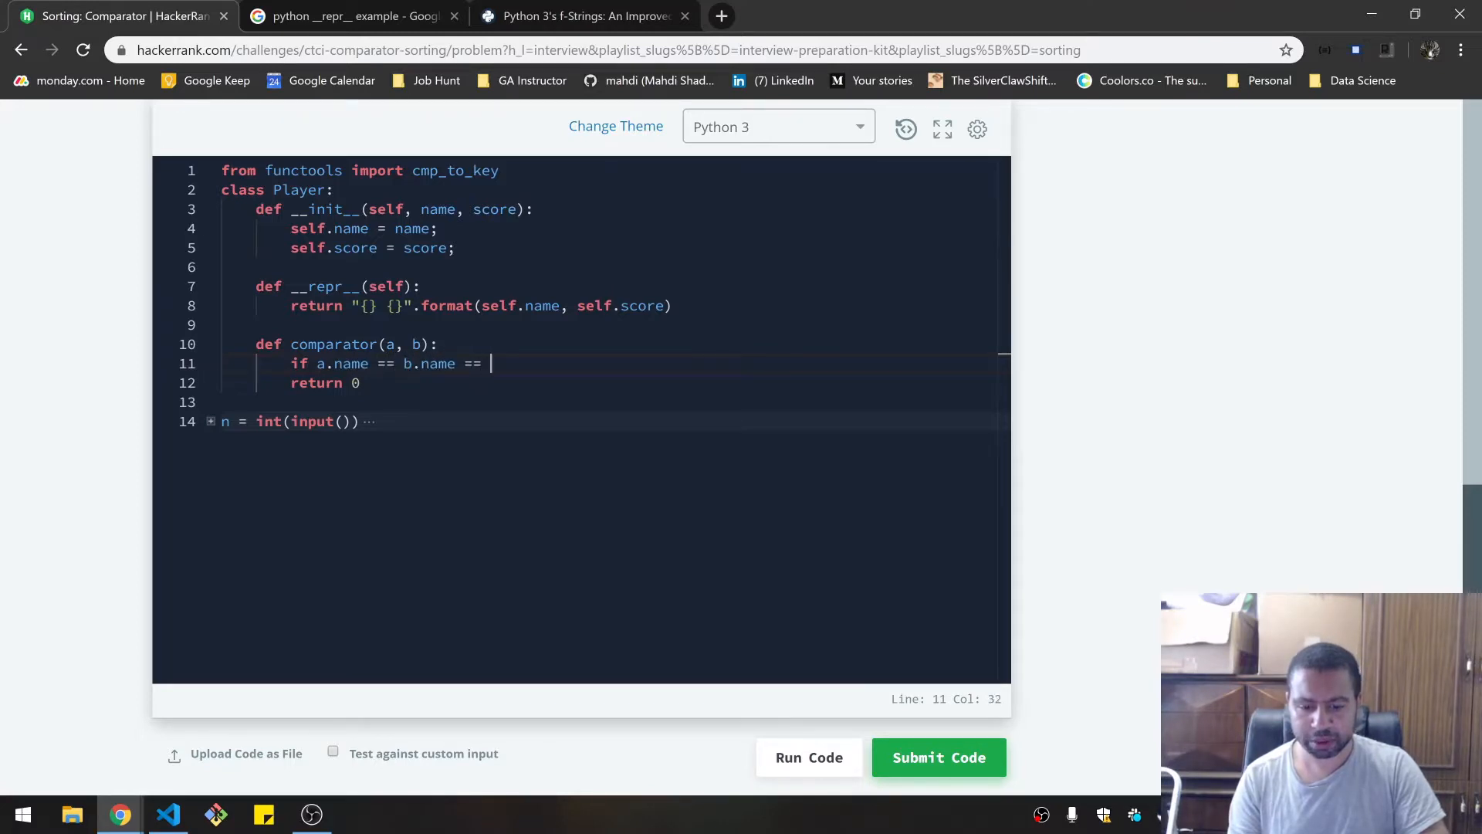
key("Backspace")
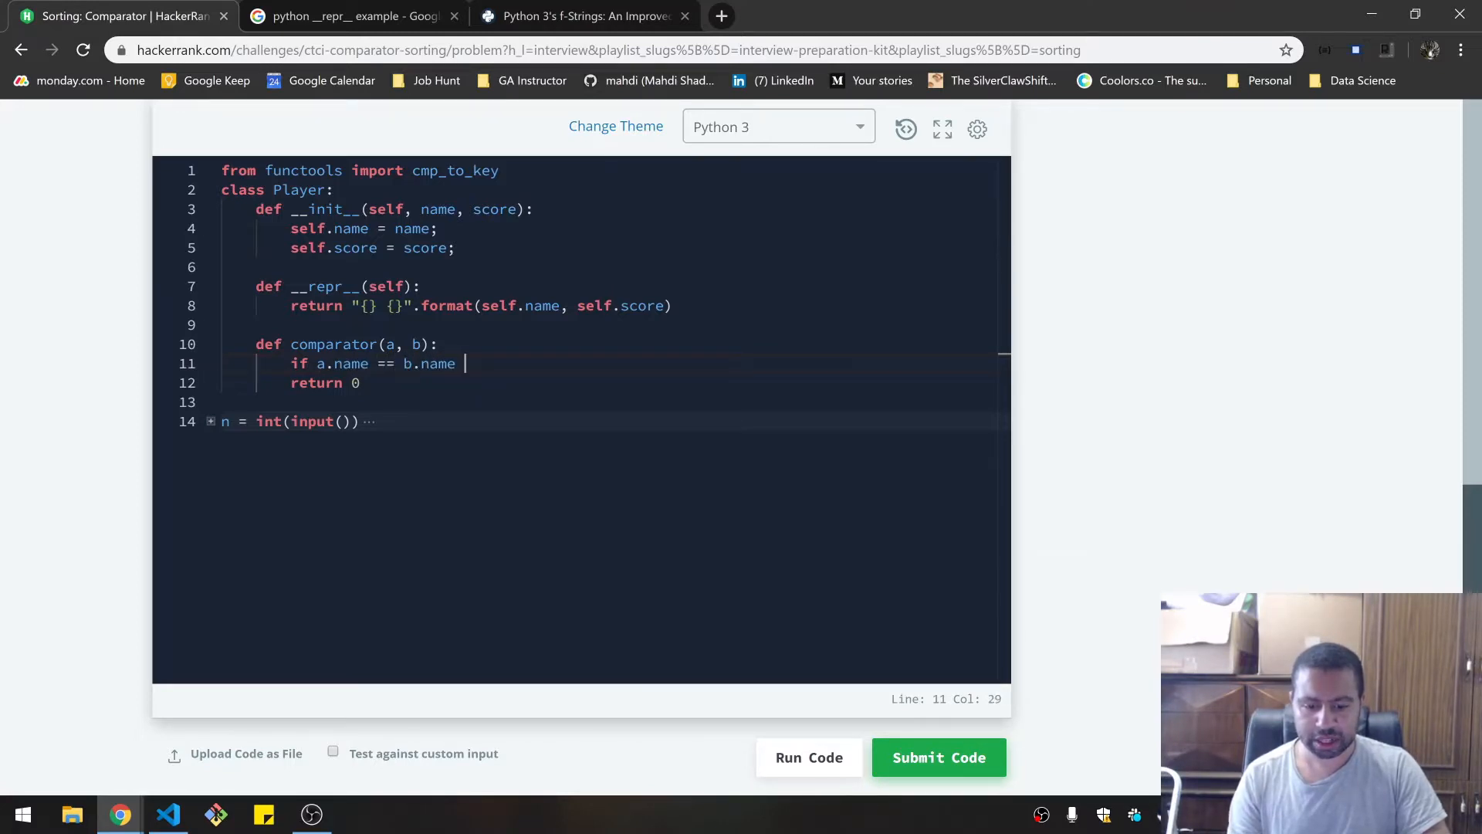
type("and")
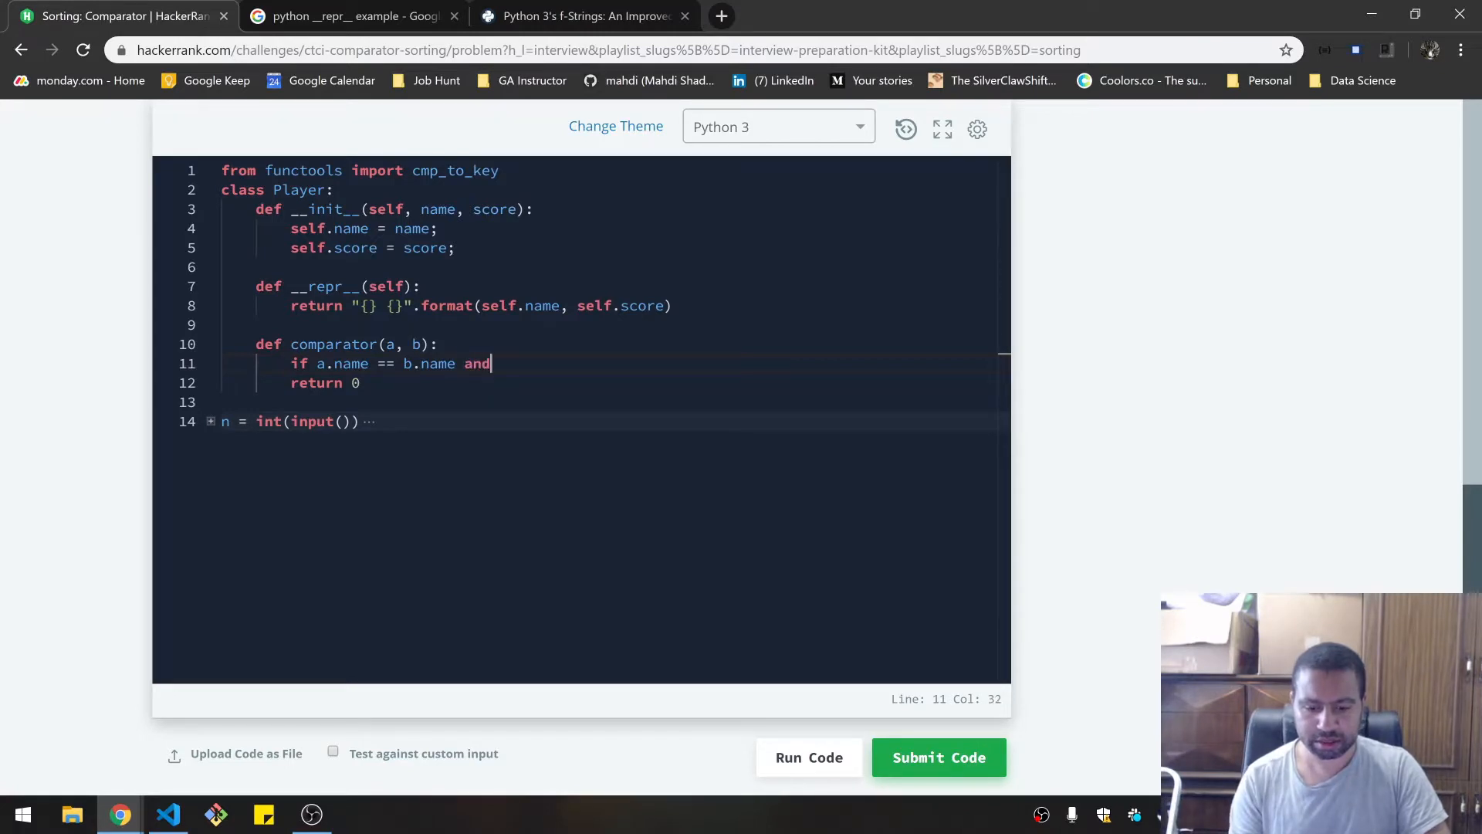
left_click(396, 362)
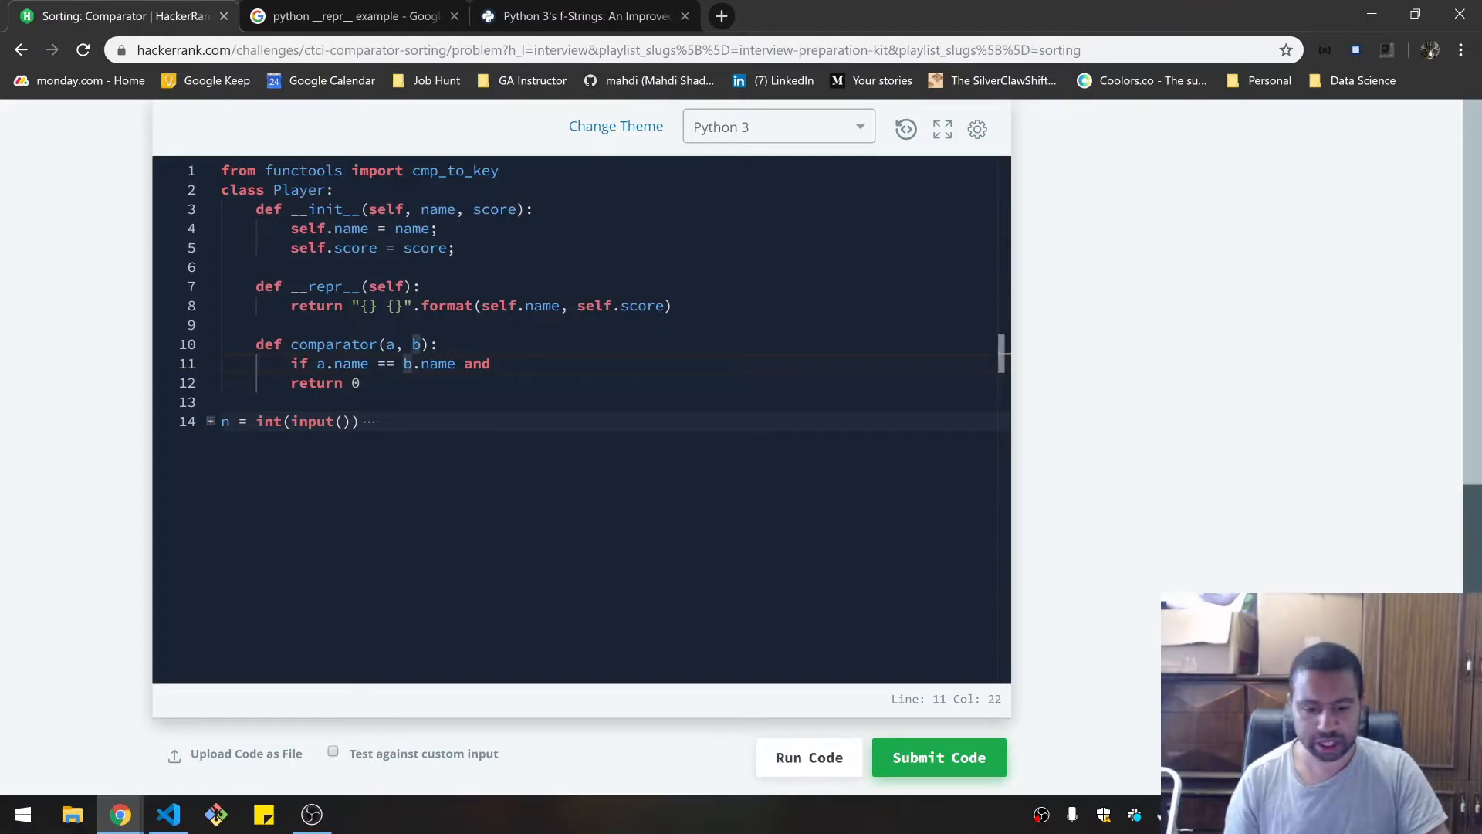
type("is")
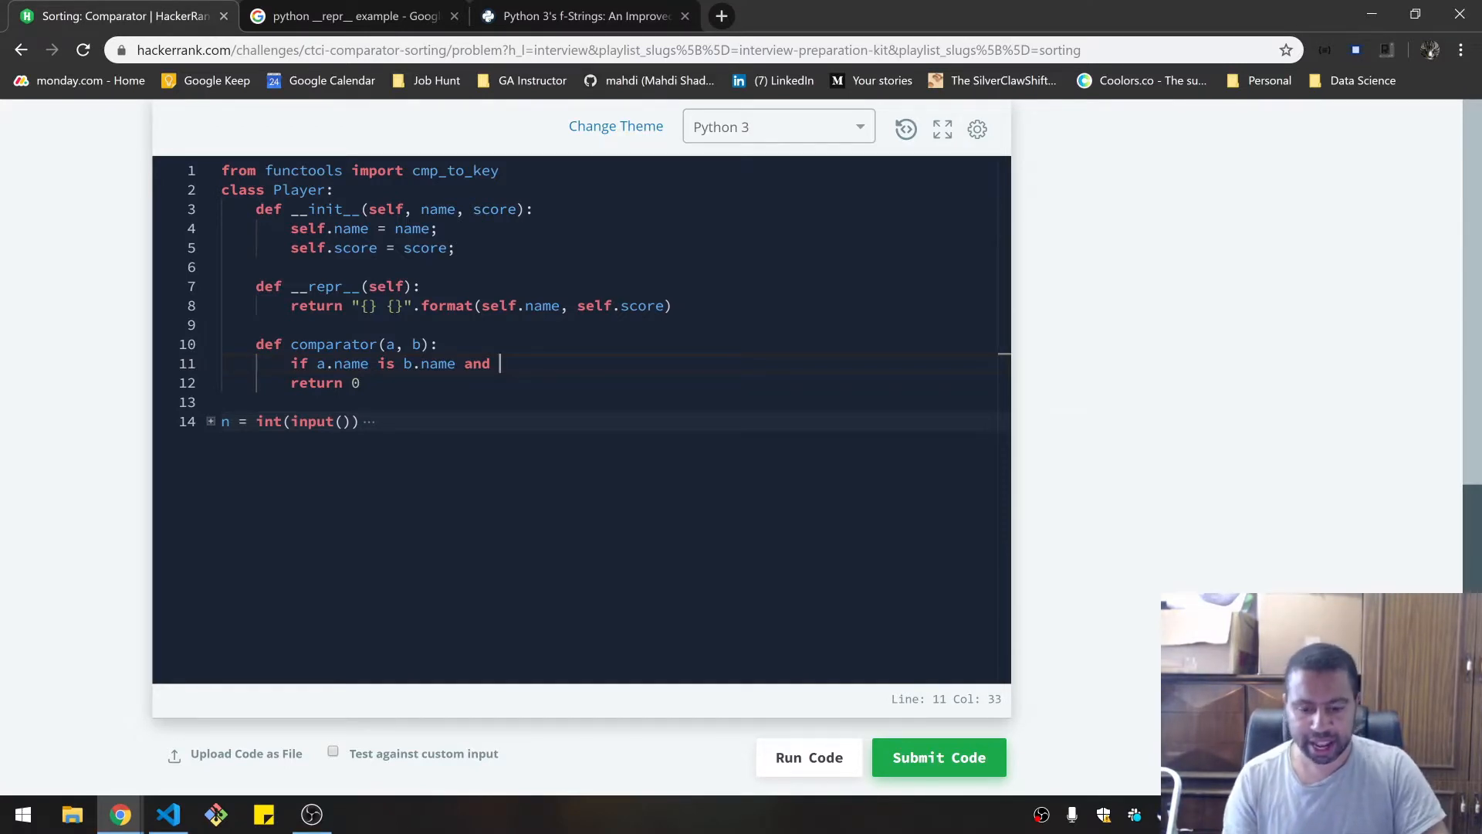
type("a.s")
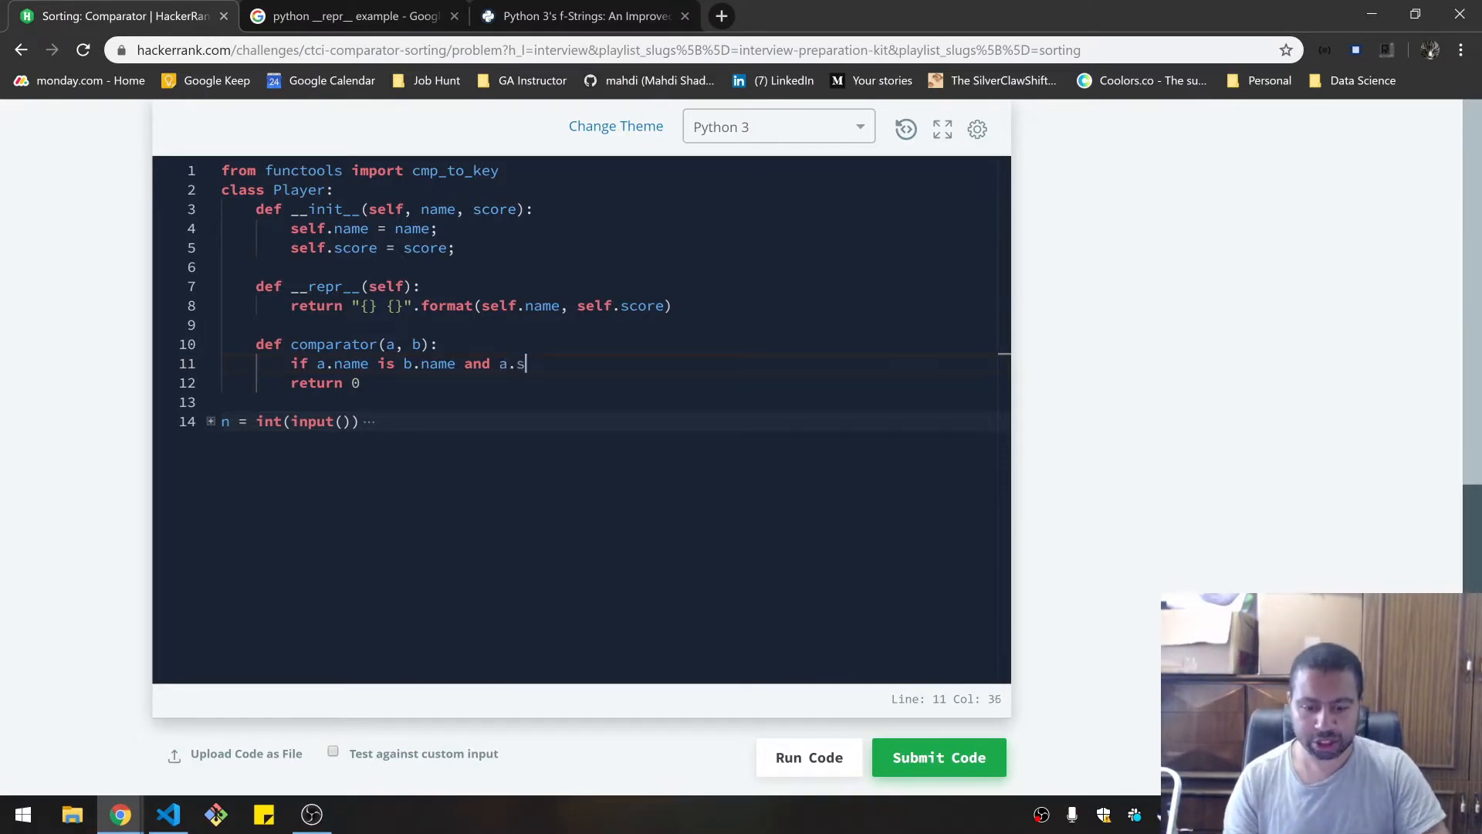
type("core is")
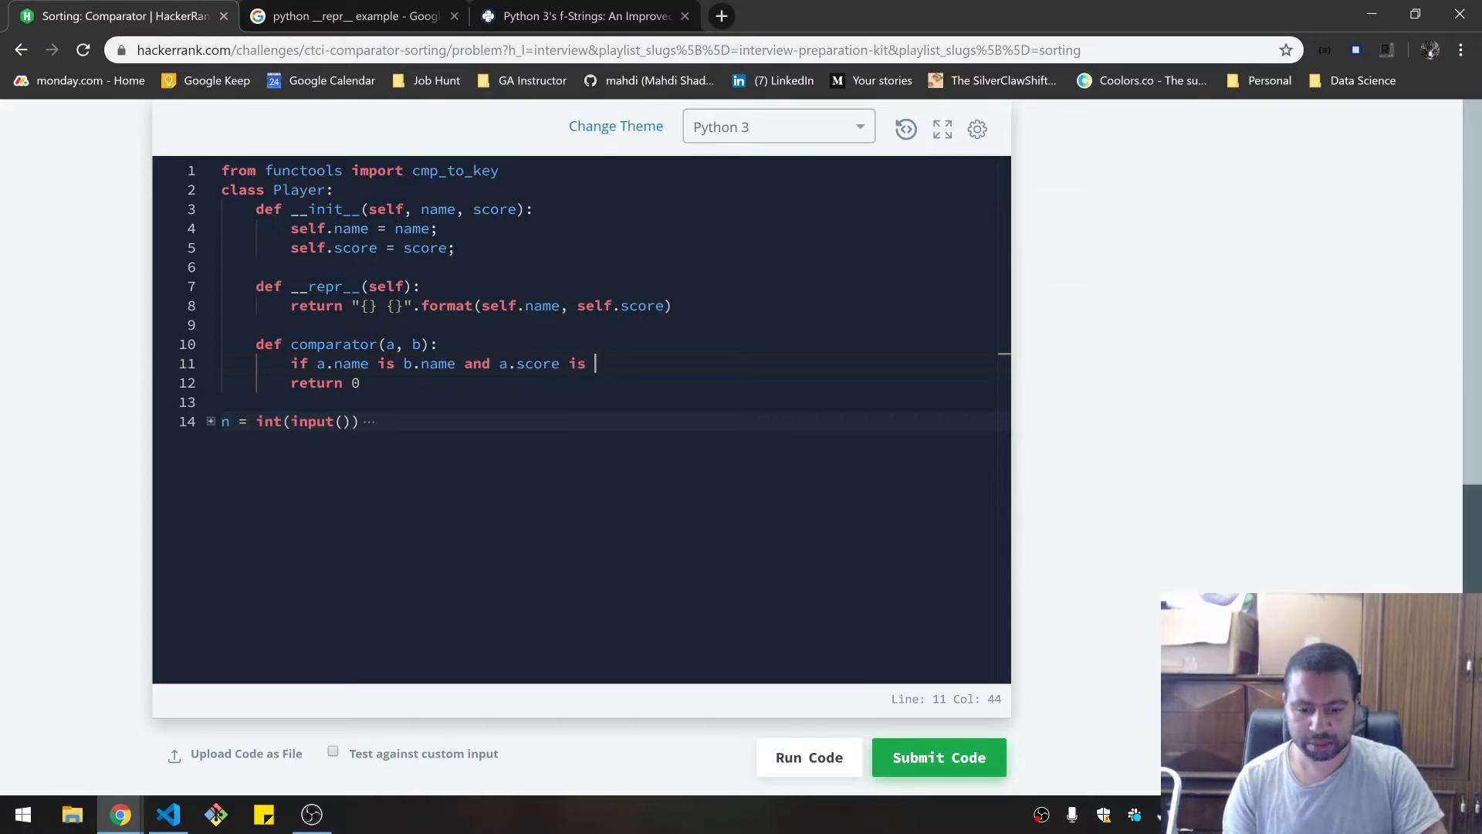
type("b.score:")
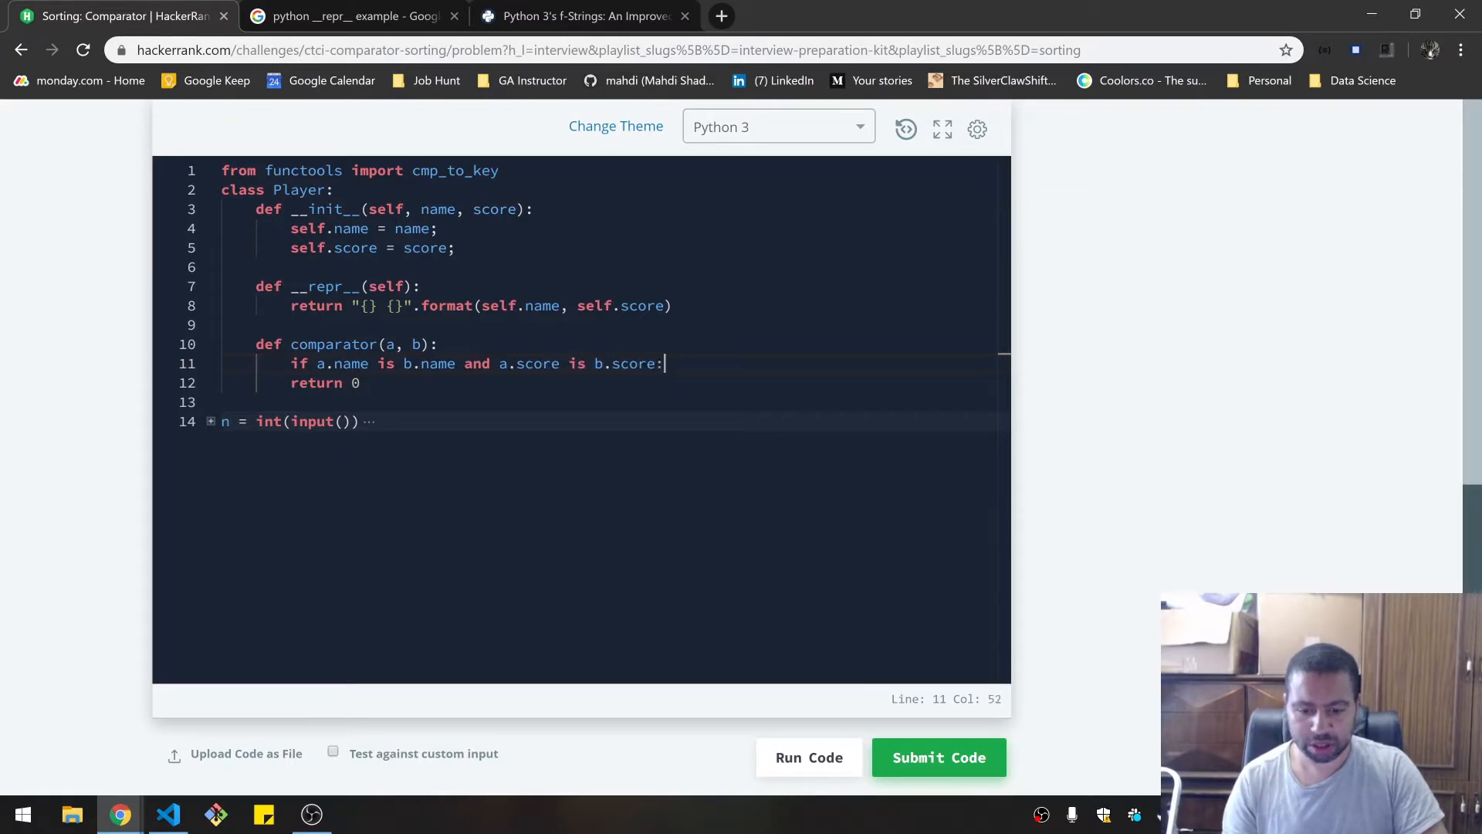
type("return 0")
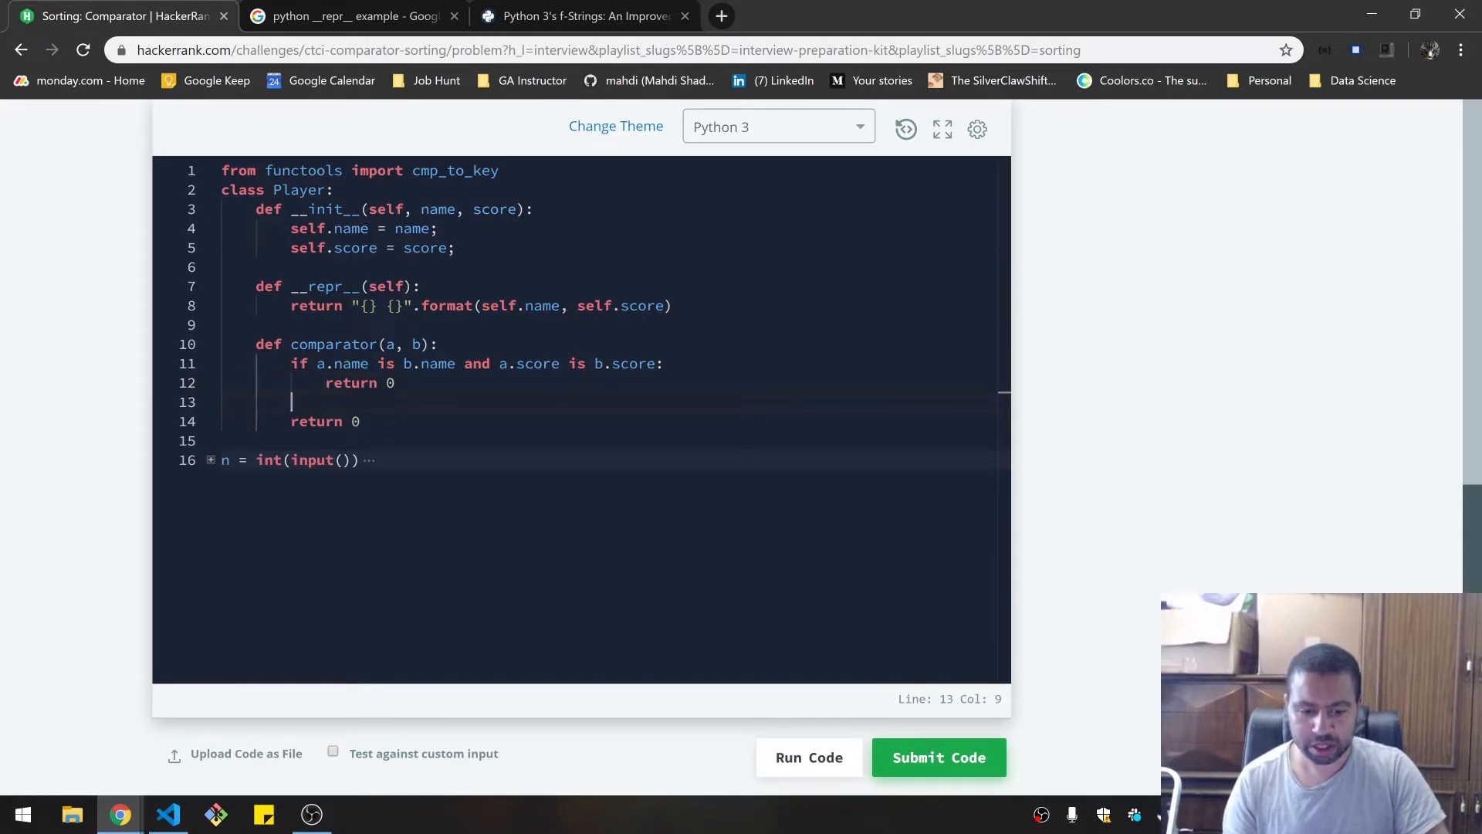
- Add an equal-score branch returning 1 if a.name > b.name, else -1
type("if a")
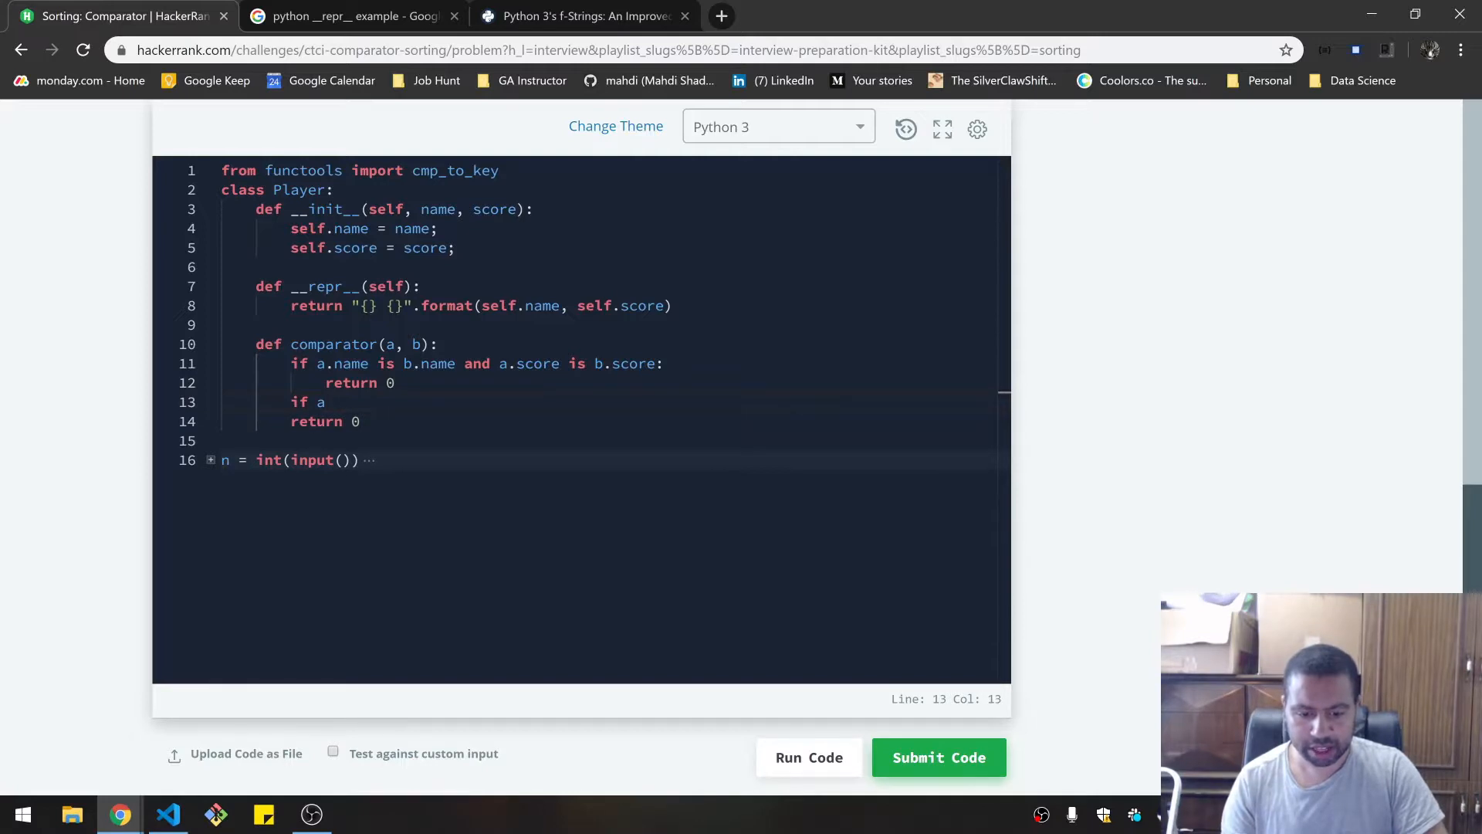
type(".score is")
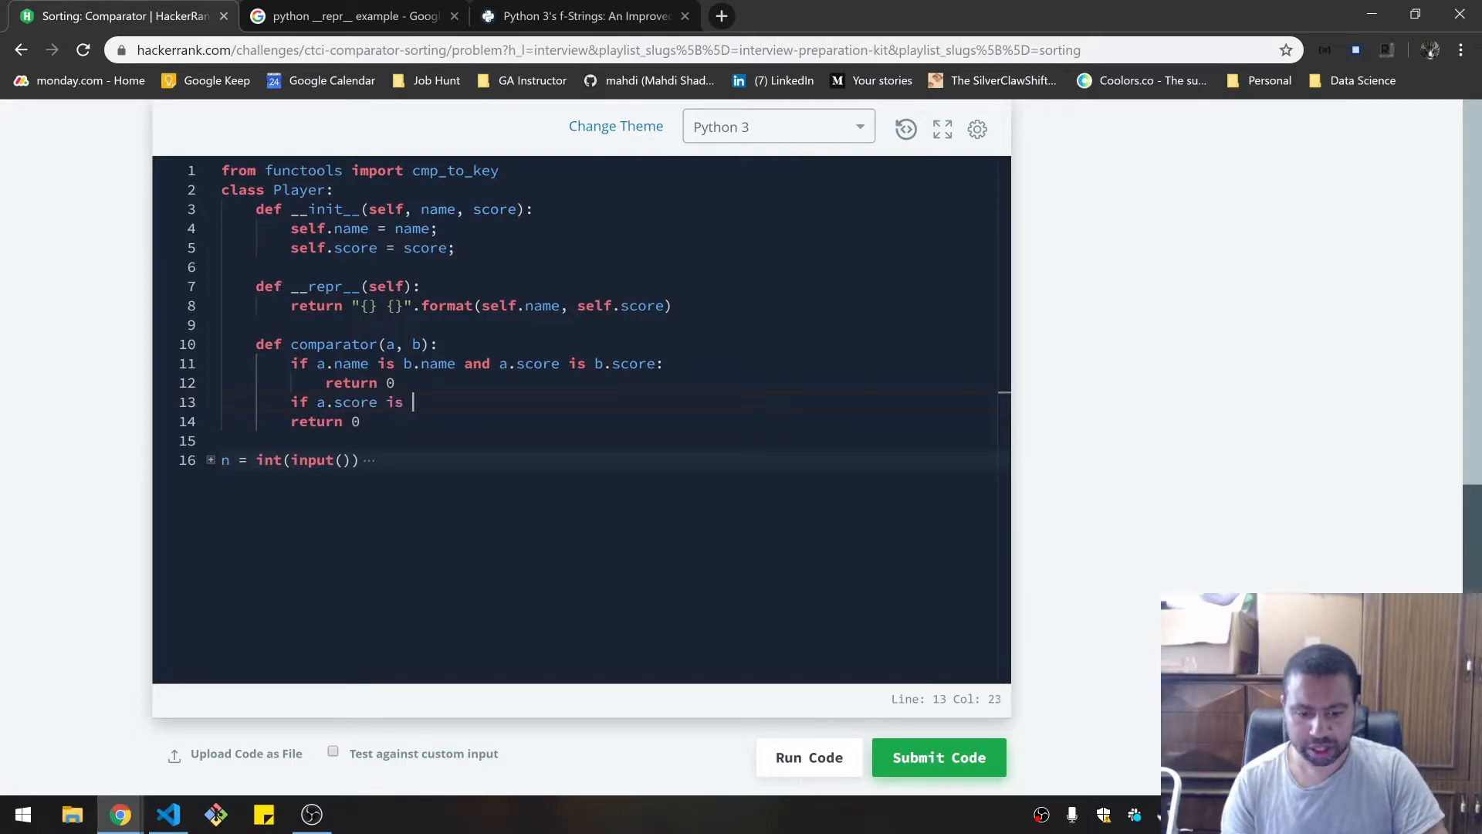
type("b.score:")
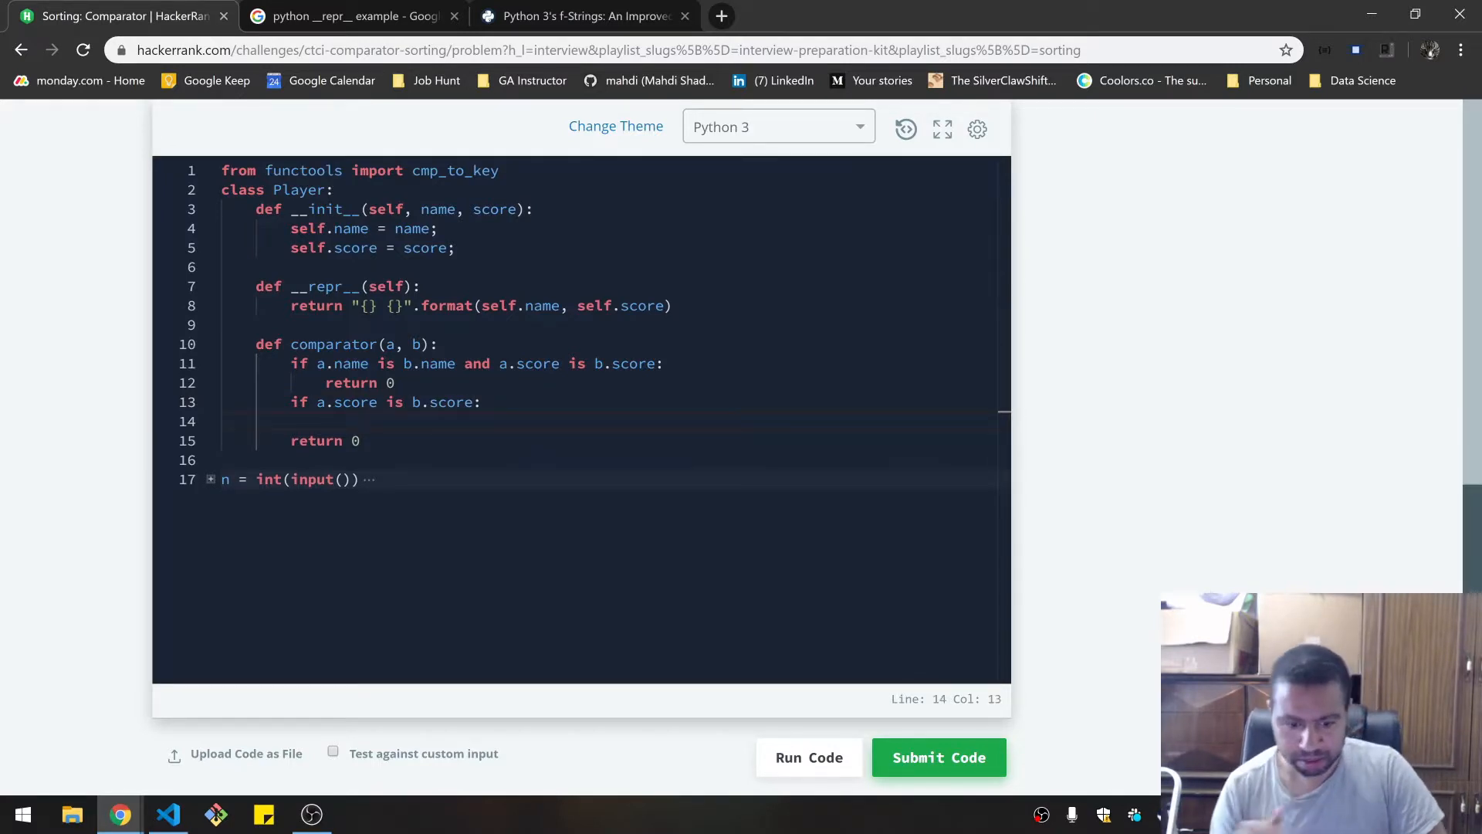
type("return")
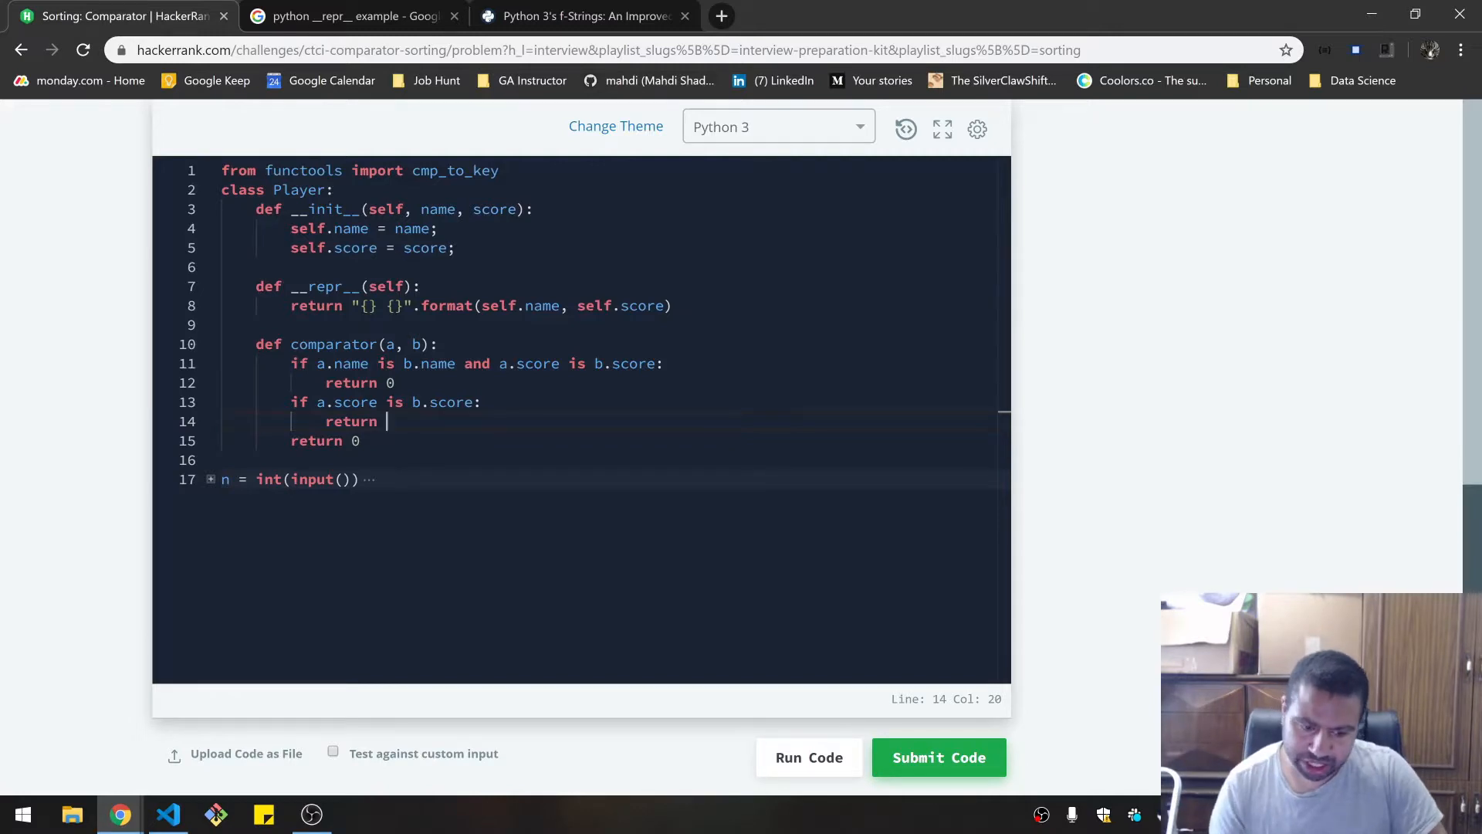
type("a.")
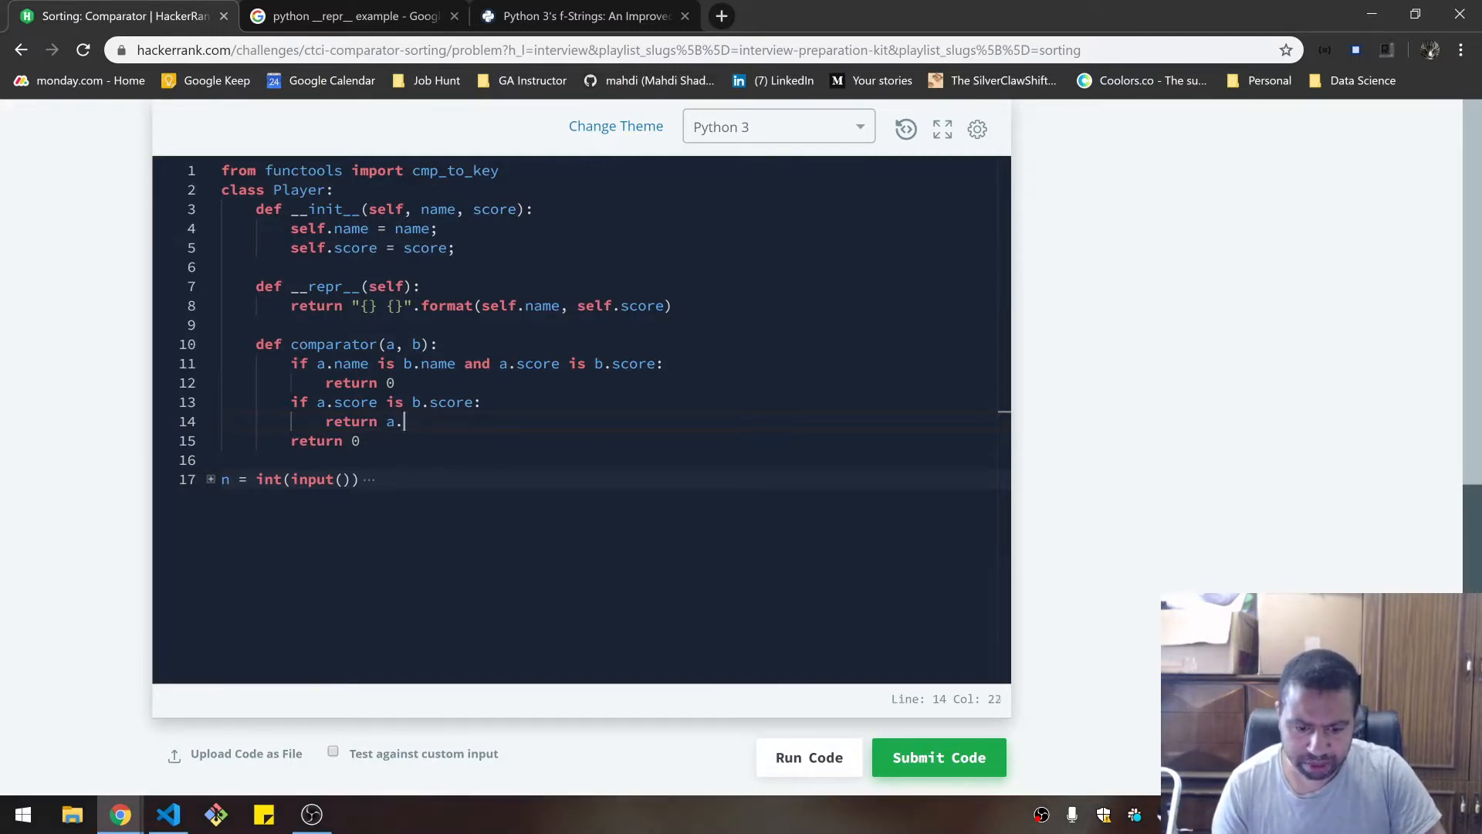
type("name > b")
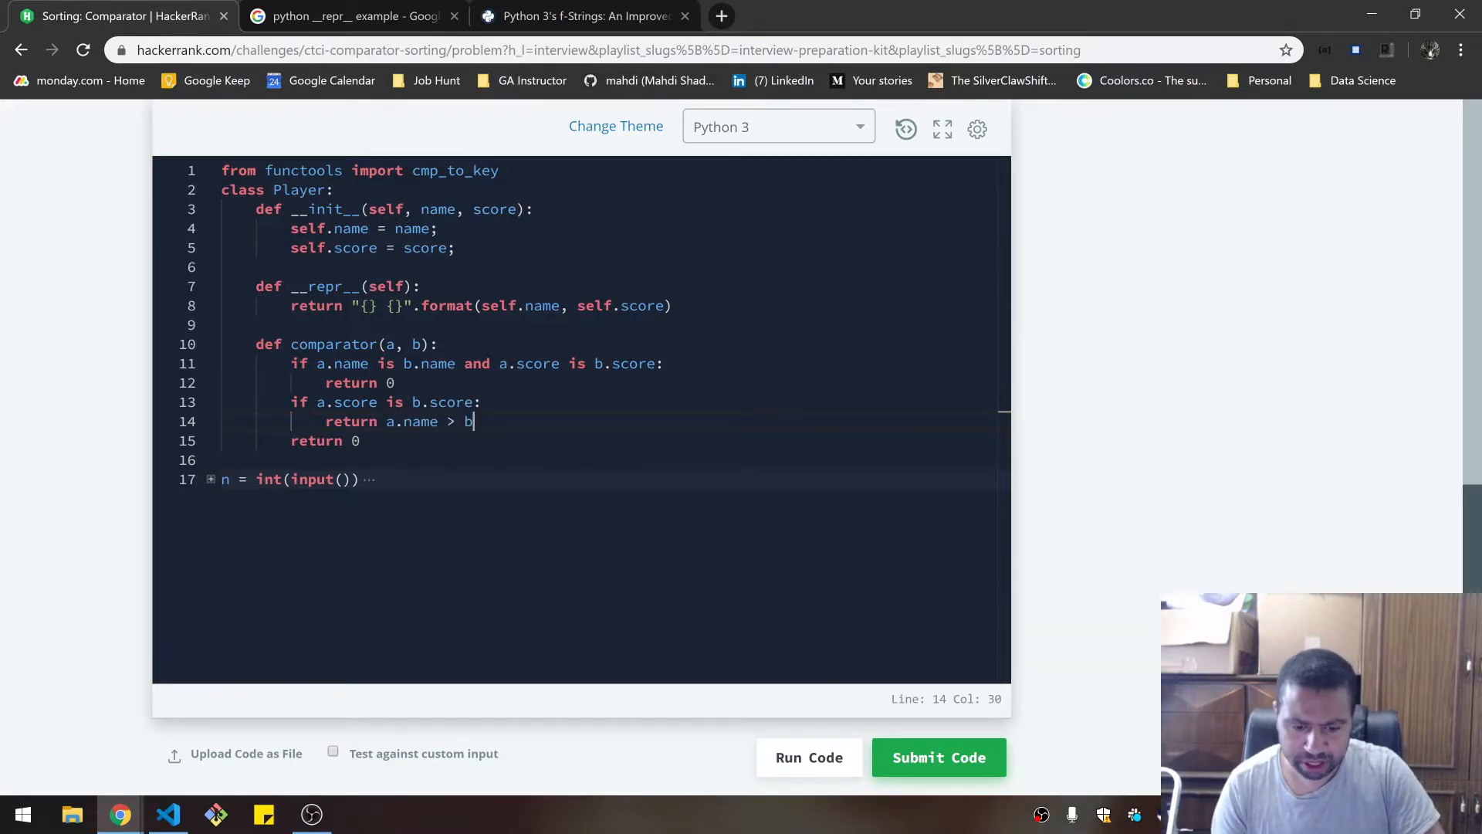
type("b.name")
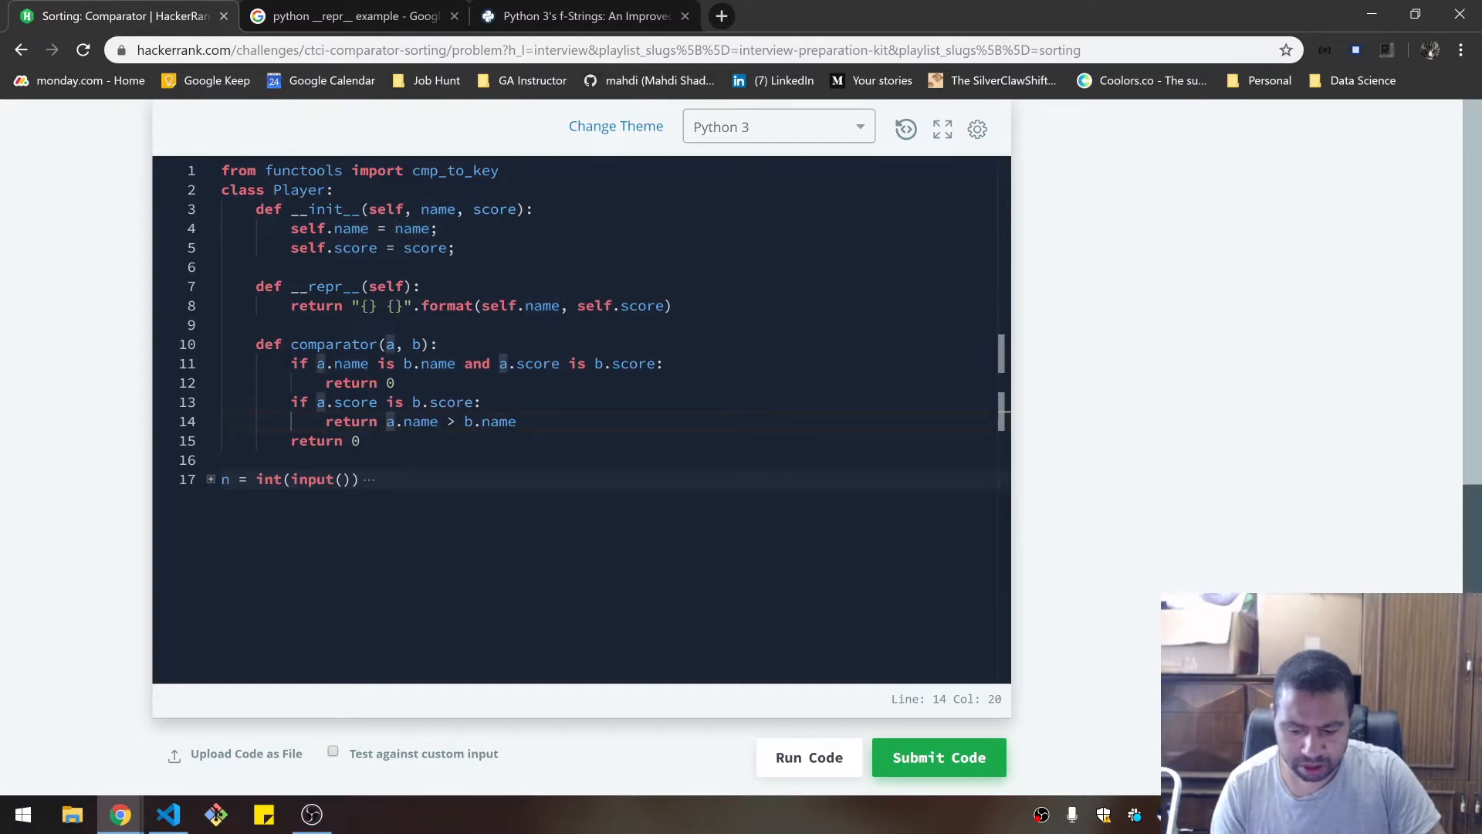
type("1 if")
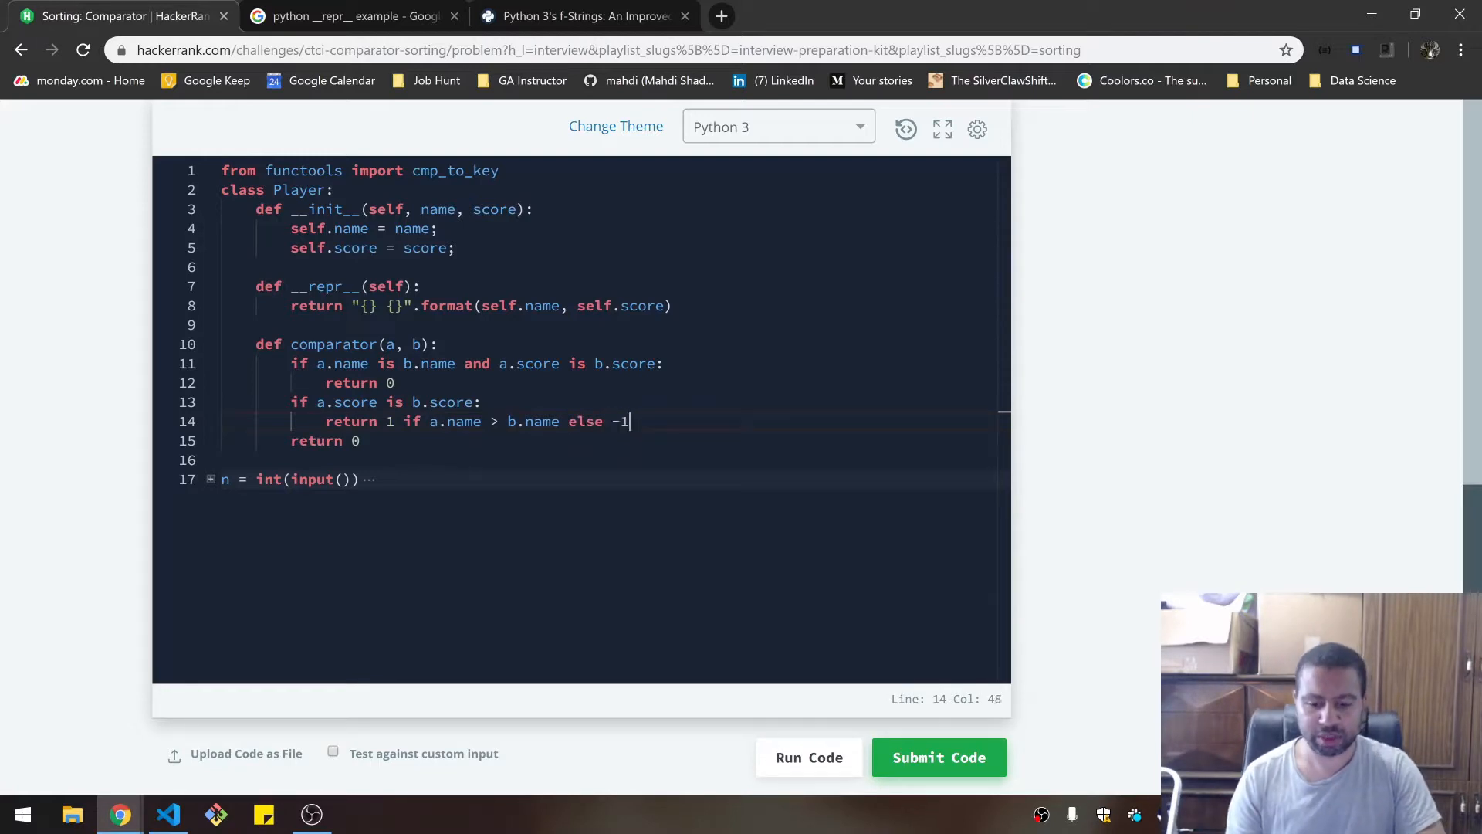
left_click(397, 382)
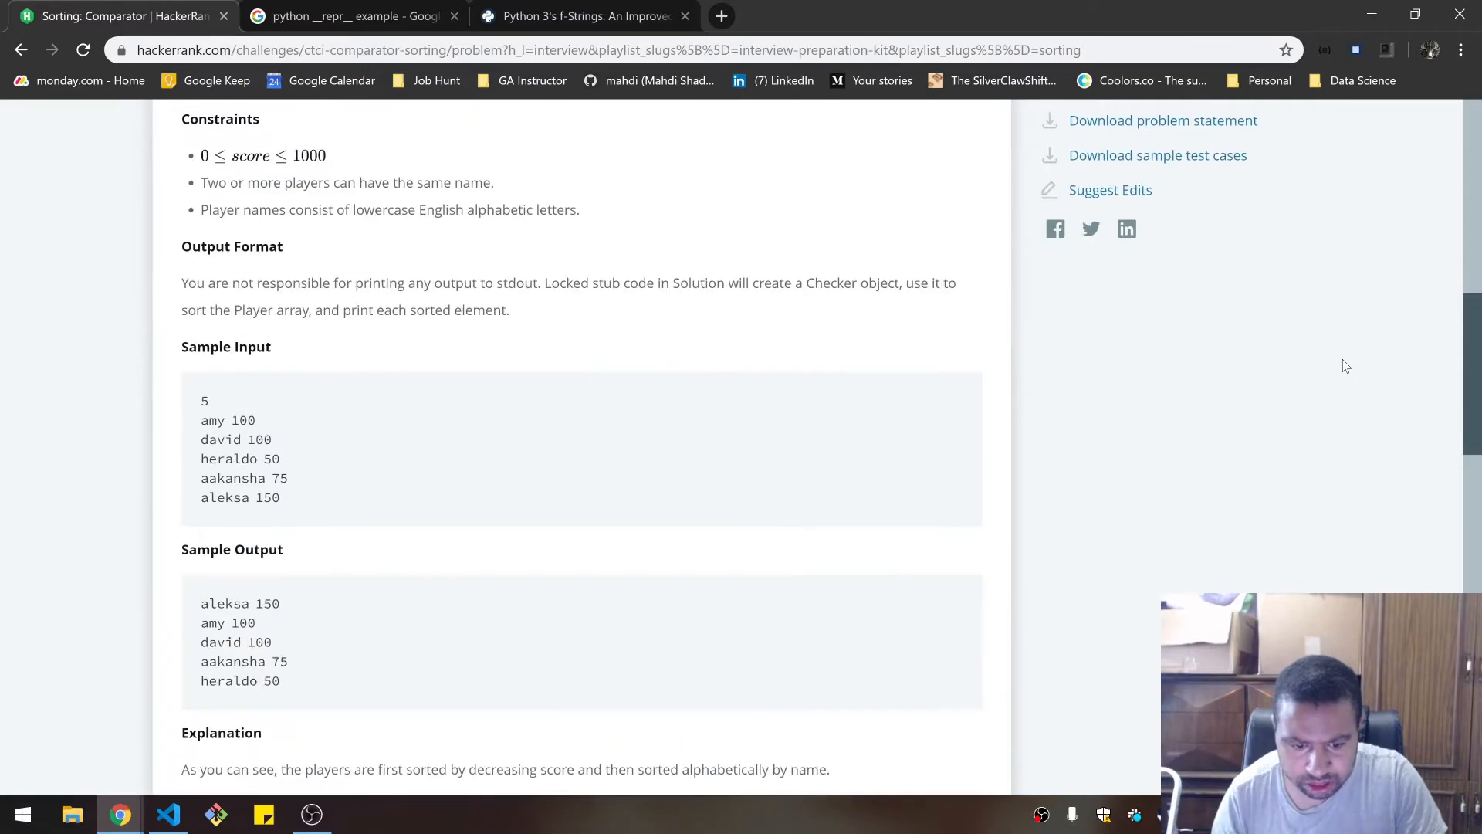
- Review the problem statement's comparator rules and sample output, then return to the code
scroll("up", 3)
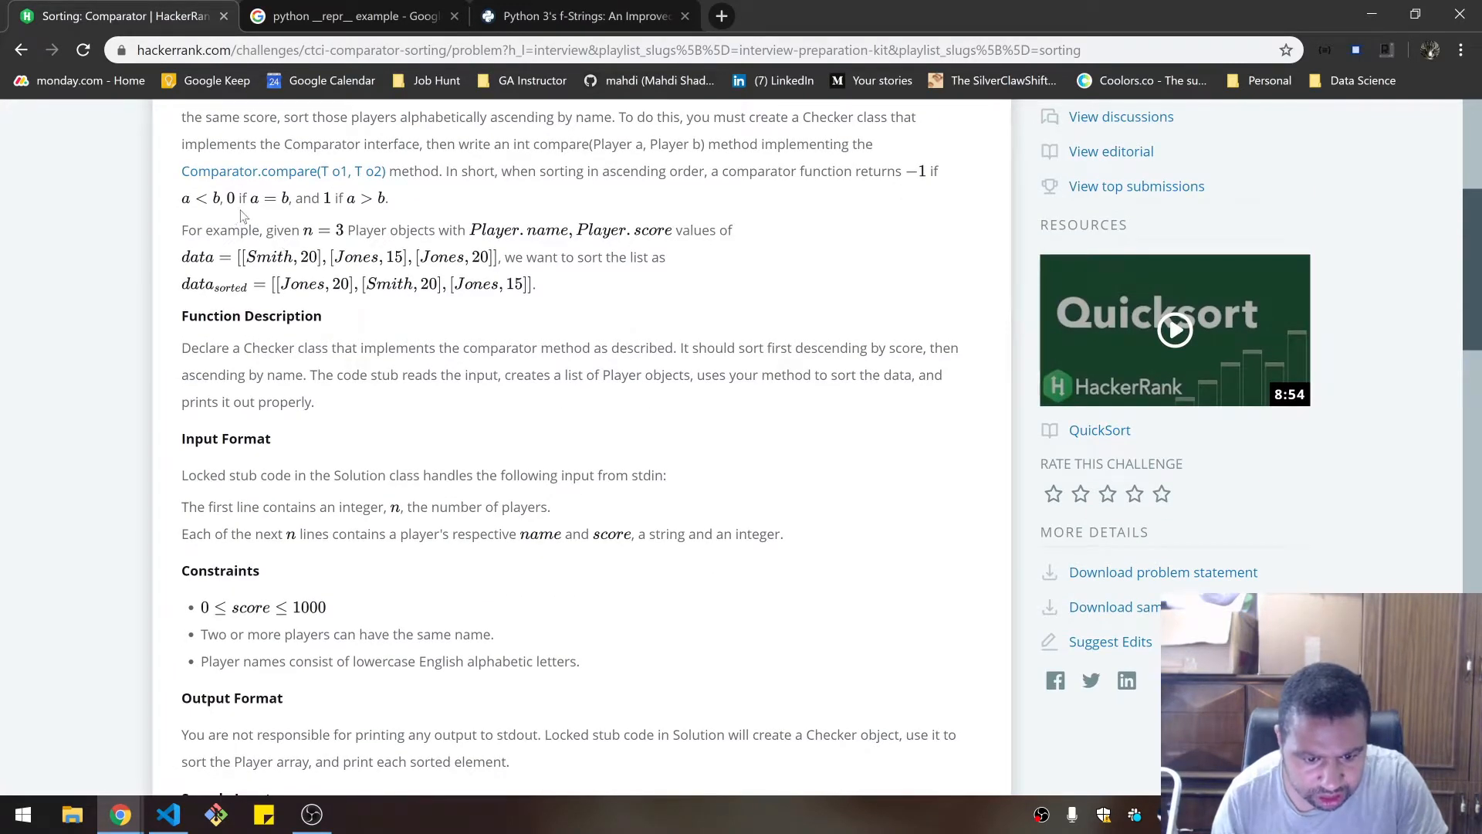
mouse_move(1096, 301)
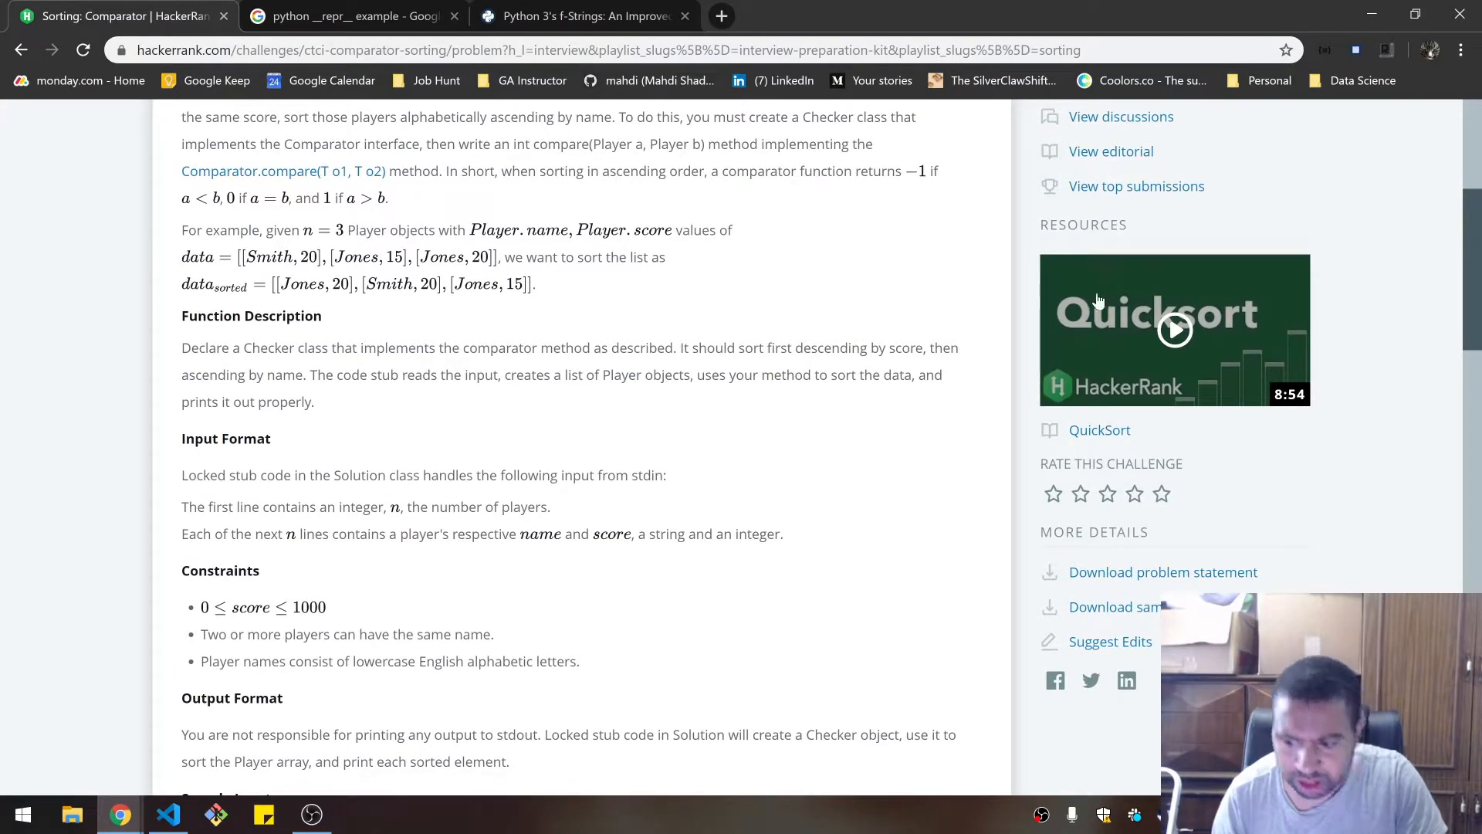
scroll("down", 3)
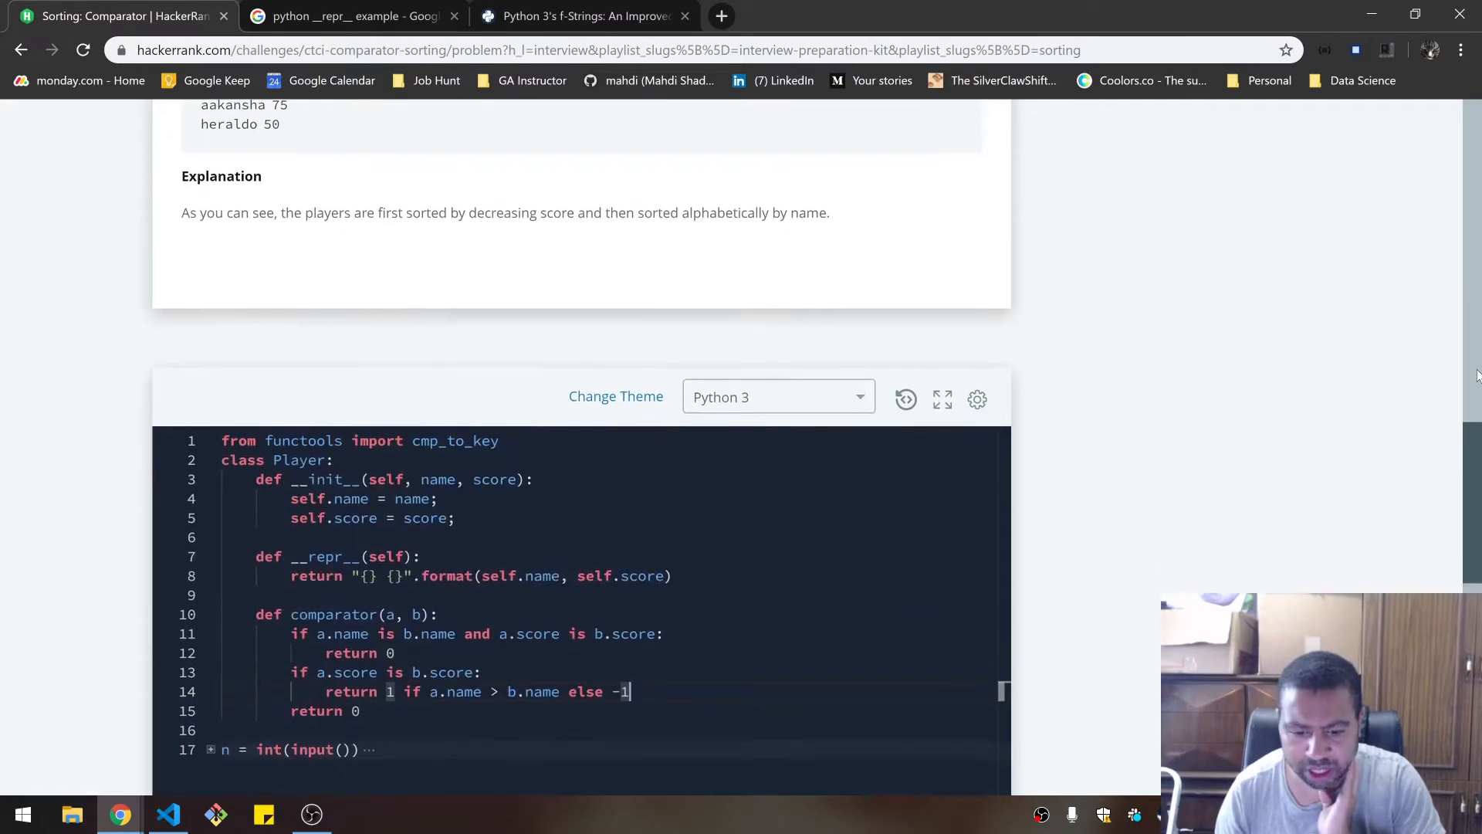
scroll("down", 3)
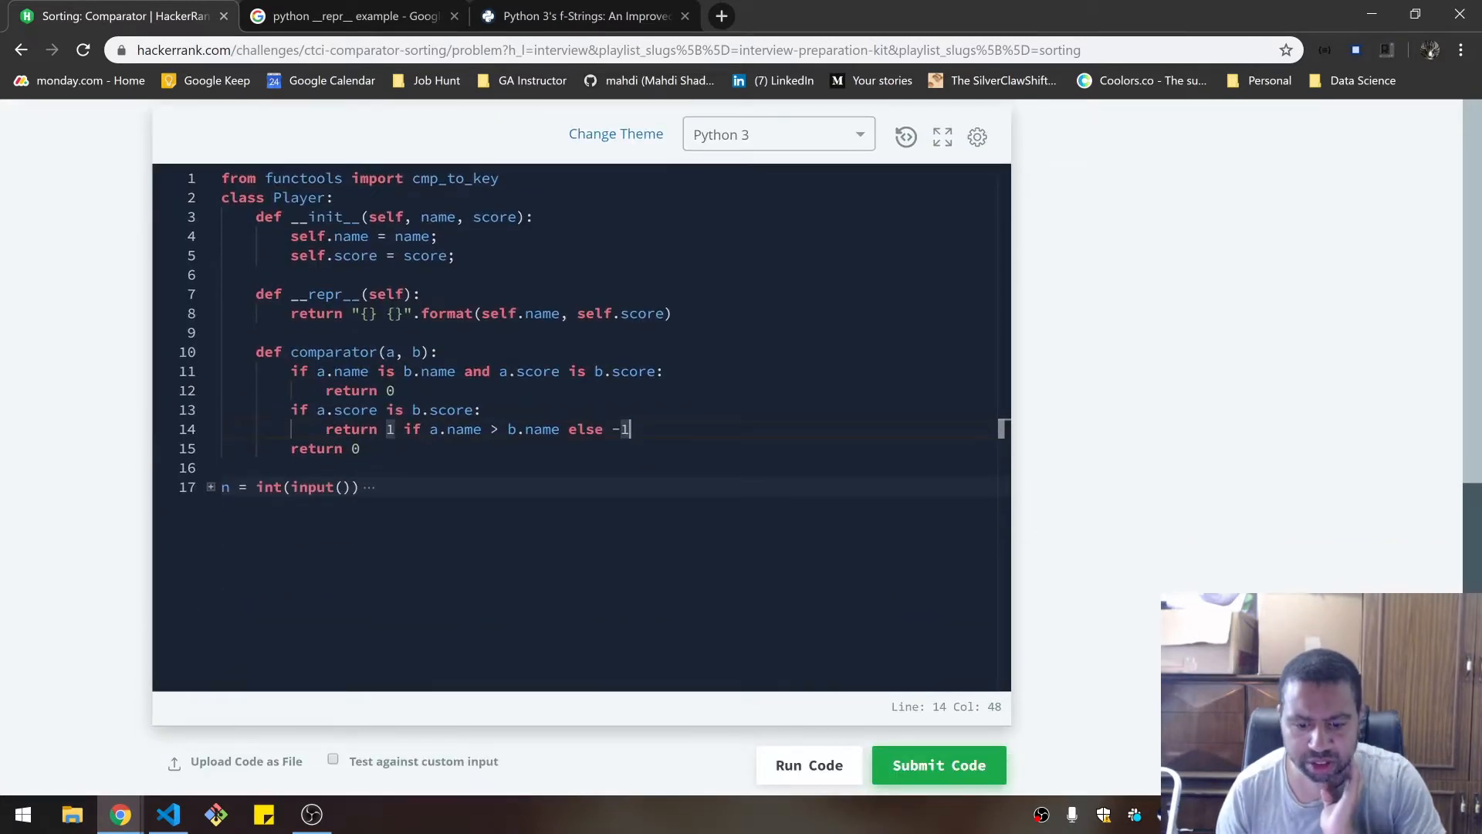
- Add the final comparator line 'return 1 if a.score > b.score else -1'
key("Enter")
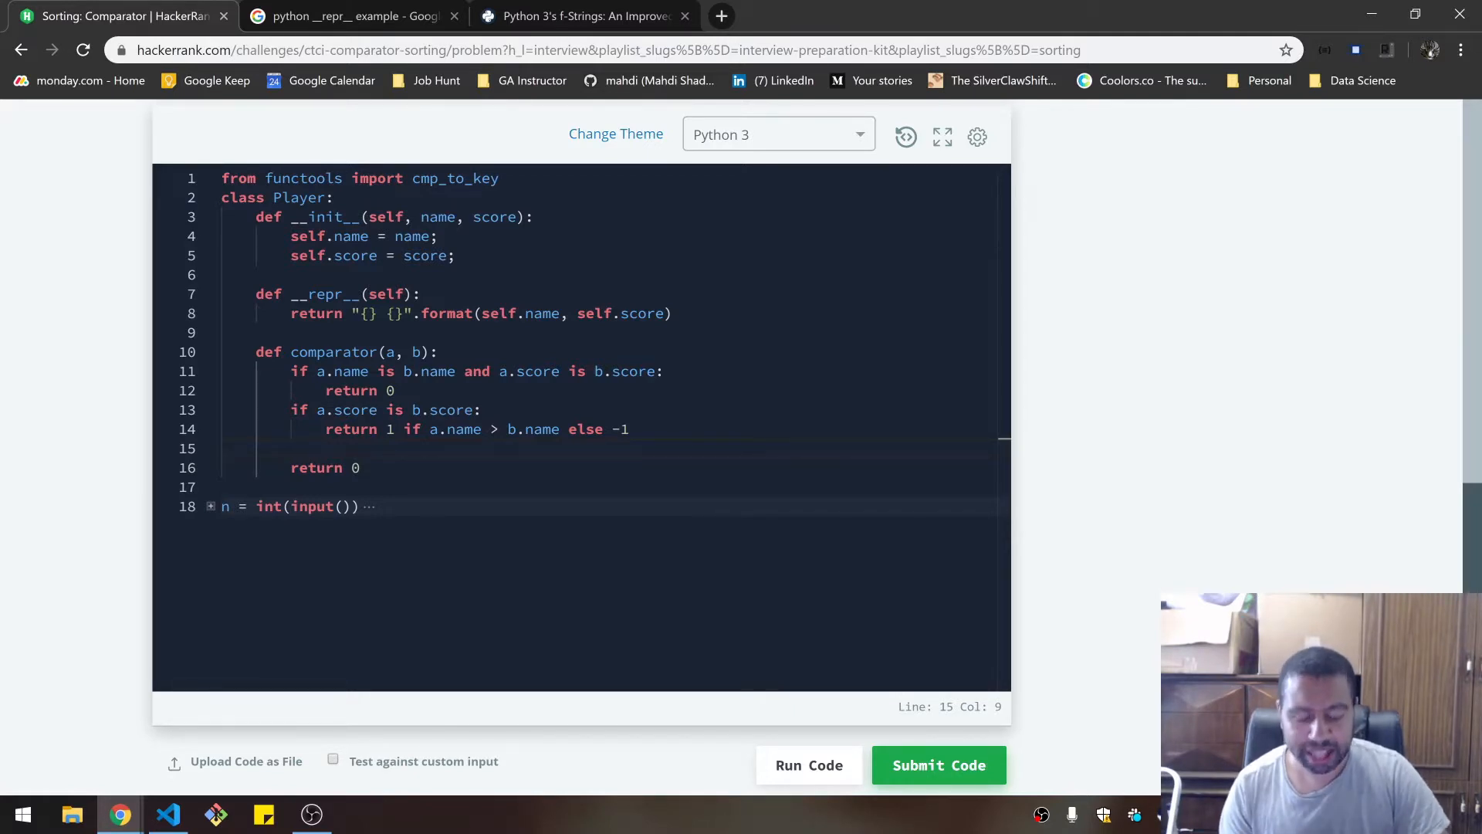
type("r")
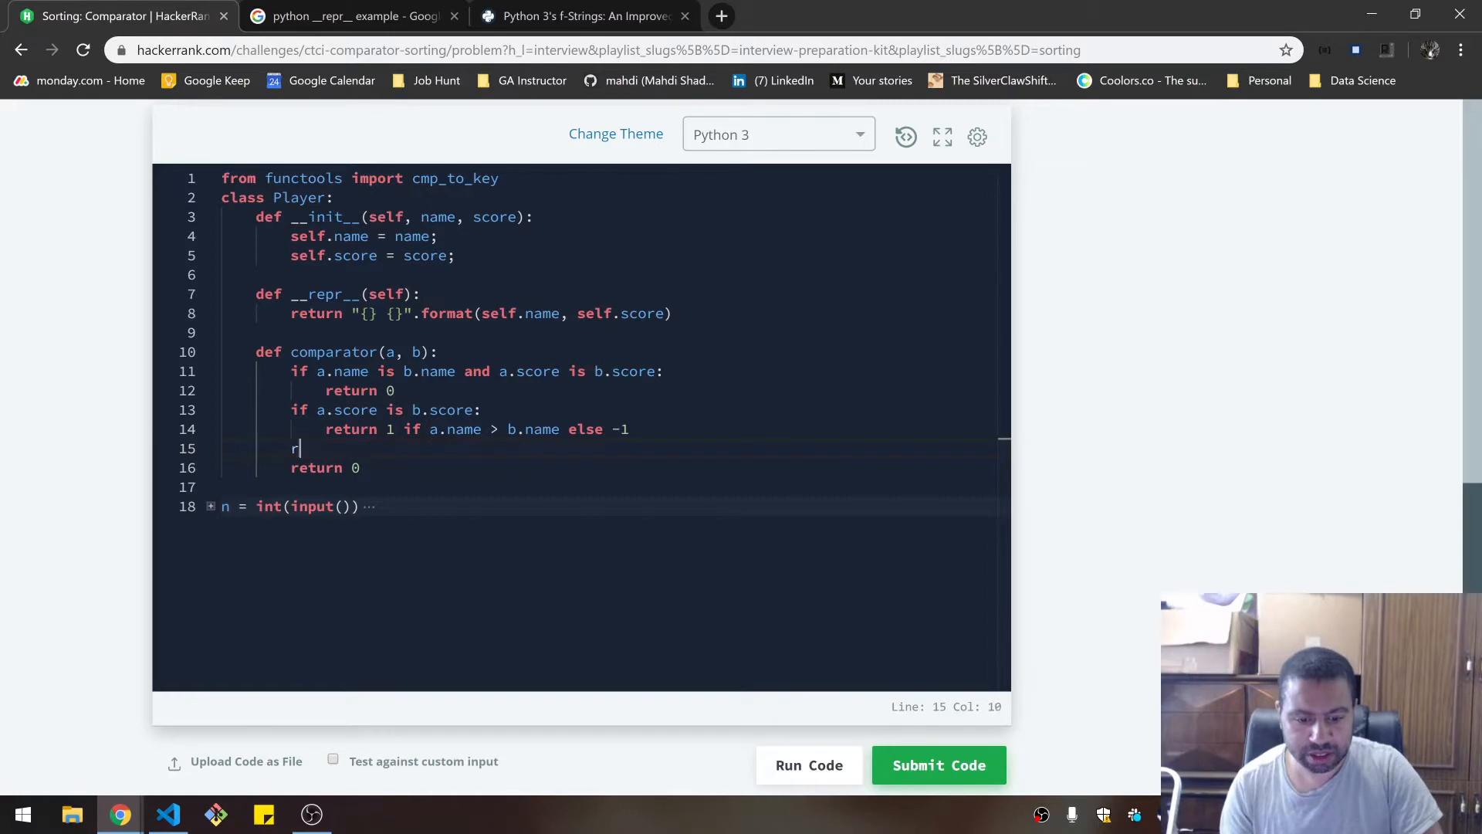
type("eturn")
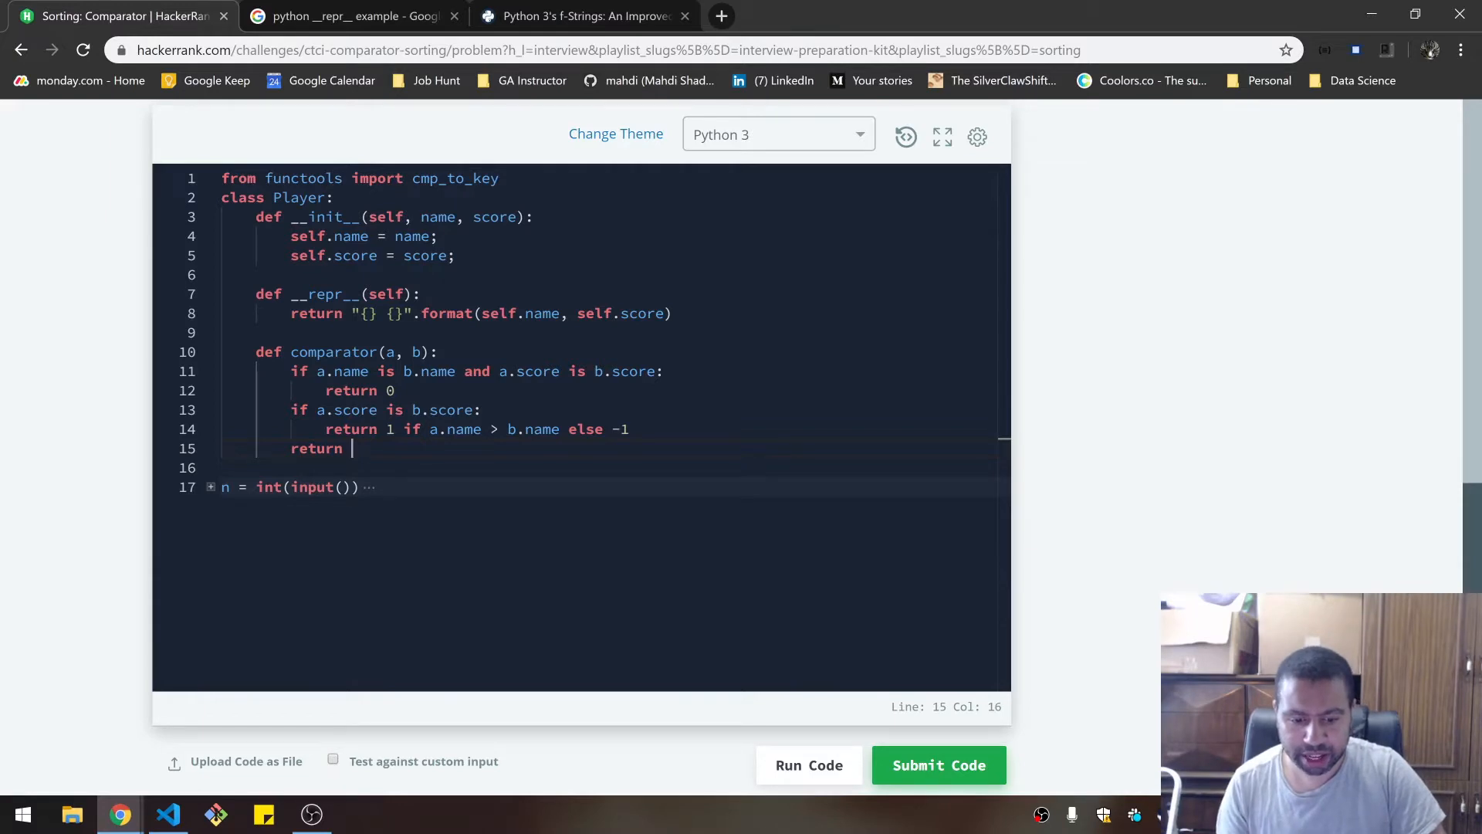
type("1 if a.score >")
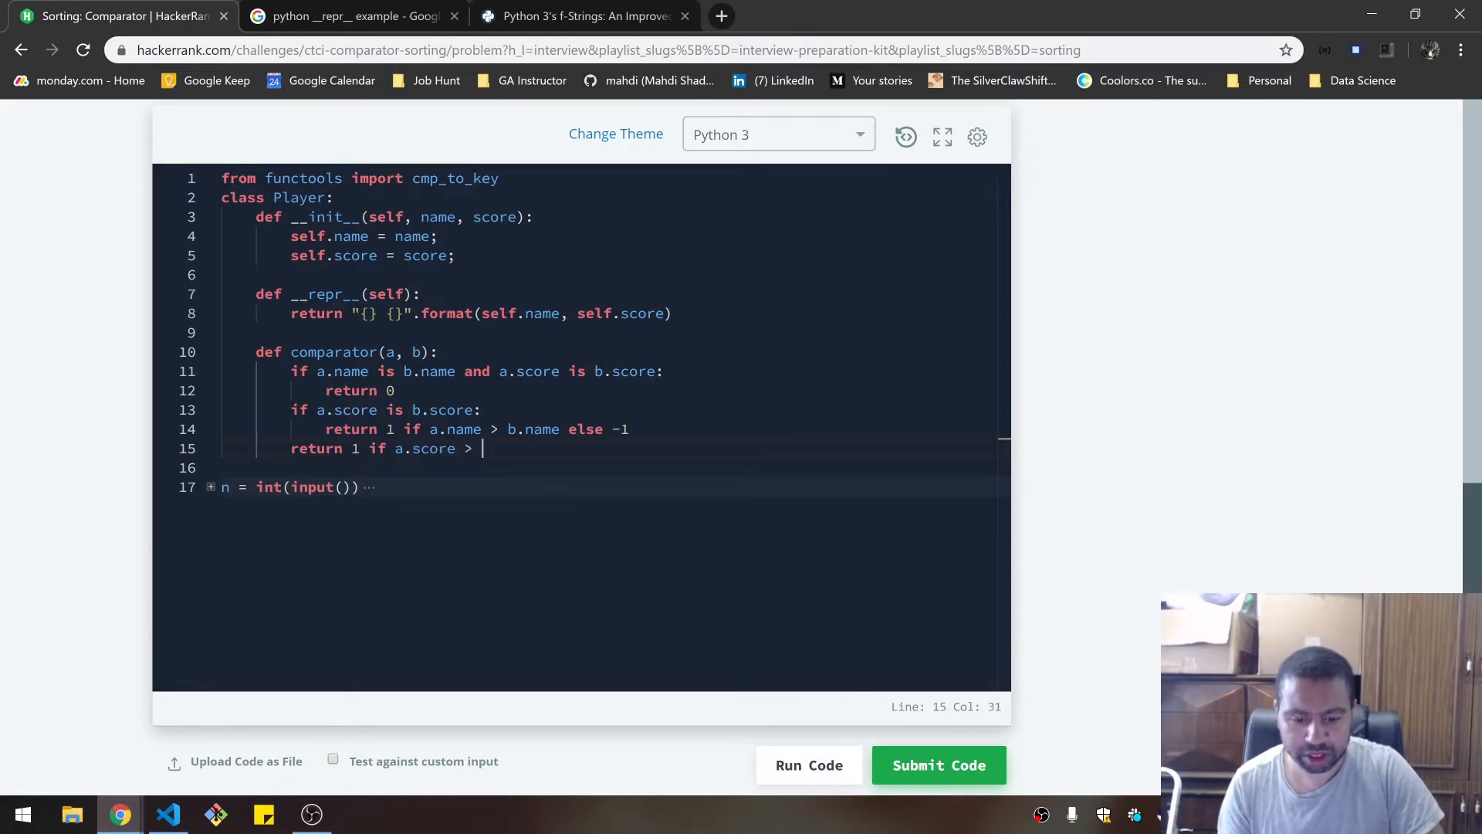
type("b.score else -1")
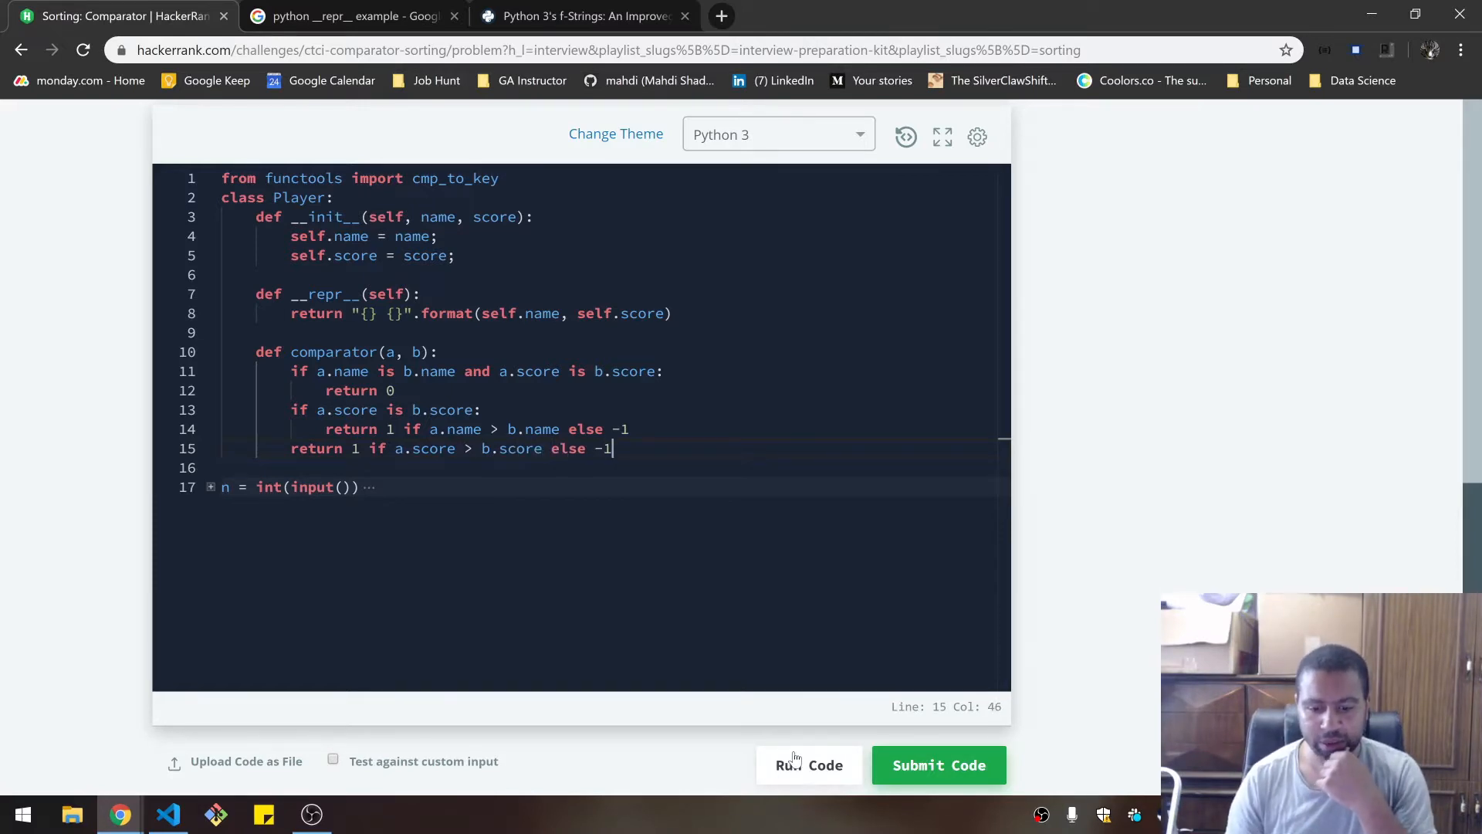
- Run the samples and compare outputs; all three fail with ascending-score order
left_click(936, 765)
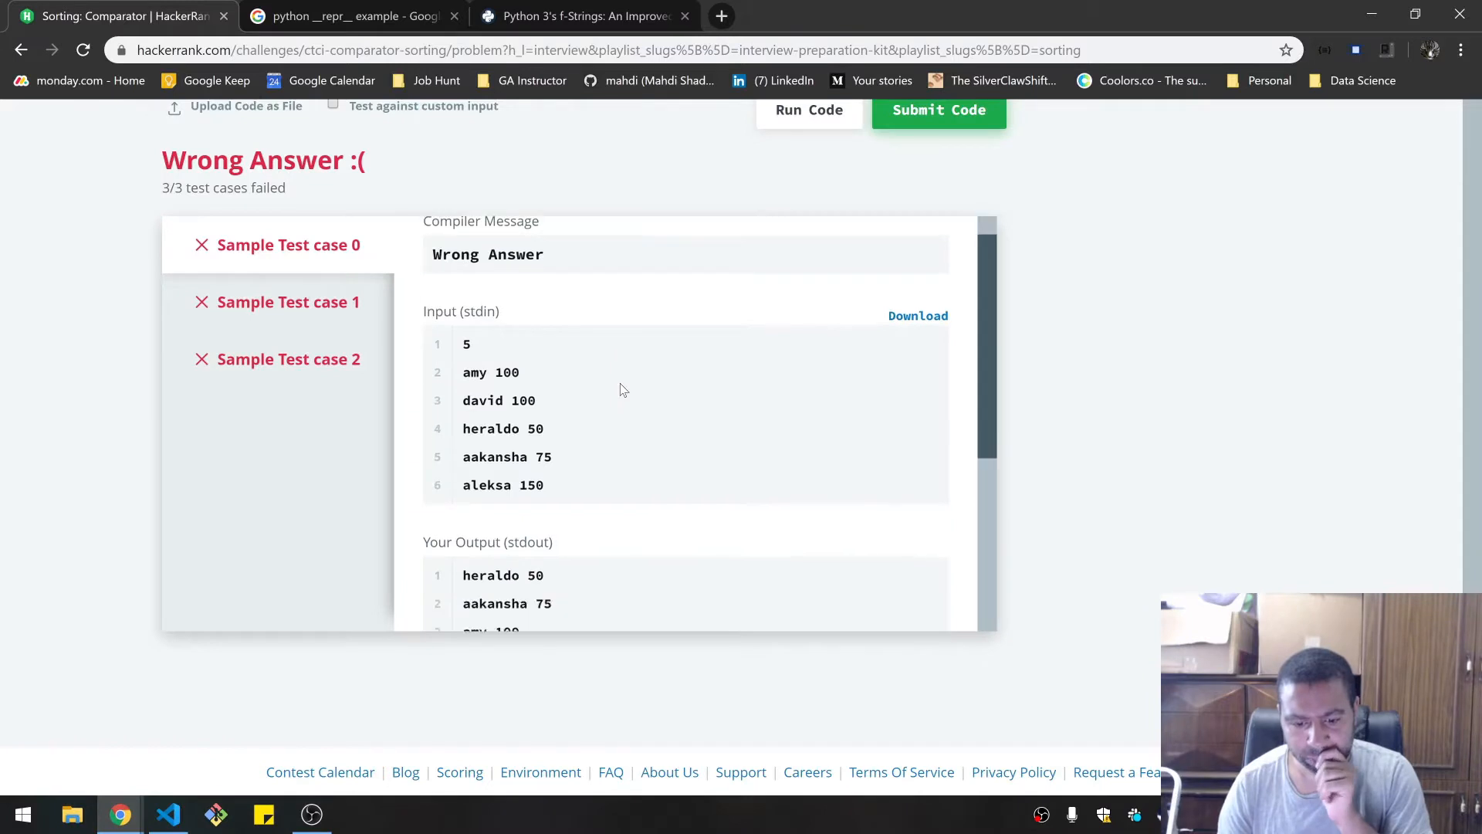
scroll("down", 3)
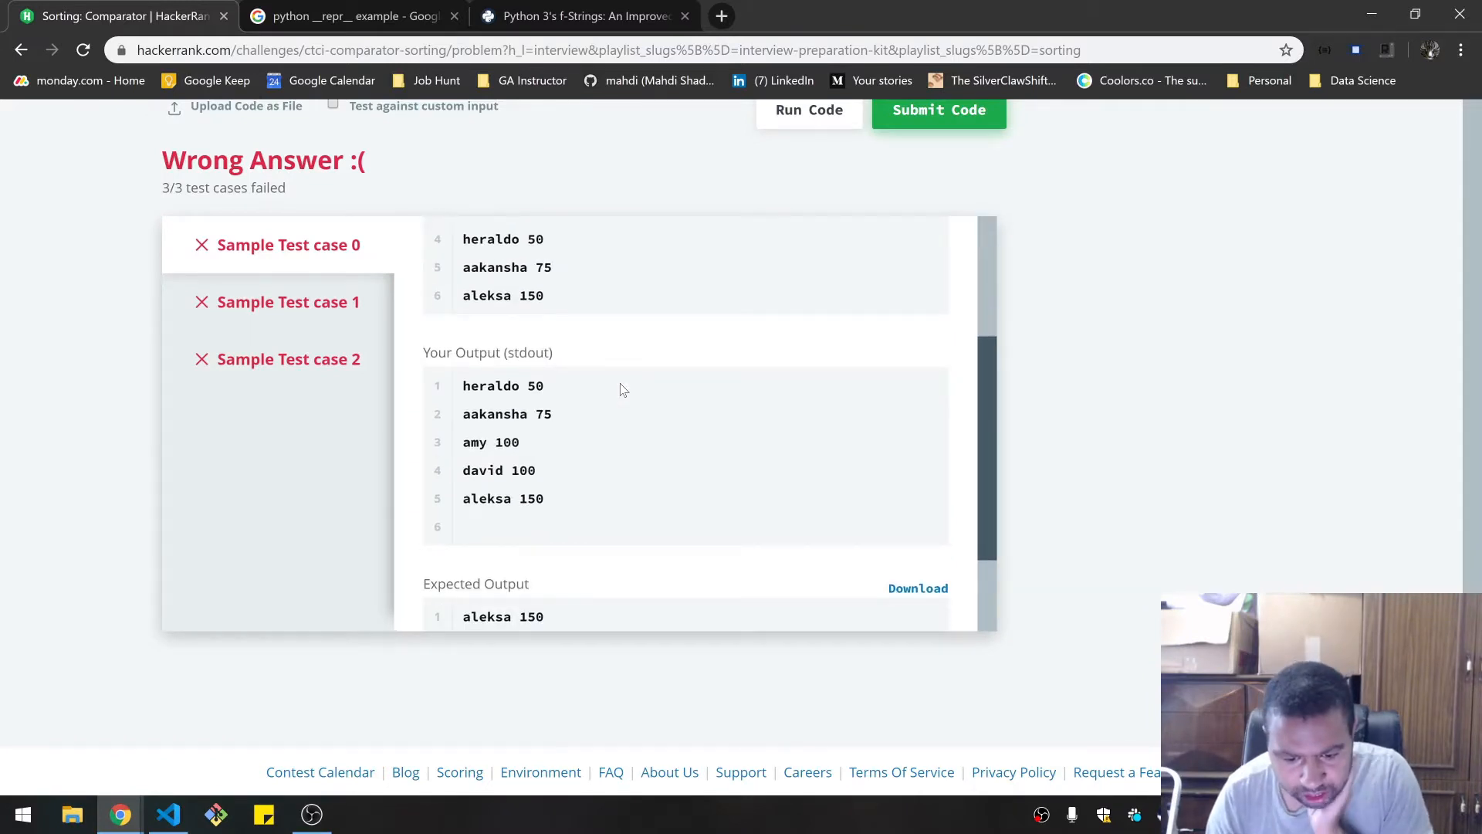
scroll("down", 3)
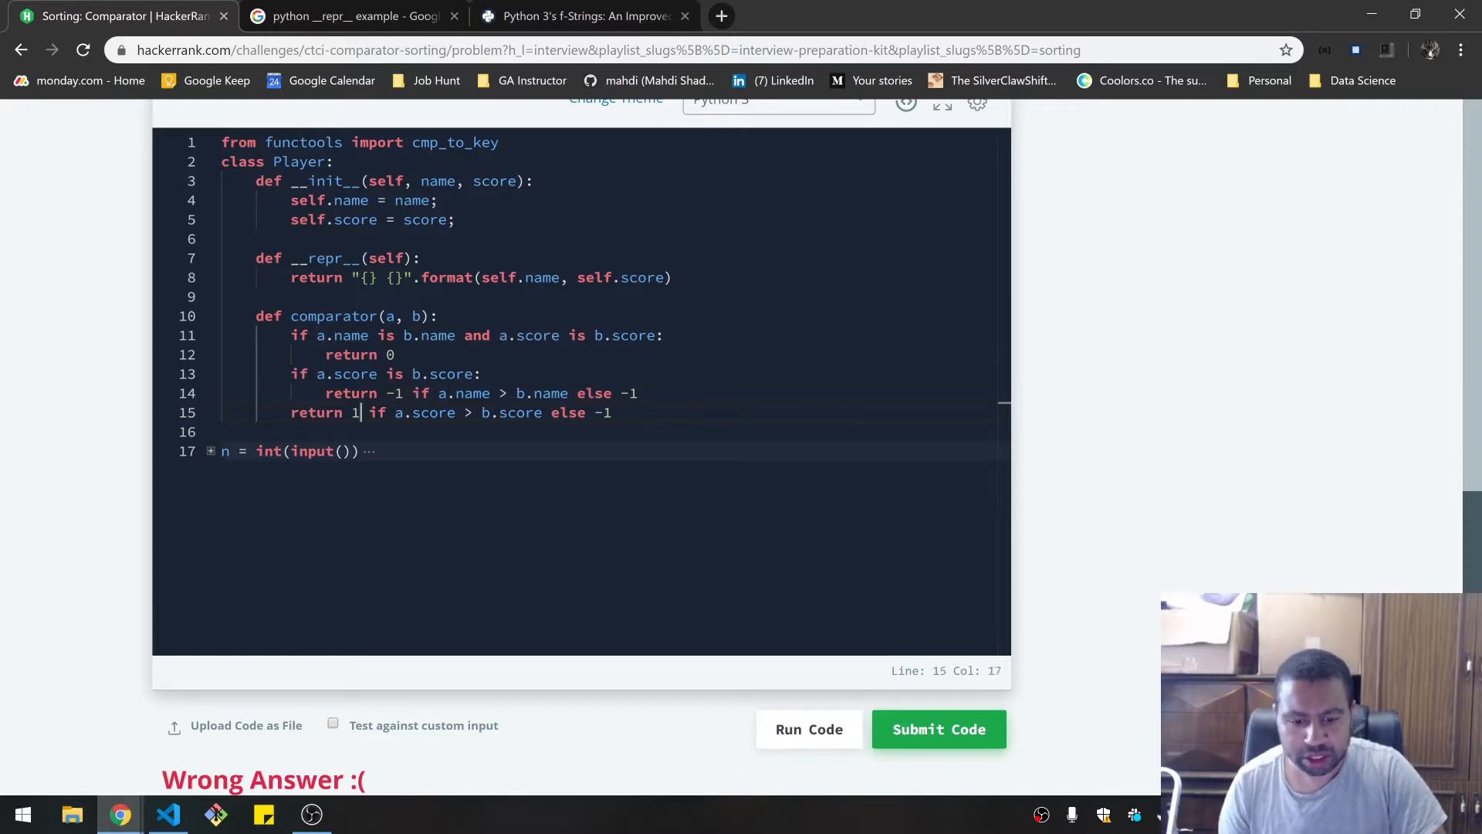
- Change the score comparison to '<' and the name comparison to '>', rerunning the samples
type("-")
type("<")
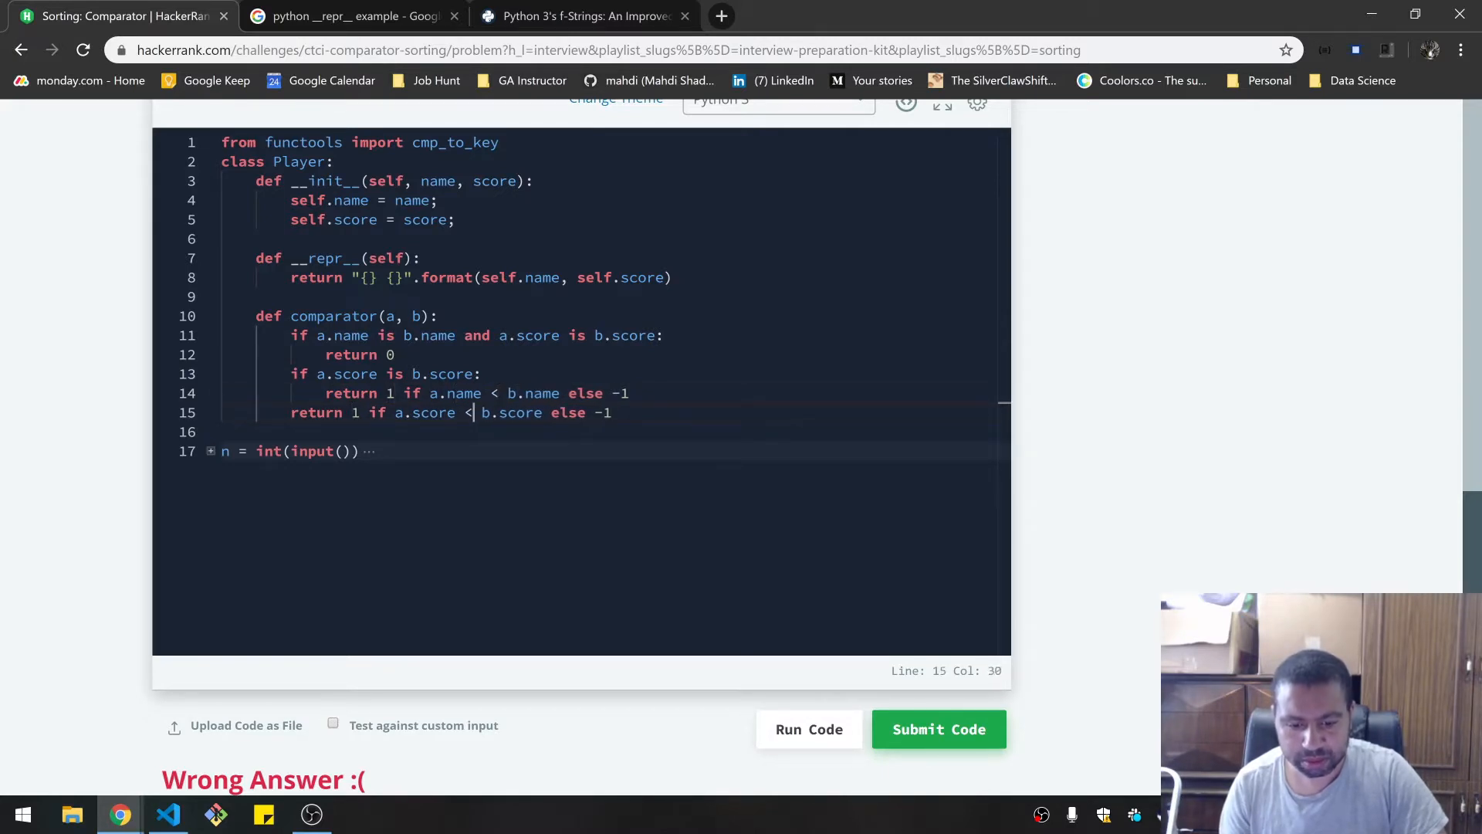
left_click(937, 728)
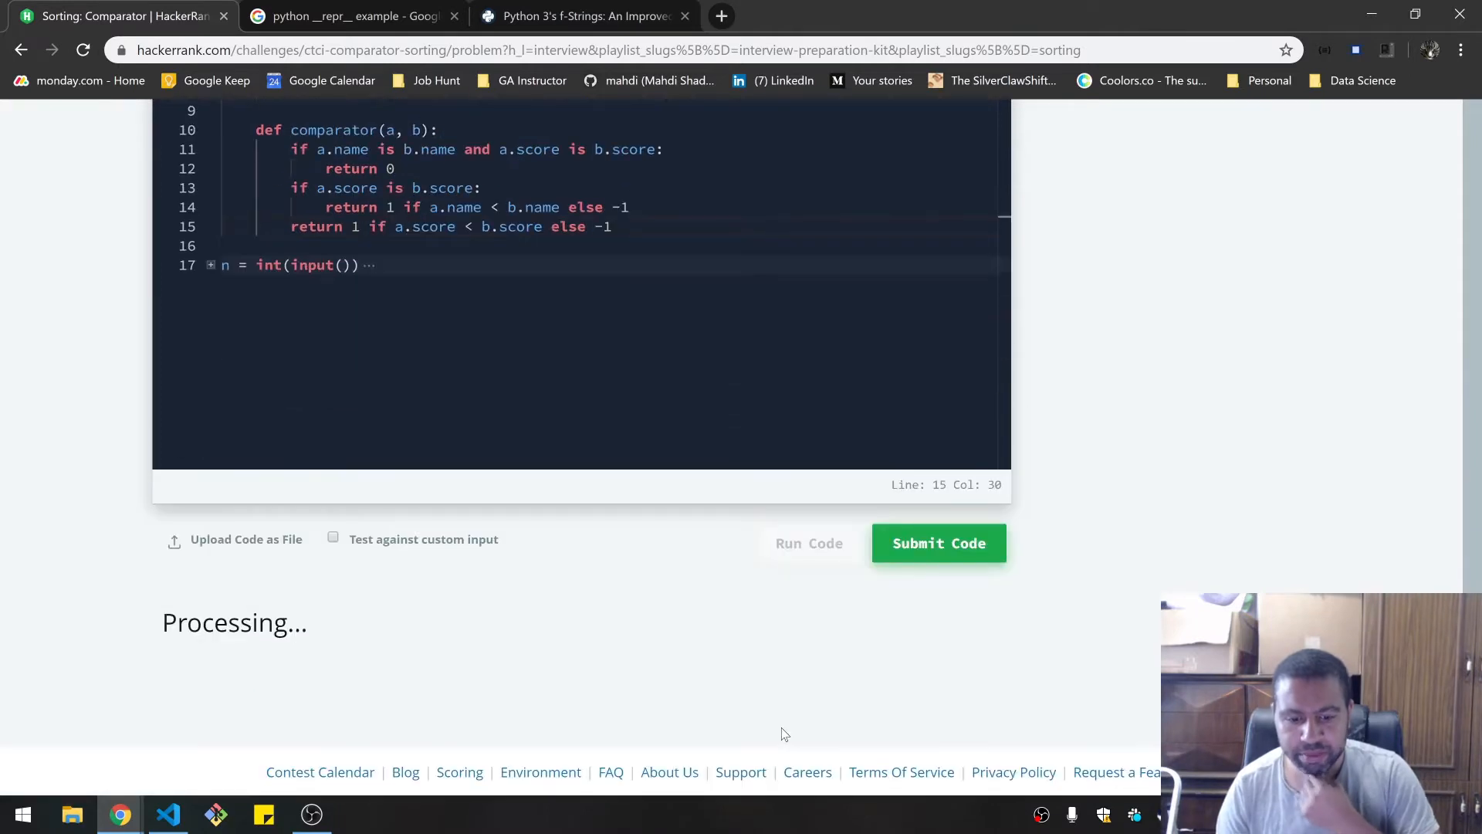
left_click(938, 543)
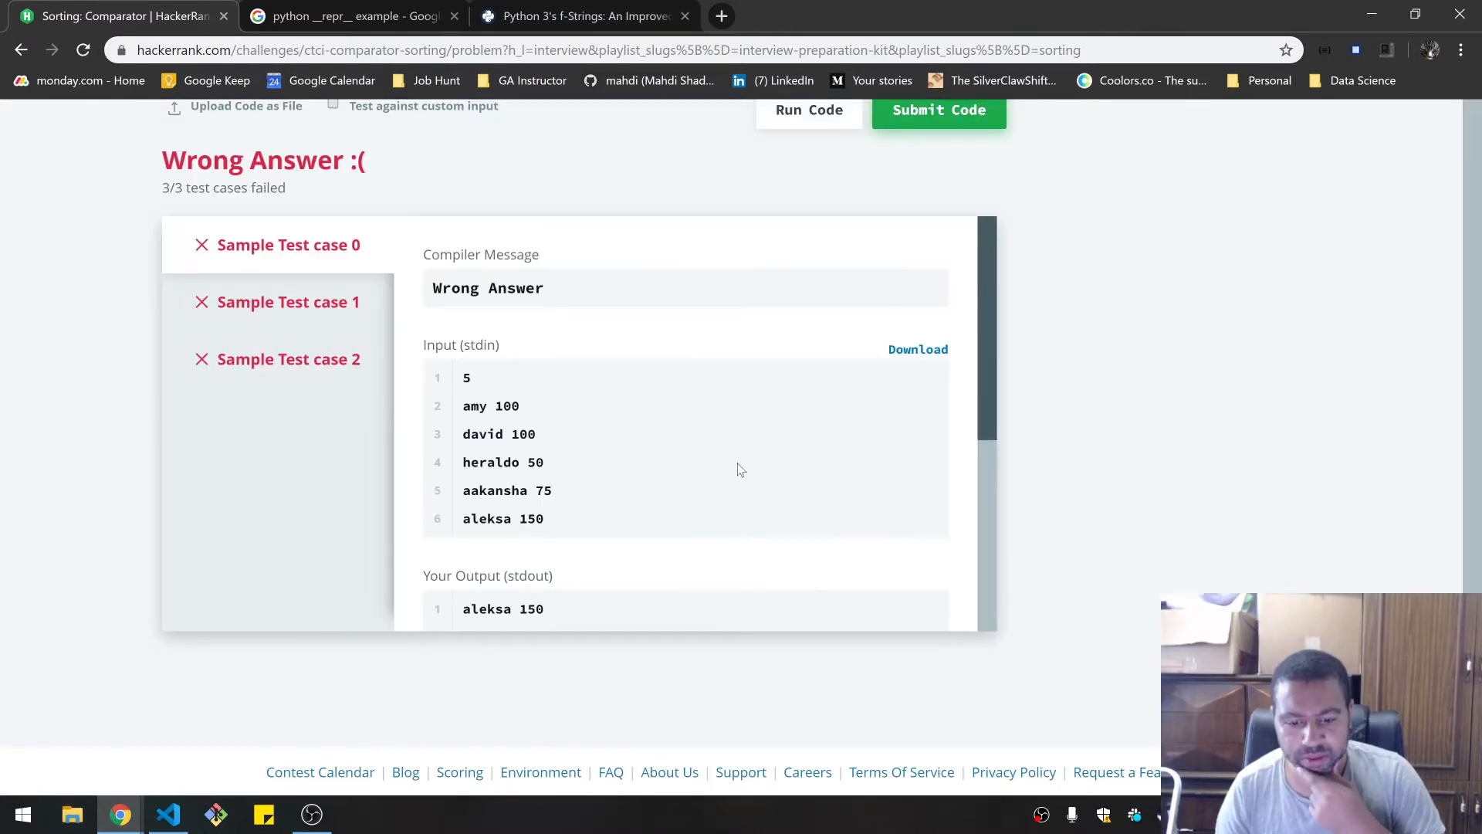
scroll("down", 3)
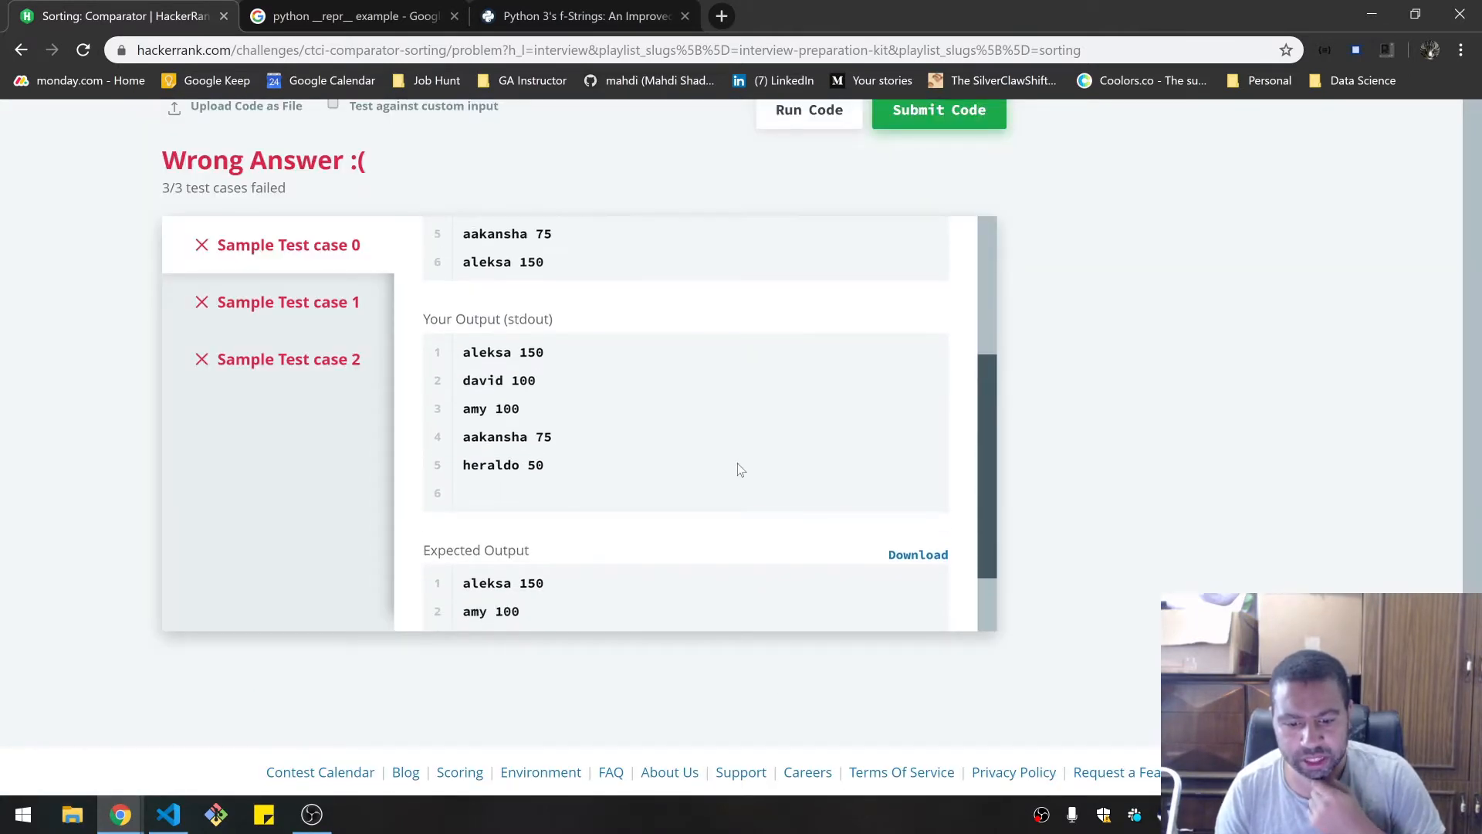
scroll("down", 3)
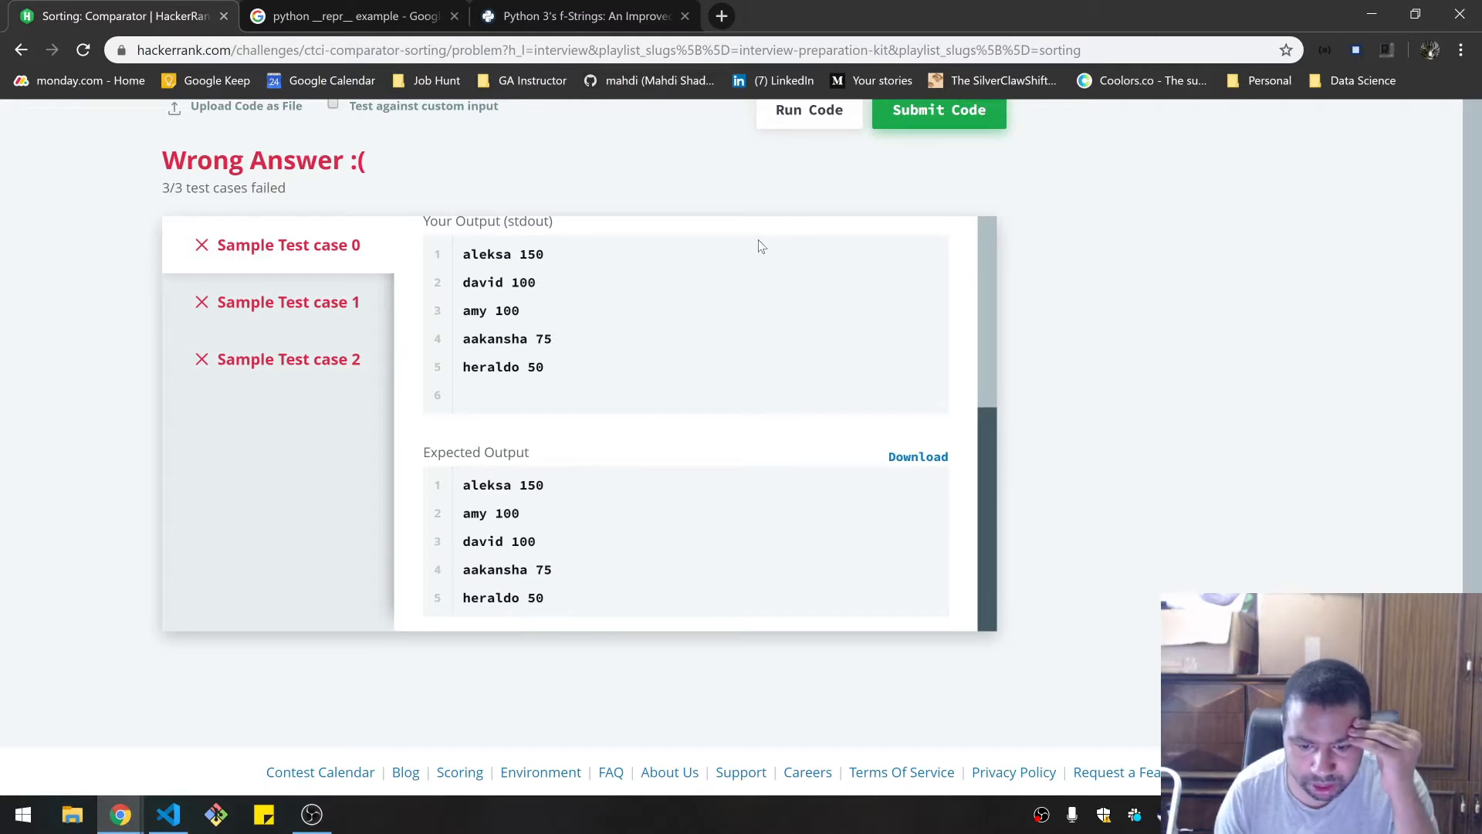
mouse_move(1151, 328)
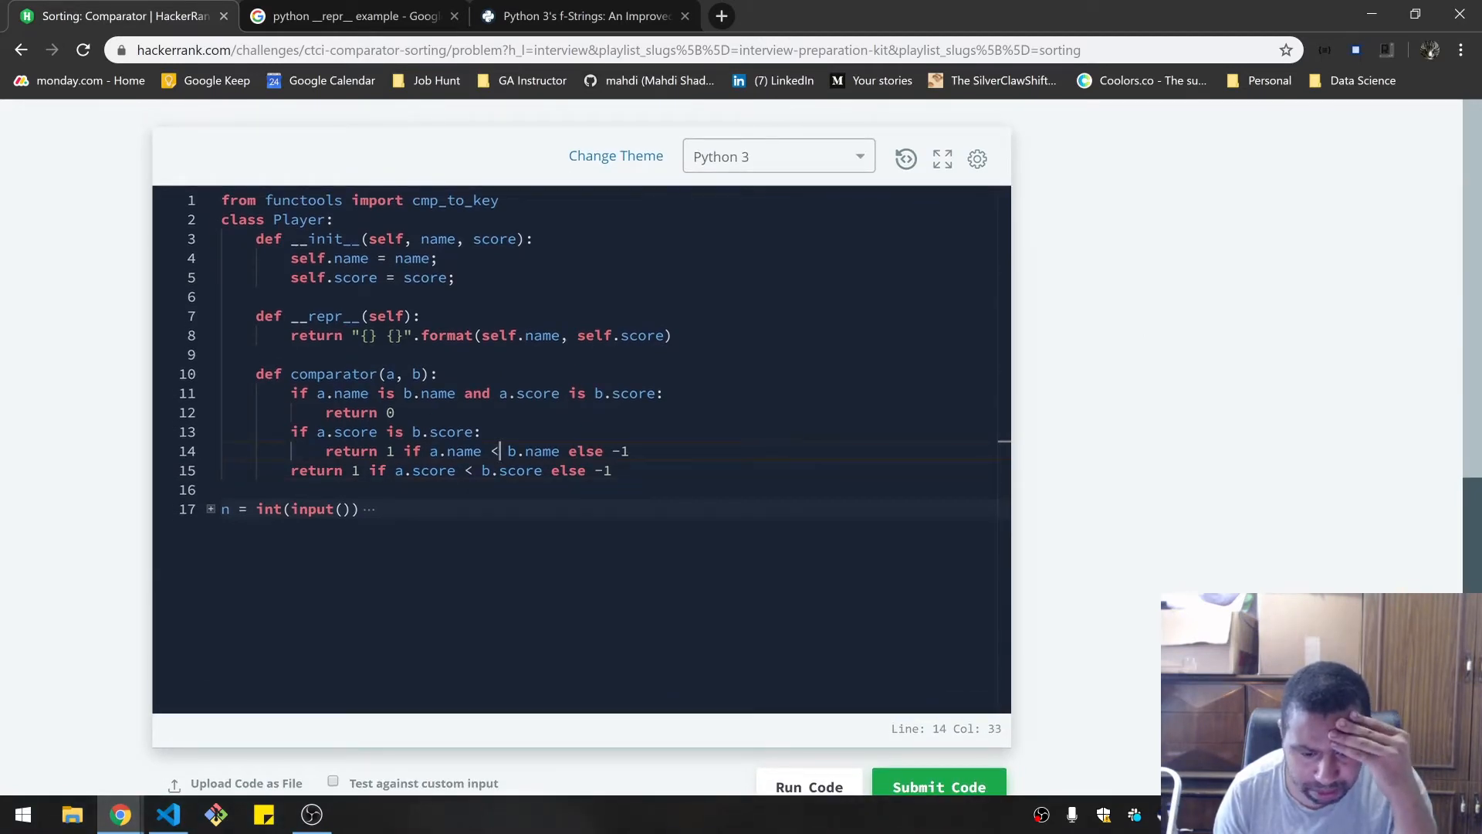
type(">")
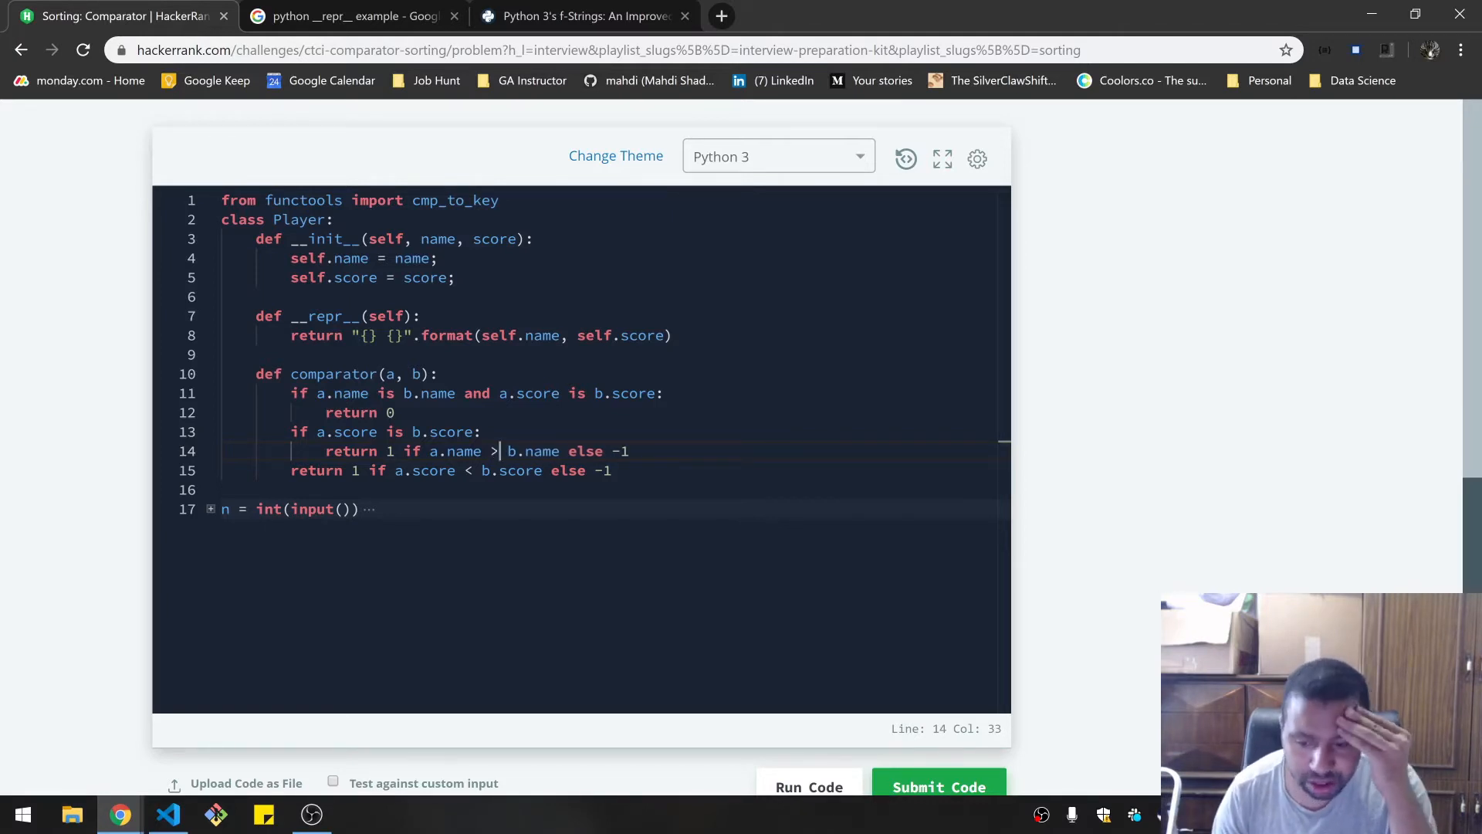
left_click(937, 786)
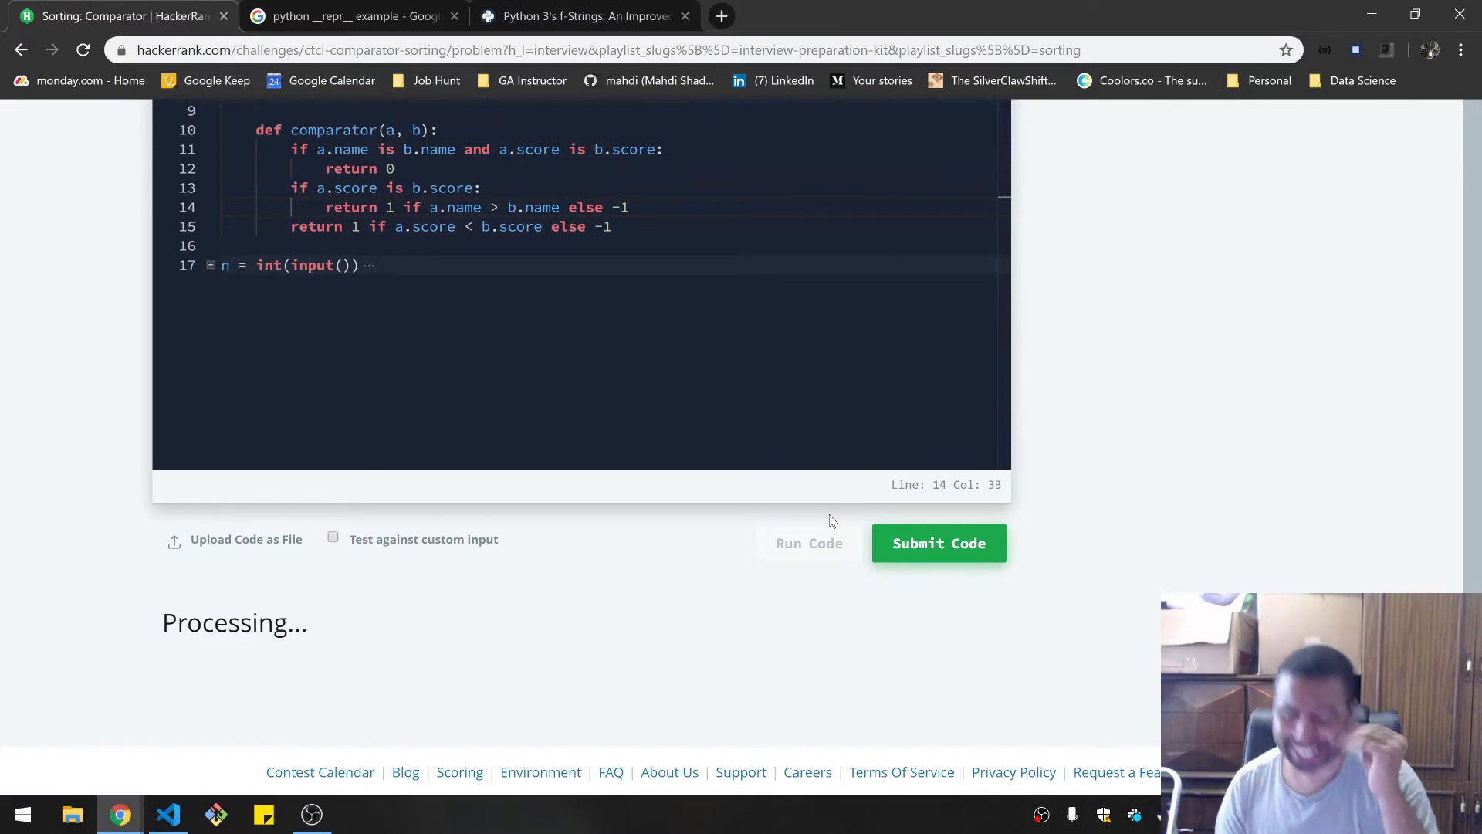
- Submit the solution so all eight test cases pass, then close the Google search tab
left_click(808, 543)
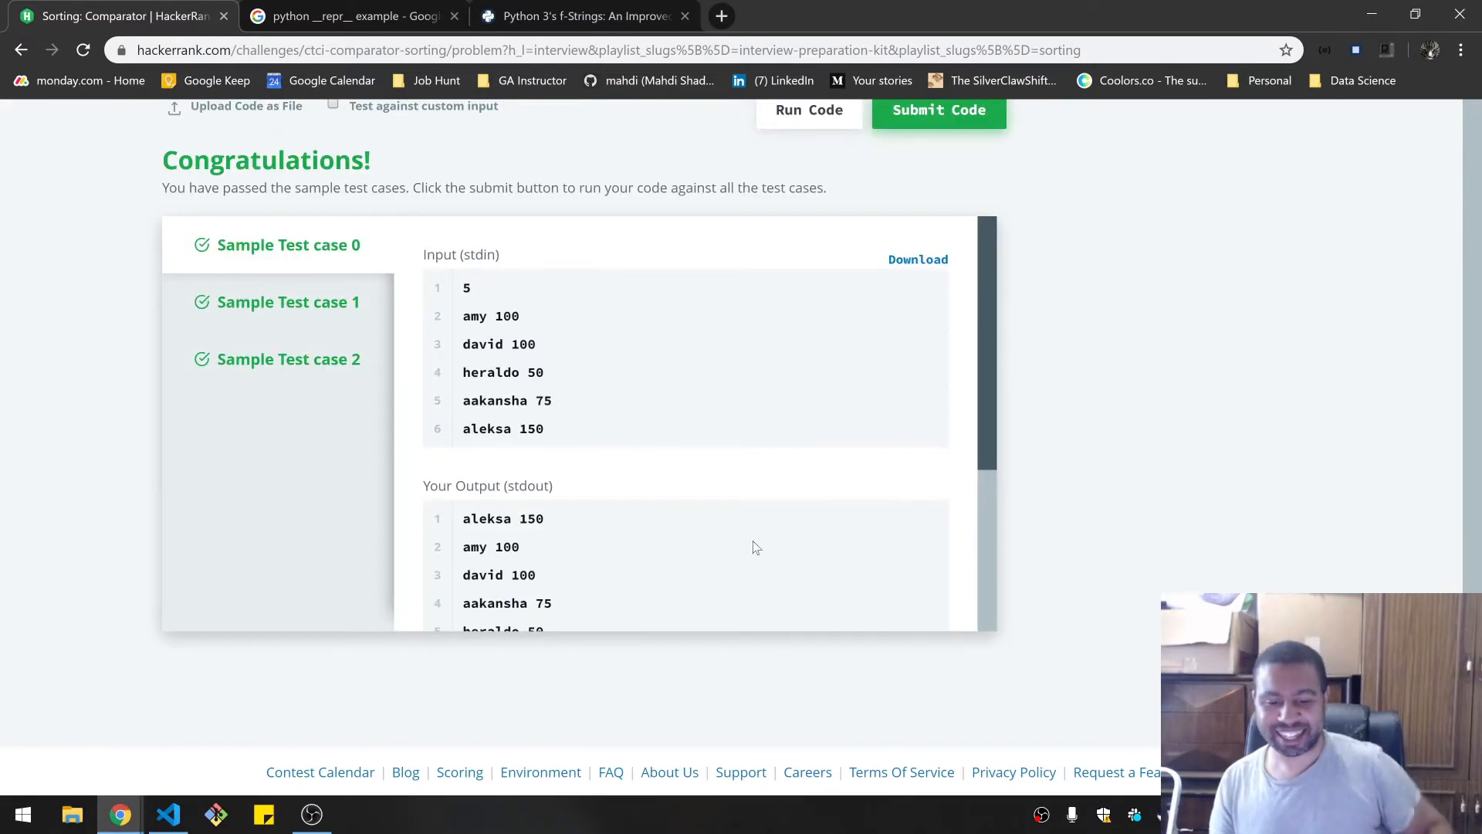
mouse_move(985, 379)
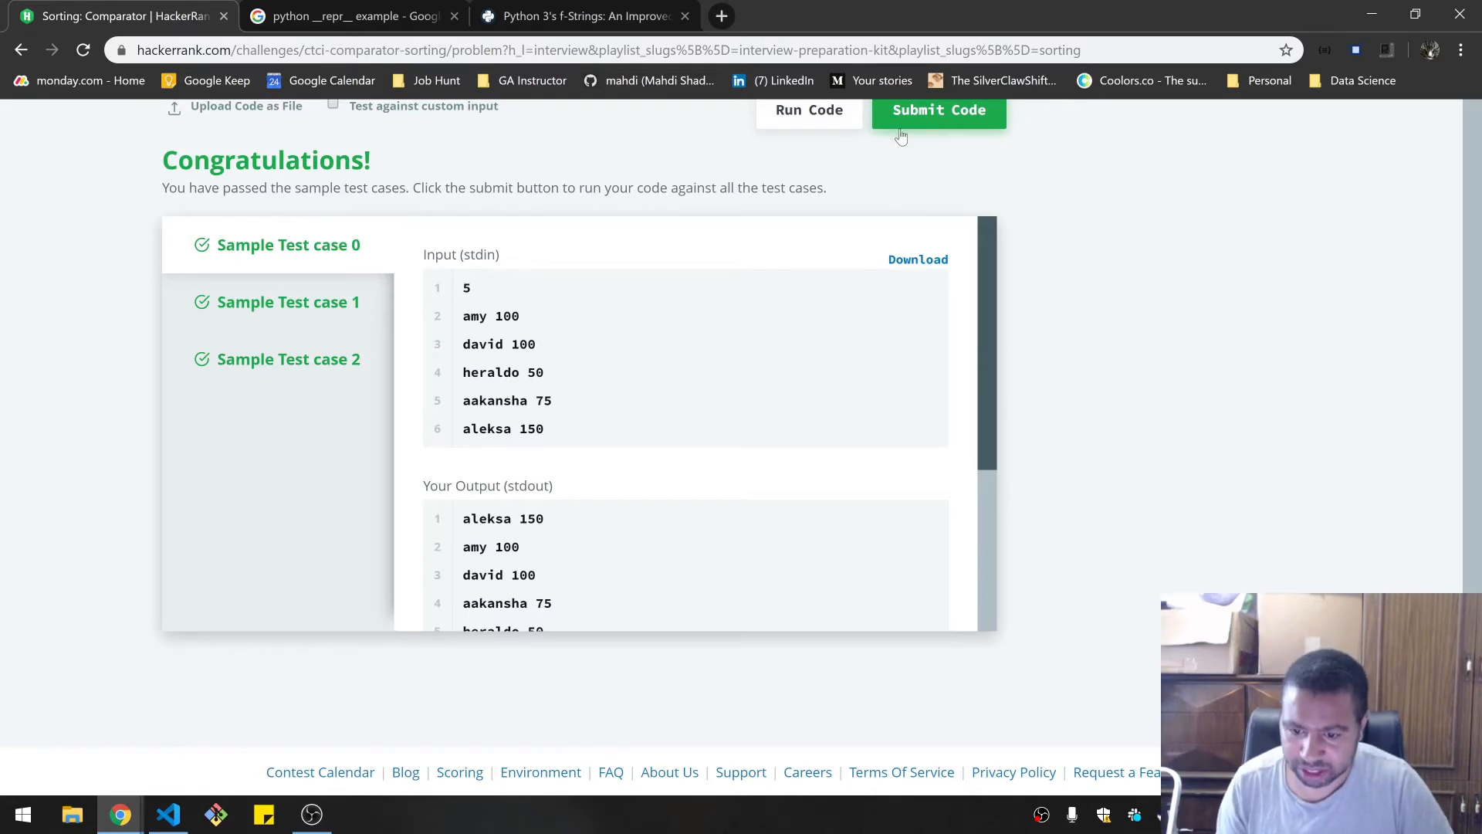
left_click(938, 110)
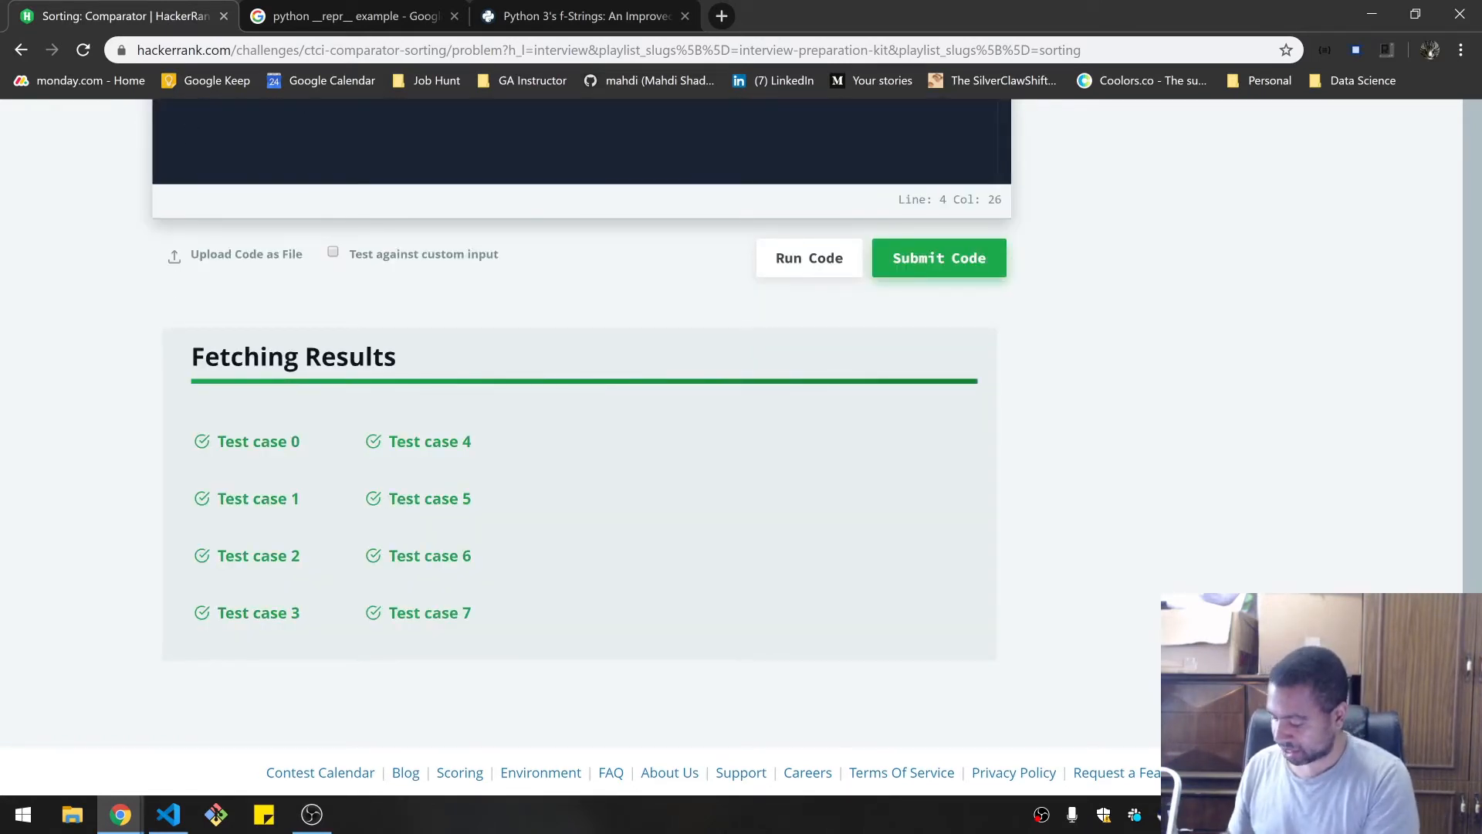
left_click(937, 257)
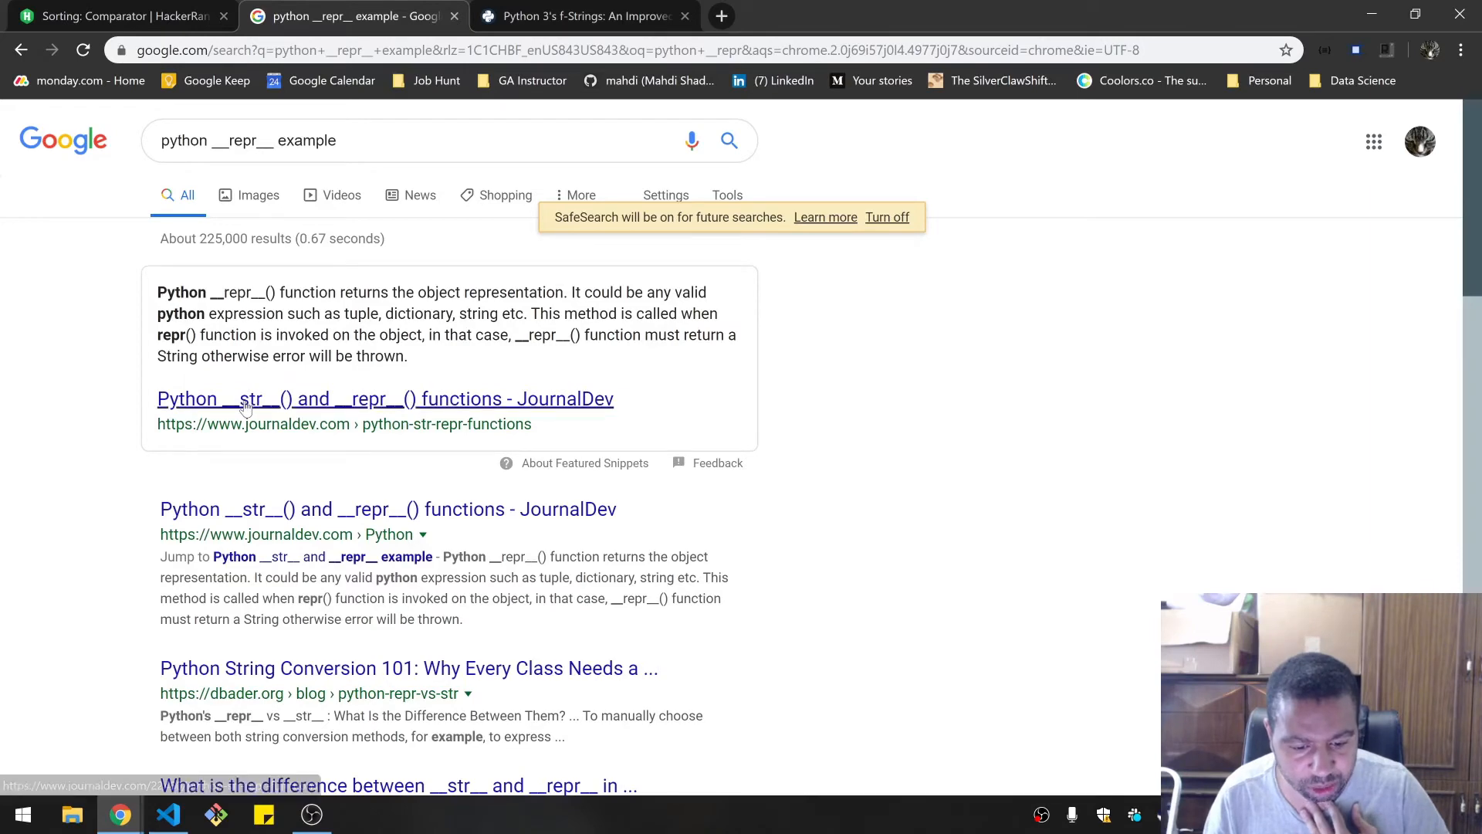
left_click(384, 399)
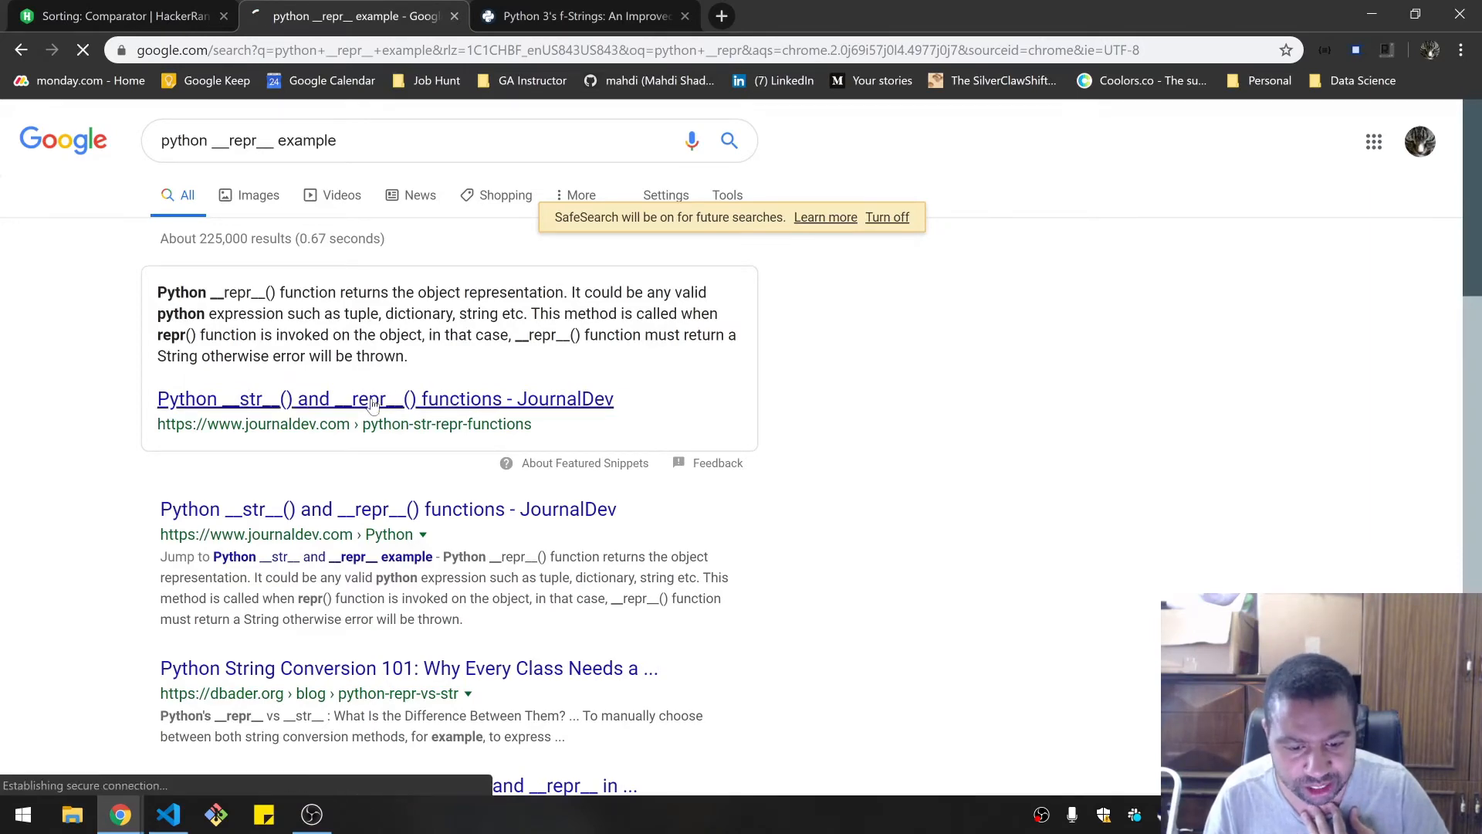
left_click(384, 399)
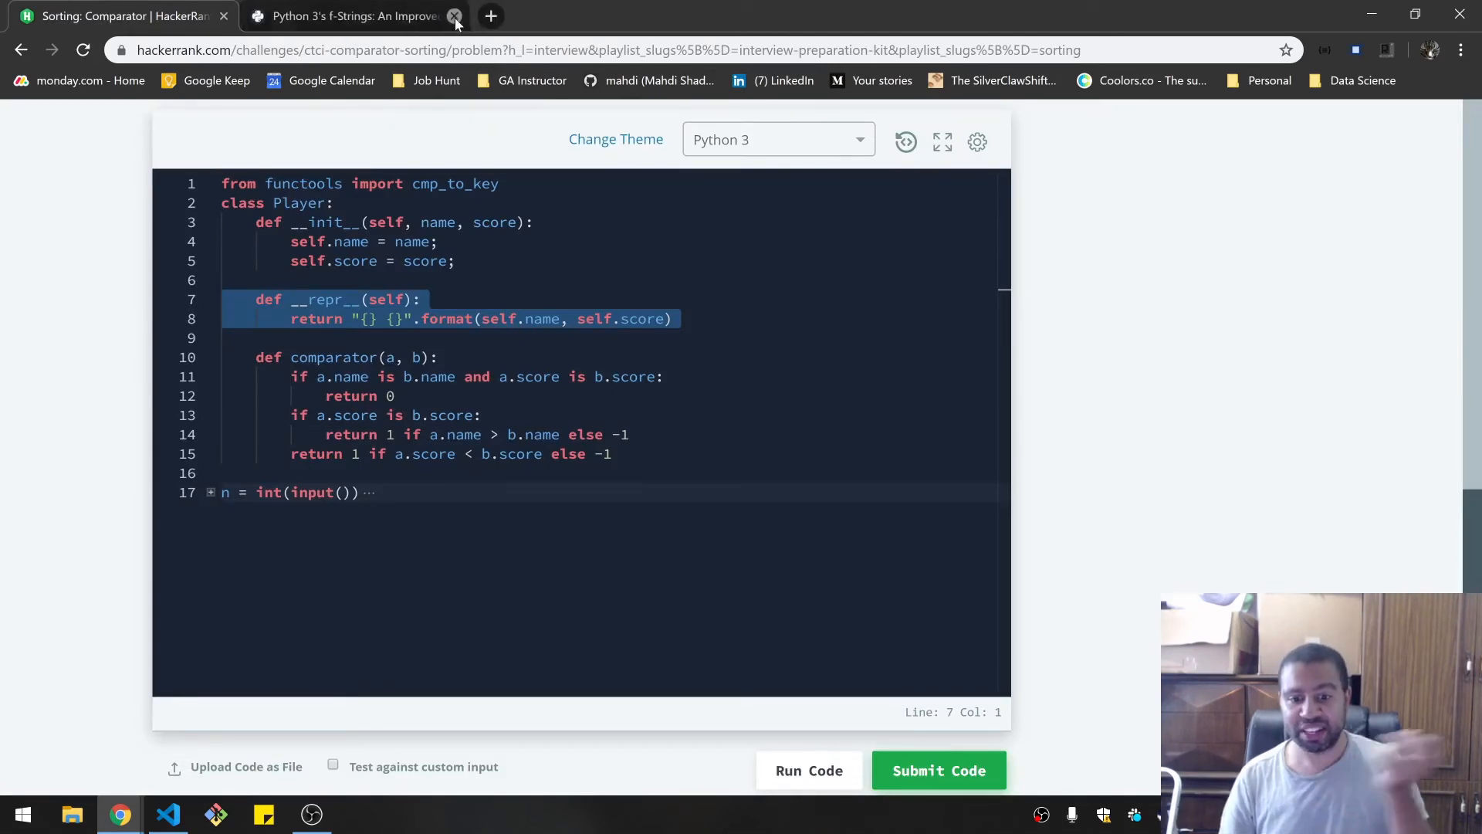
- Close the f-Strings article tab and rename the comparator's first parameter from a to self
left_click(455, 16)
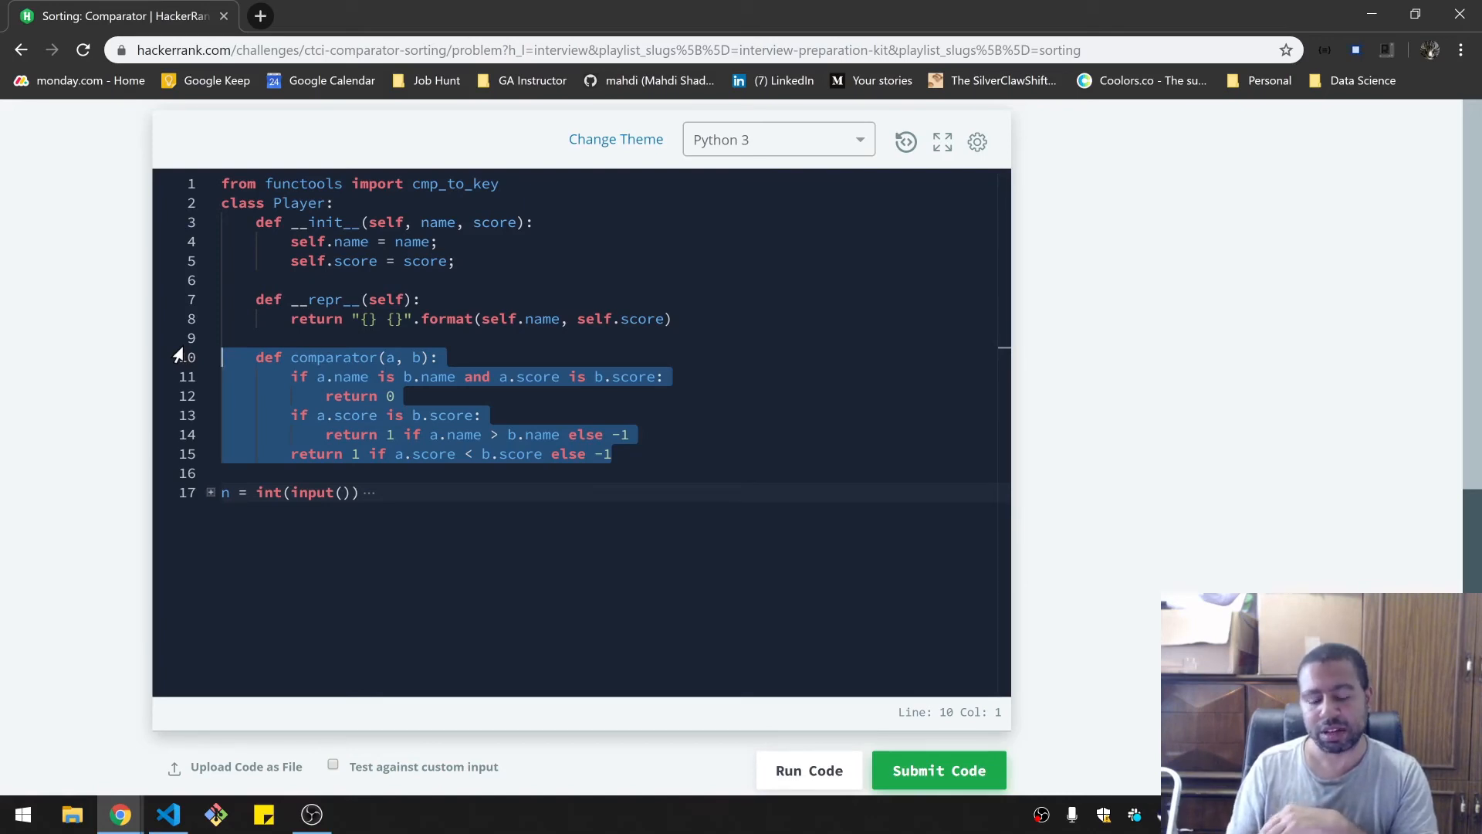
left_click(397, 376)
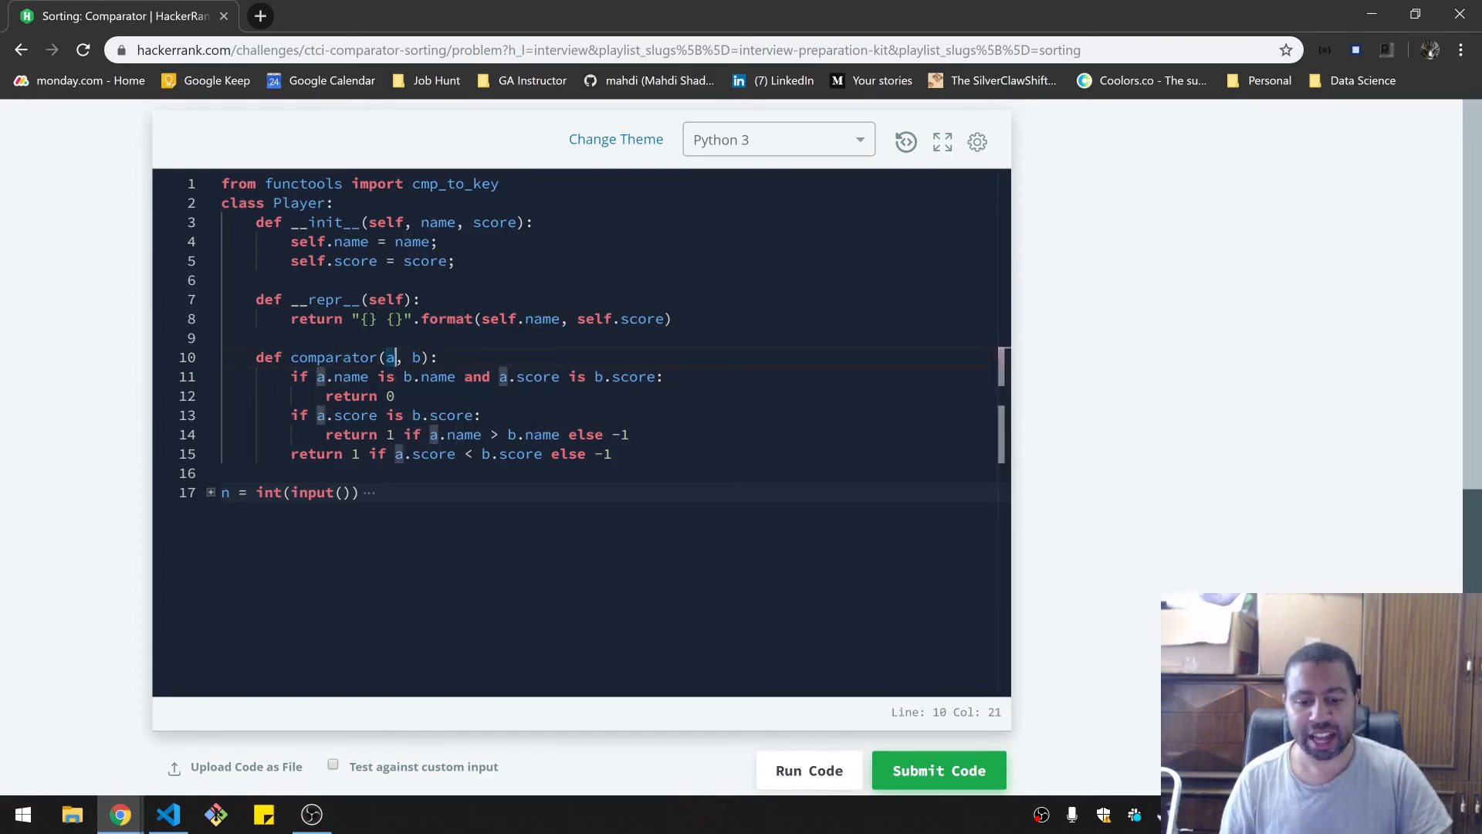
type("s")
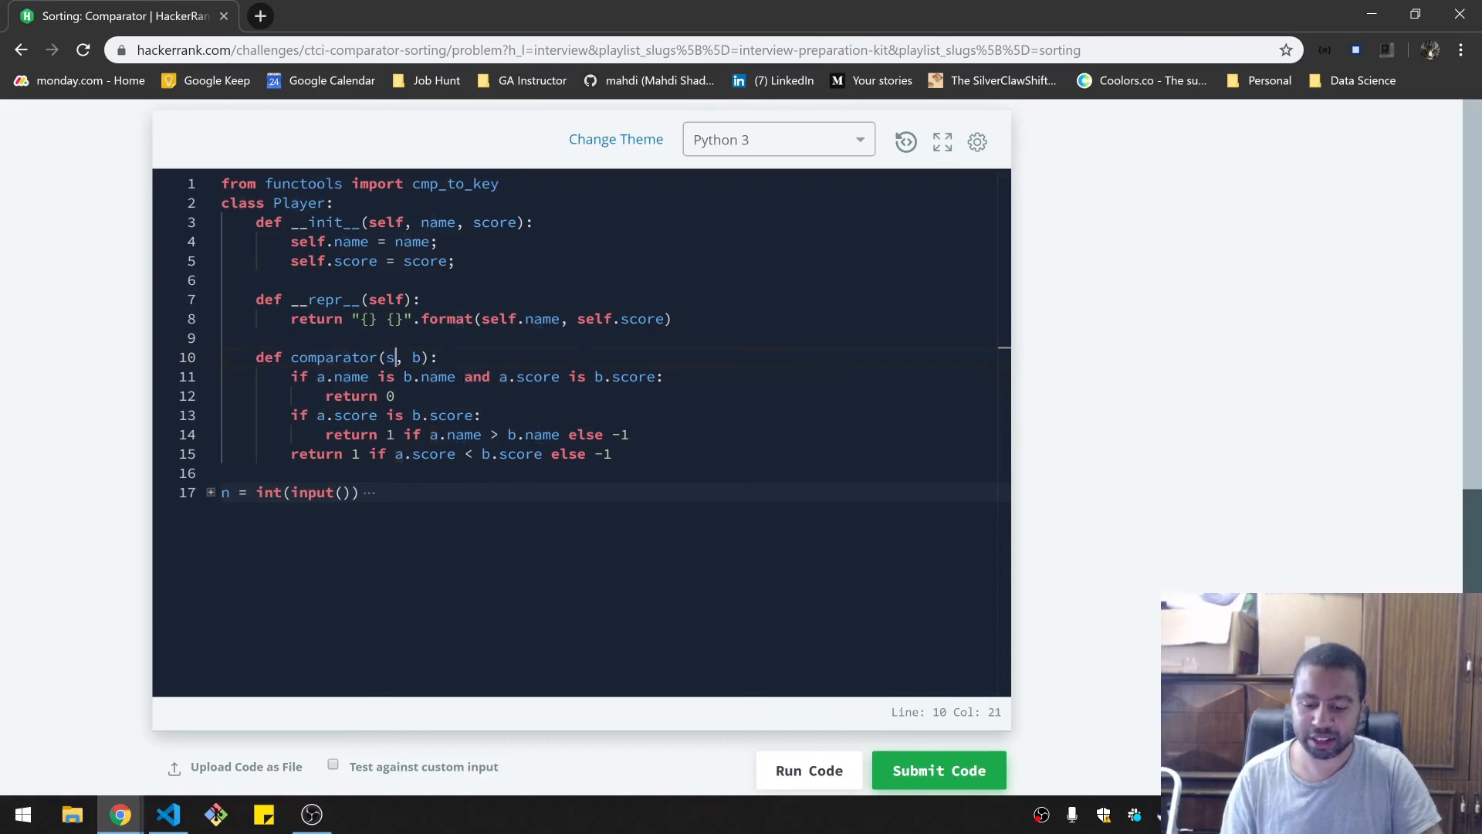
type("elf")
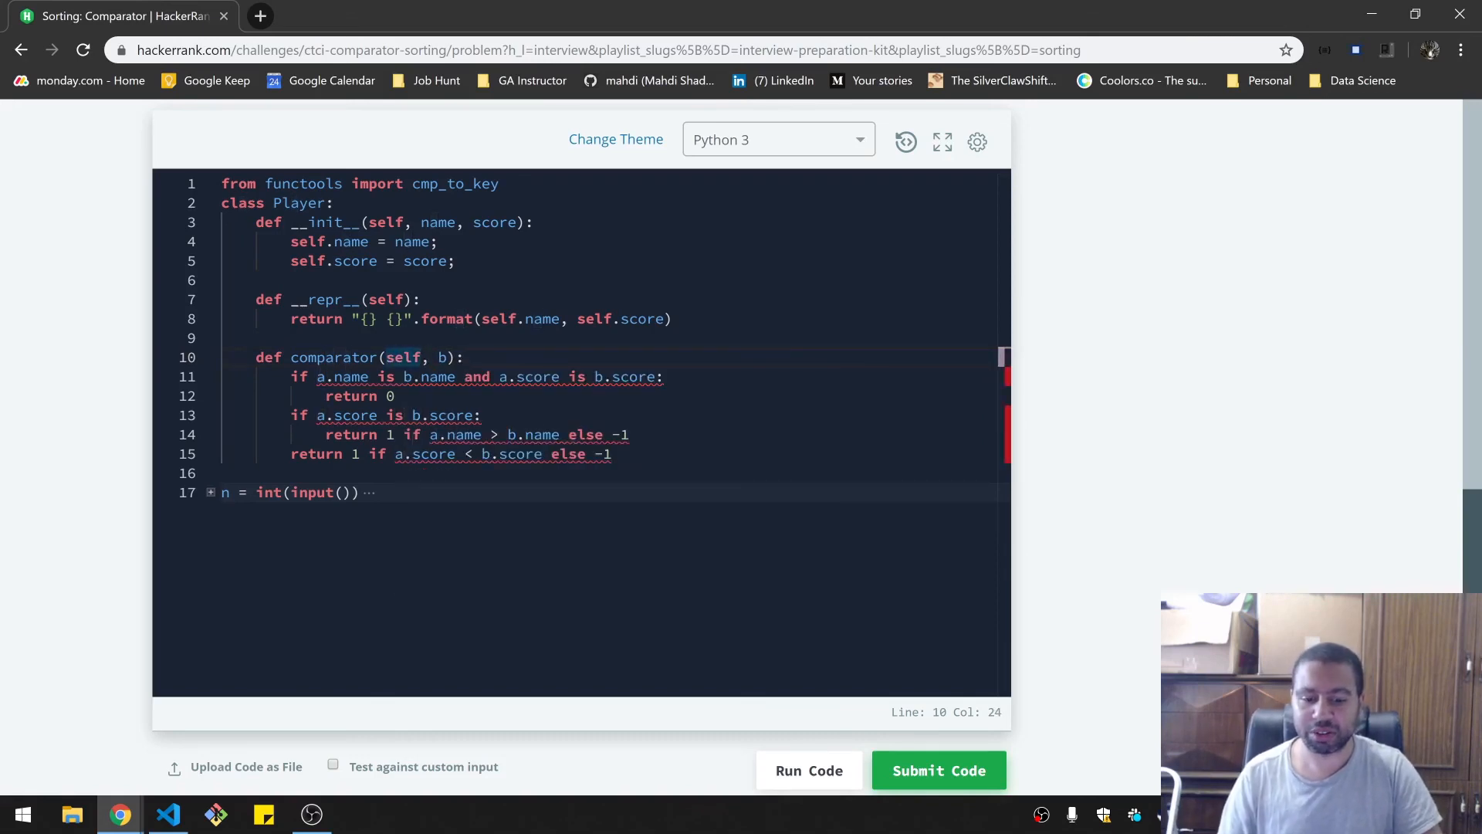